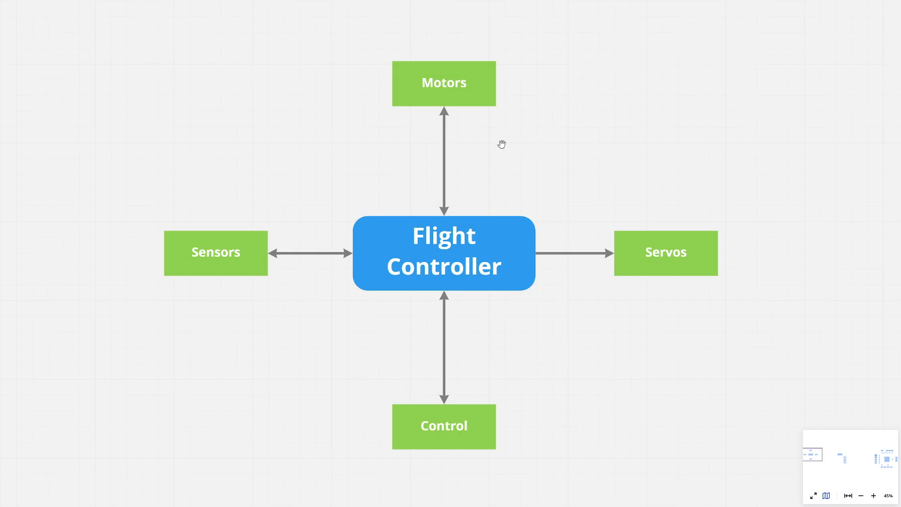
{"action": "mouse_move", "coordinate": [630, 230]}
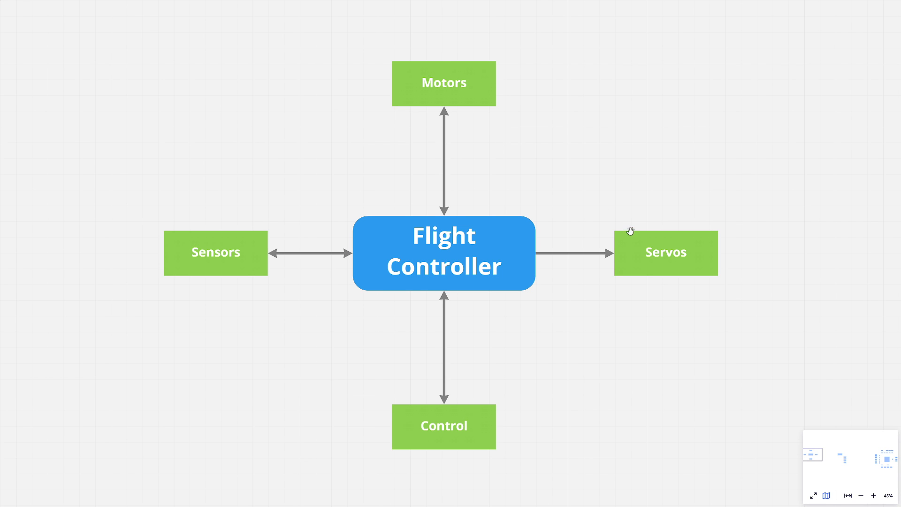
{"action": "mouse_move", "coordinate": [661, 252]}
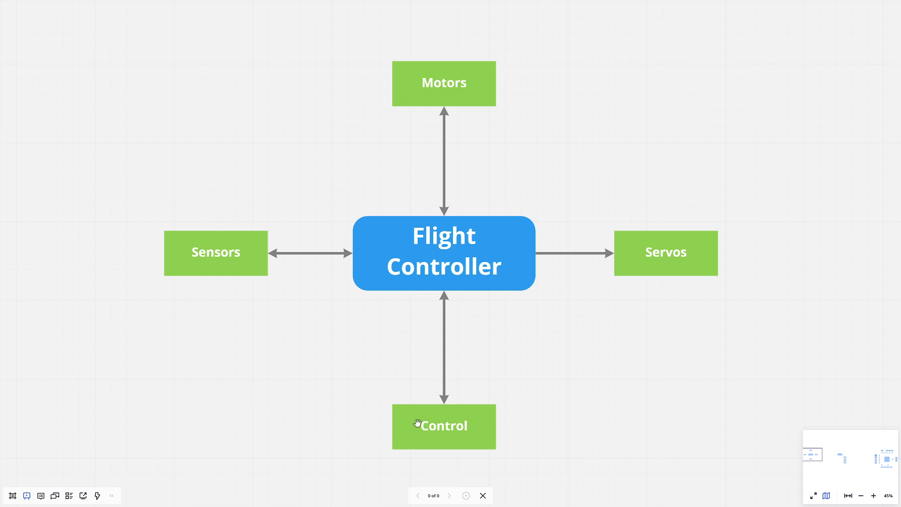
{"action": "mouse_move", "coordinate": [440, 272]}
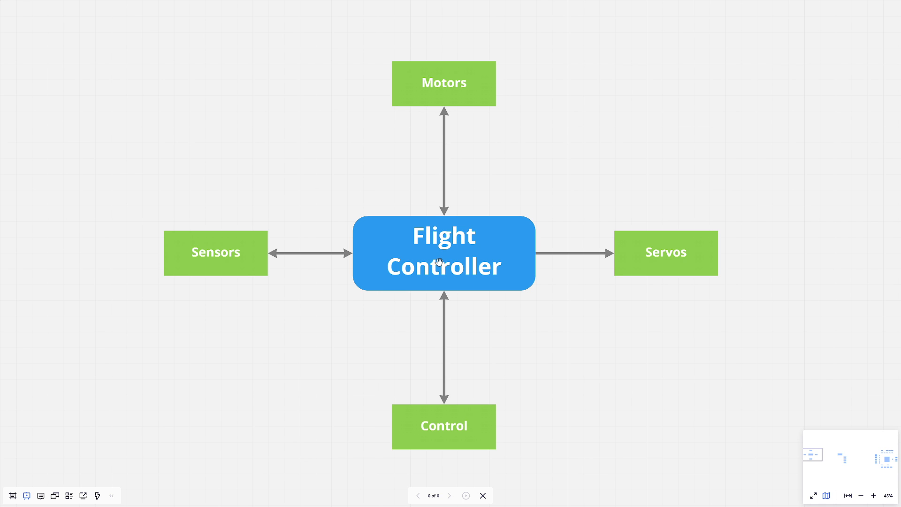
{"action": "mouse_move", "coordinate": [244, 240]}
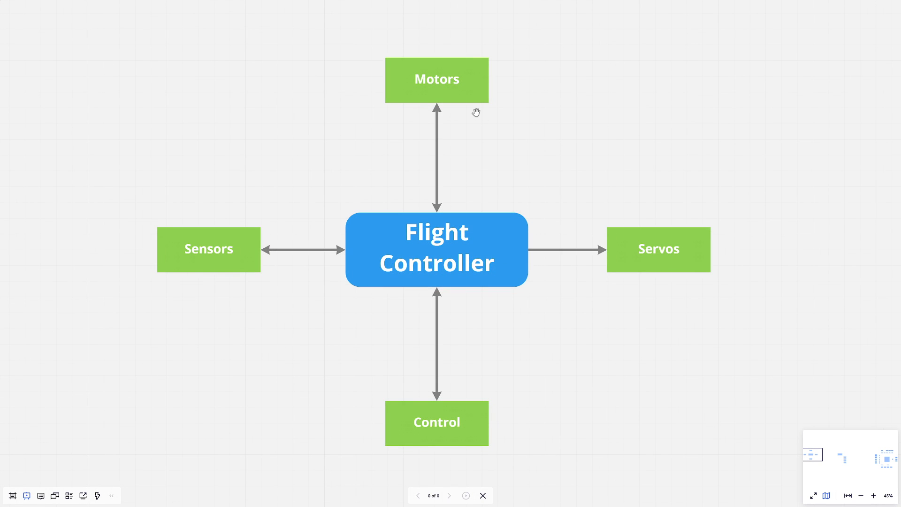
{"action": "mouse_move", "coordinate": [689, 238]}
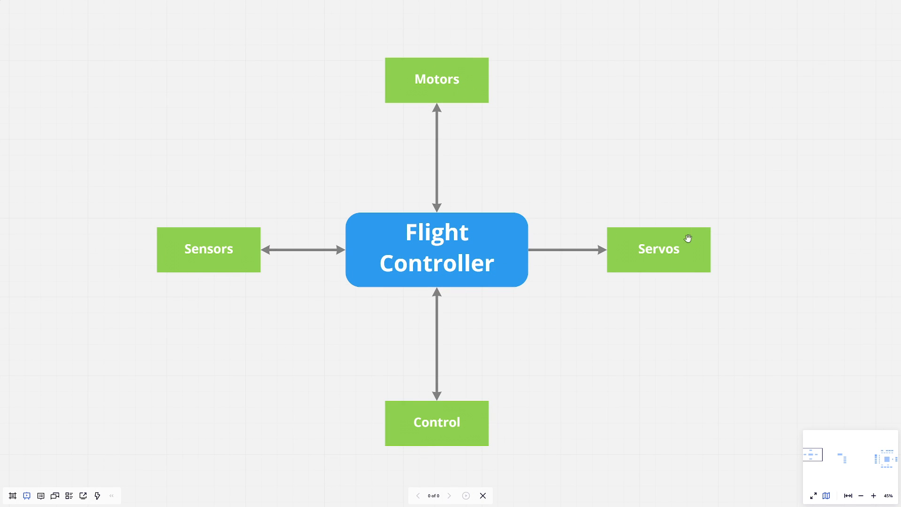
{"action": "mouse_move", "coordinate": [480, 253]}
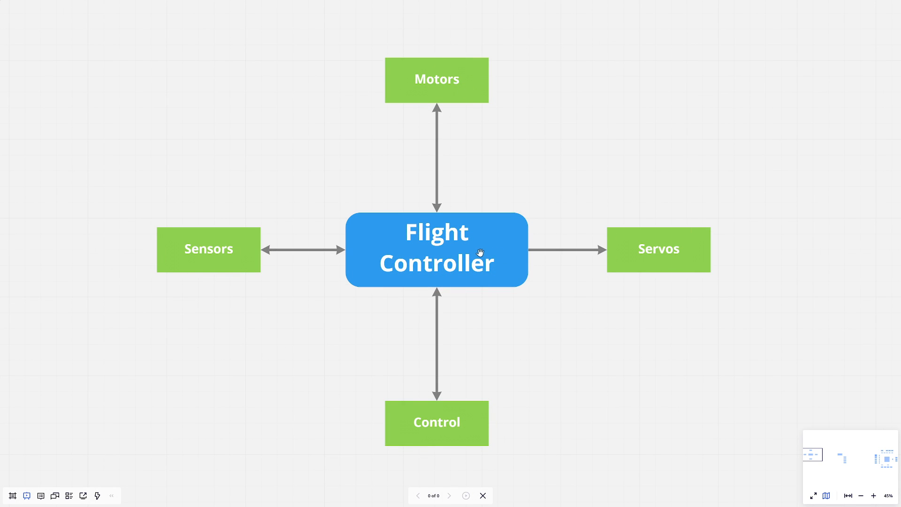
{"action": "mouse_move", "coordinate": [332, 241]}
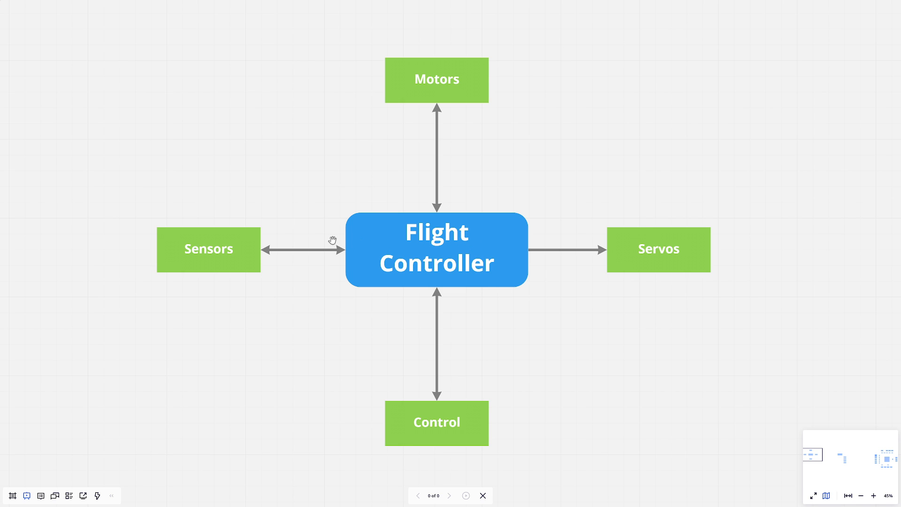
{"action": "mouse_move", "coordinate": [439, 414]}
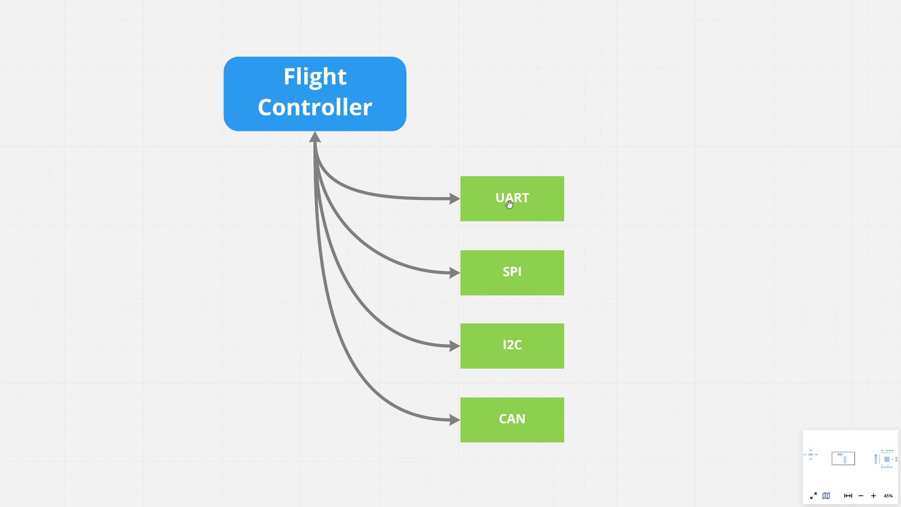
{"action": "mouse_move", "coordinate": [505, 288]}
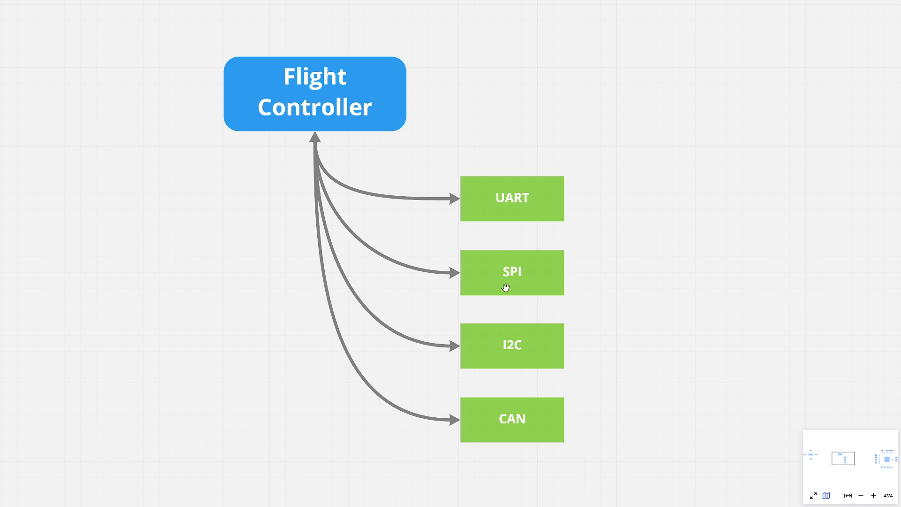
{"action": "mouse_move", "coordinate": [507, 280]}
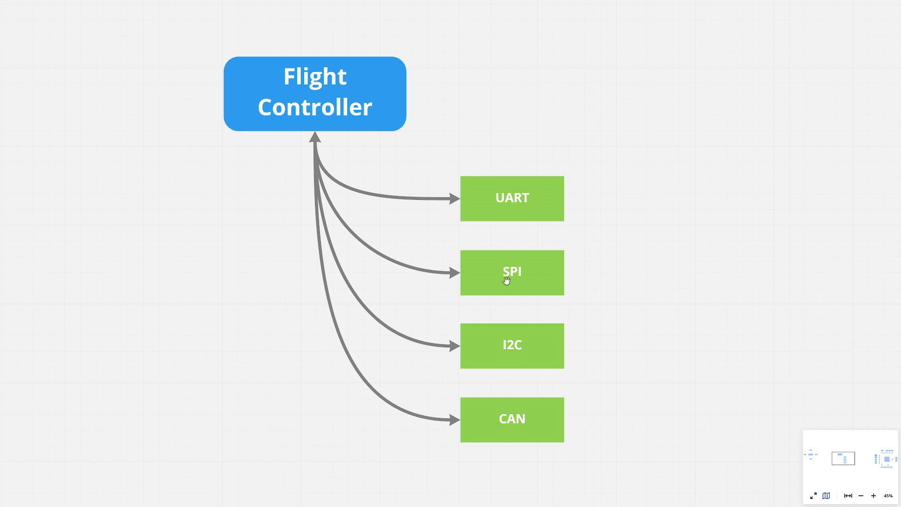
{"action": "mouse_move", "coordinate": [518, 278]}
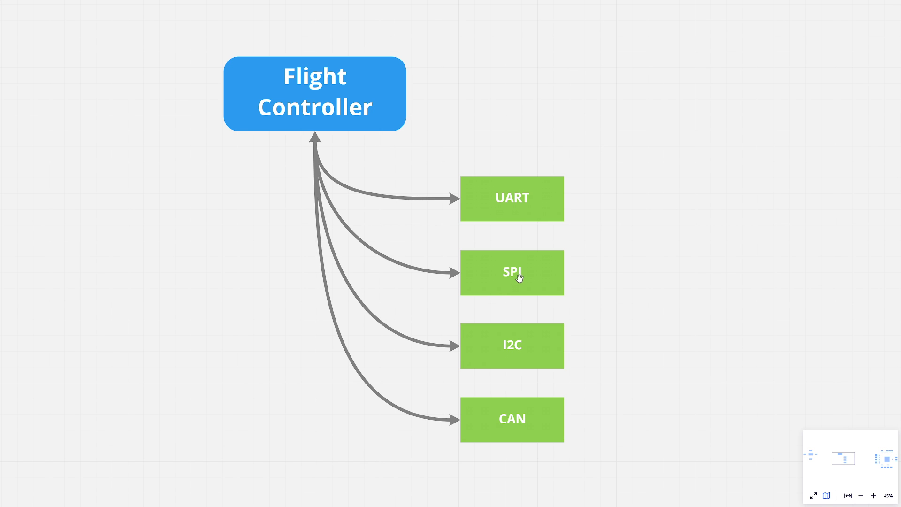
{"action": "mouse_move", "coordinate": [511, 414]}
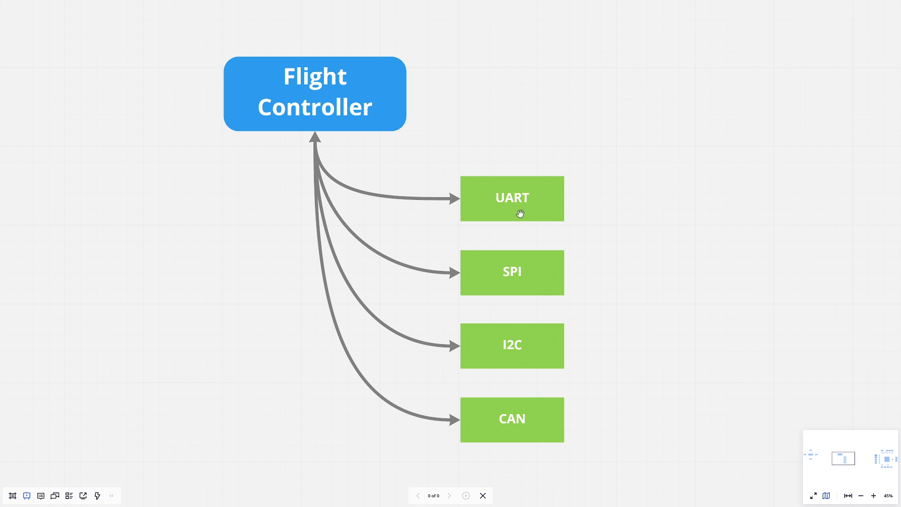
{"action": "mouse_move", "coordinate": [517, 212]}
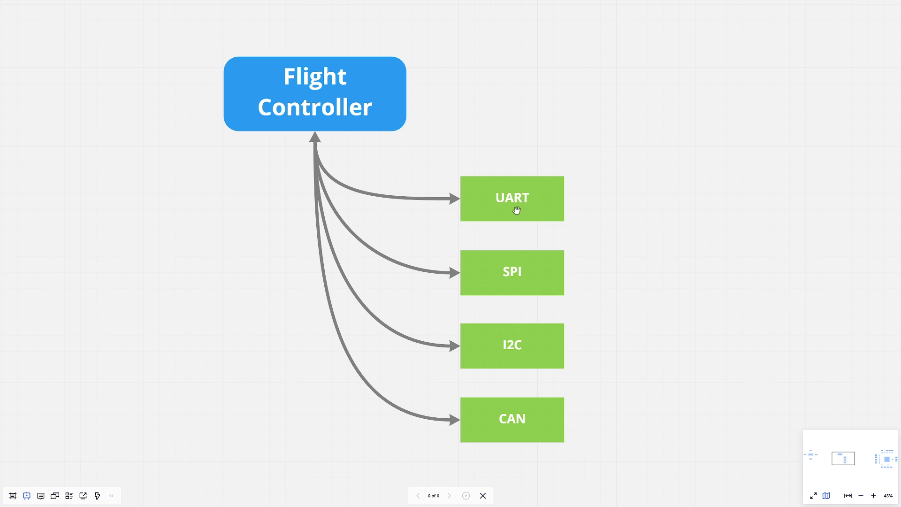
{"action": "mouse_move", "coordinate": [514, 336]}
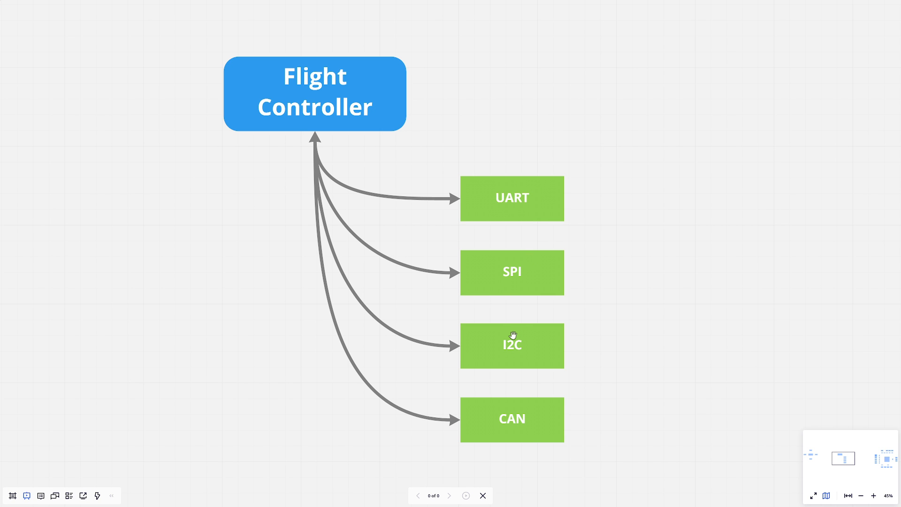
{"action": "mouse_move", "coordinate": [517, 401]}
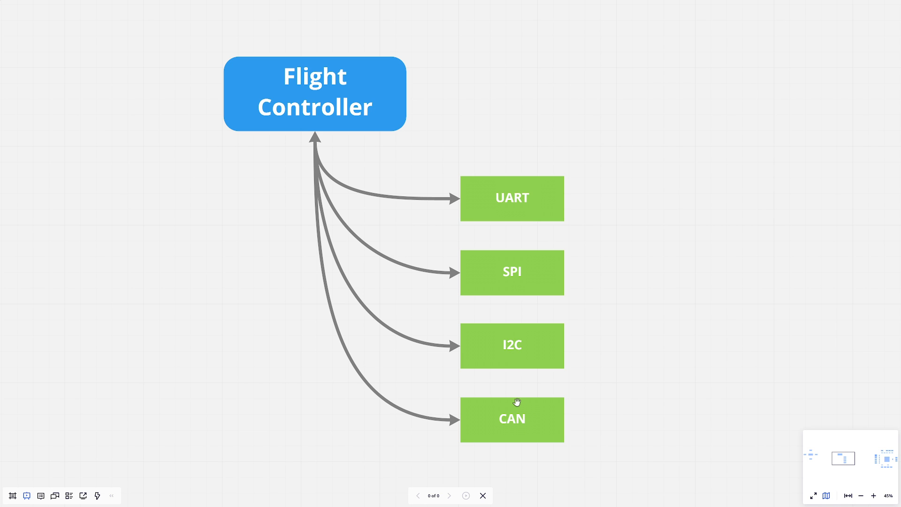
{"action": "mouse_move", "coordinate": [517, 403]}
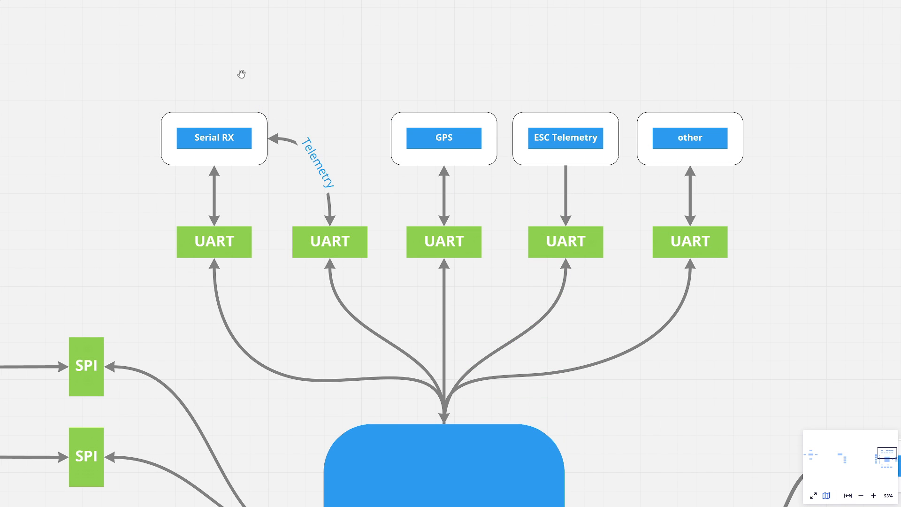
{"action": "mouse_move", "coordinate": [274, 89]}
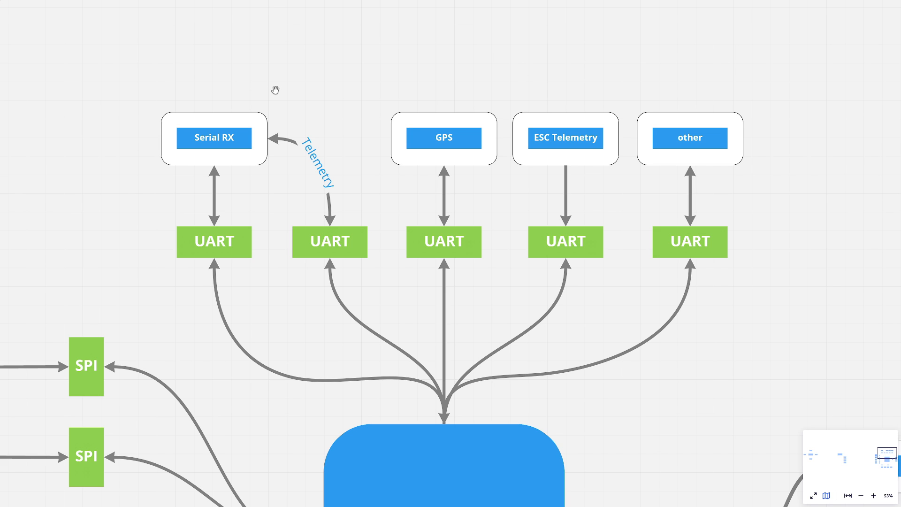
{"action": "mouse_move", "coordinate": [297, 109]}
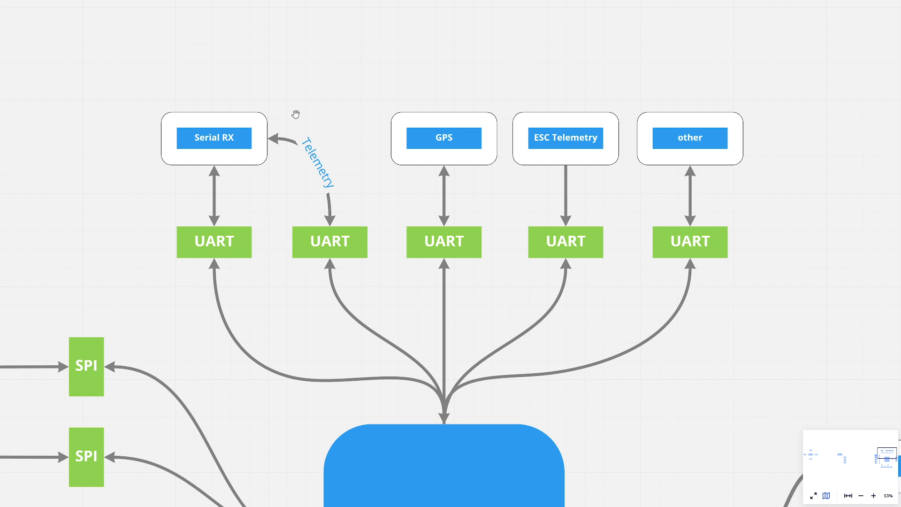
{"action": "mouse_move", "coordinate": [267, 127]}
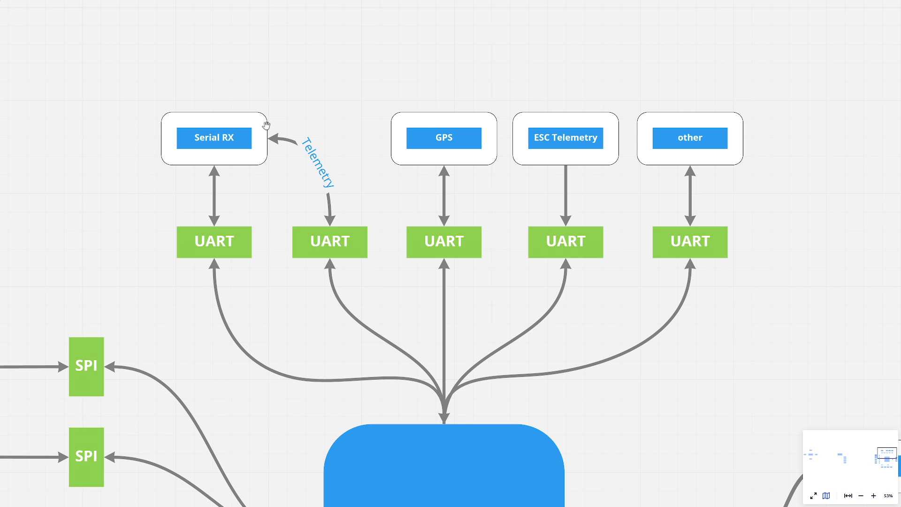
{"action": "mouse_move", "coordinate": [275, 103]}
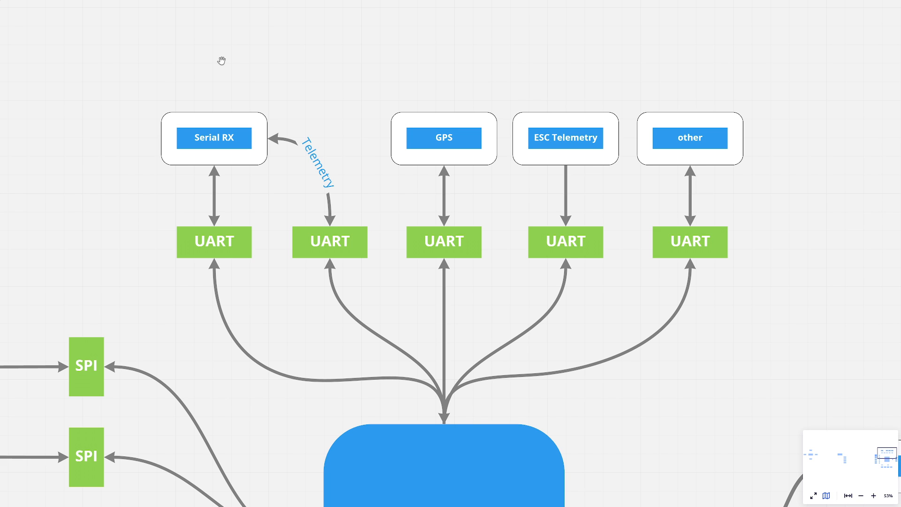
{"action": "mouse_move", "coordinate": [242, 76]}
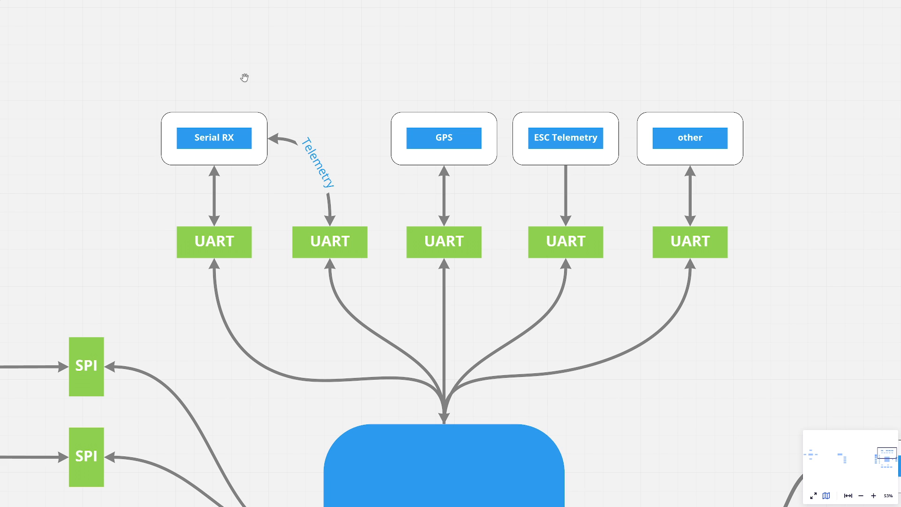
{"action": "mouse_move", "coordinate": [249, 82]}
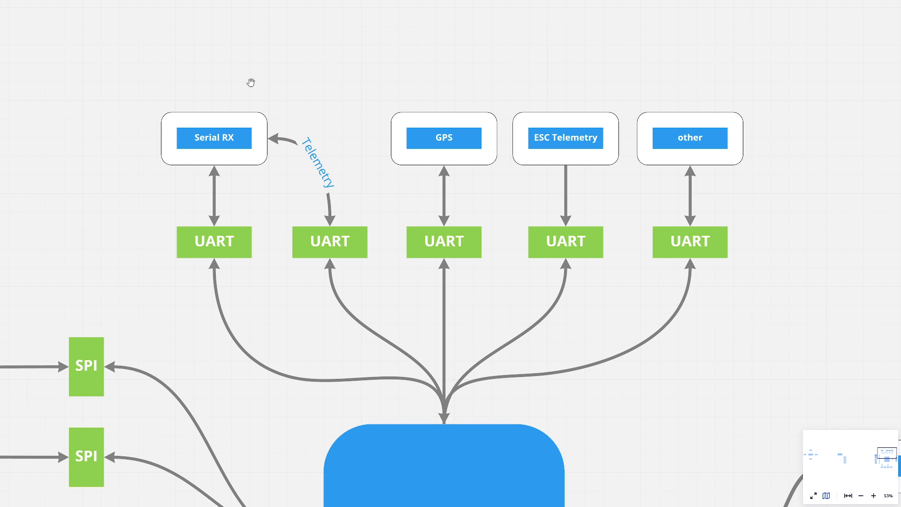
{"action": "mouse_move", "coordinate": [279, 102]}
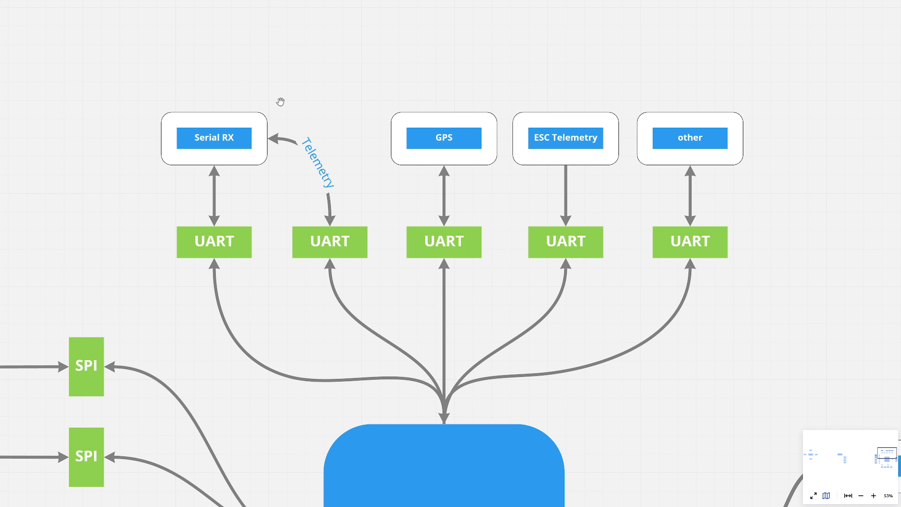
{"action": "mouse_move", "coordinate": [215, 152]}
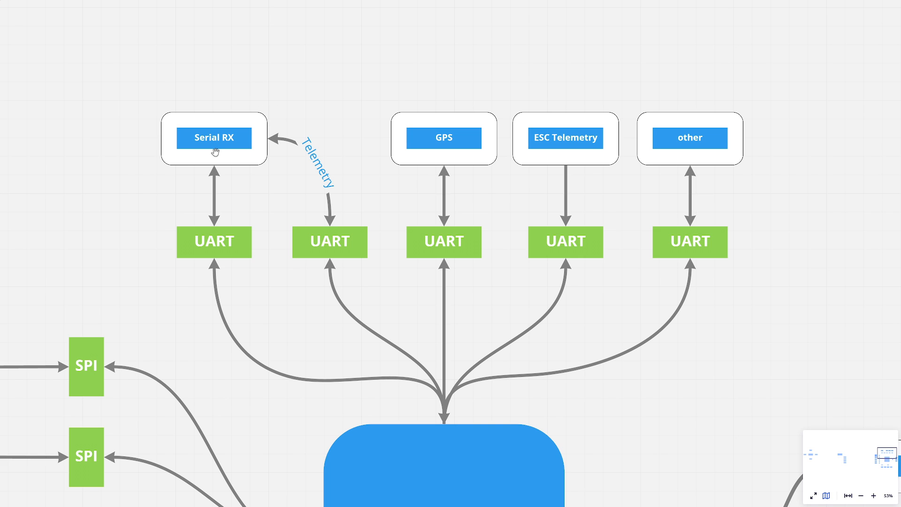
{"action": "mouse_move", "coordinate": [217, 153]}
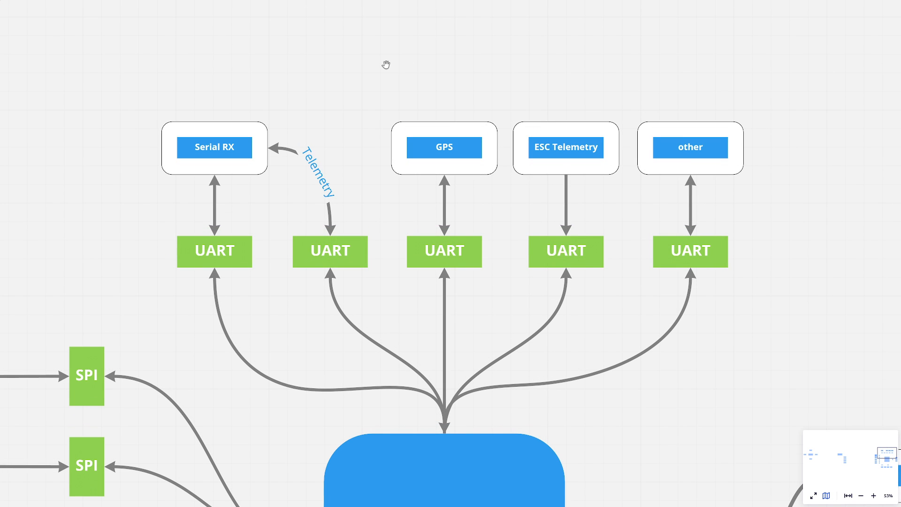
{"action": "mouse_move", "coordinate": [240, 103]}
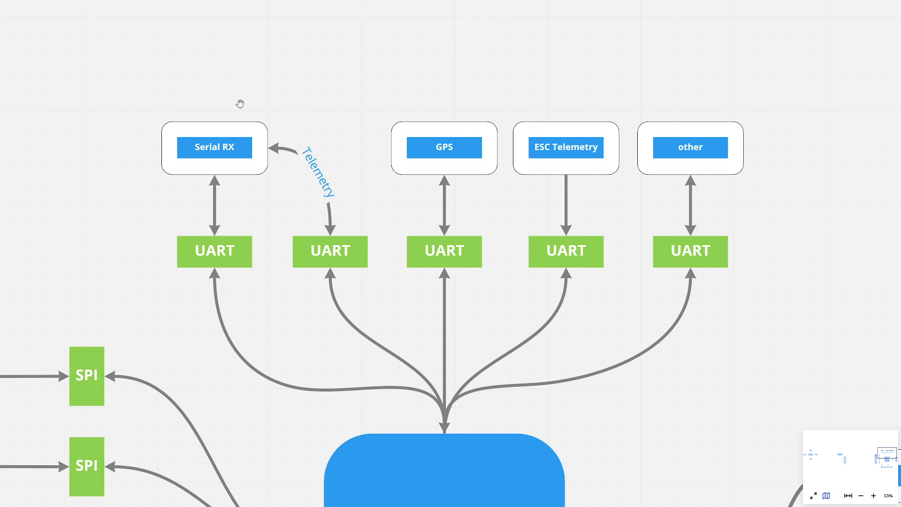
{"action": "mouse_move", "coordinate": [257, 104]}
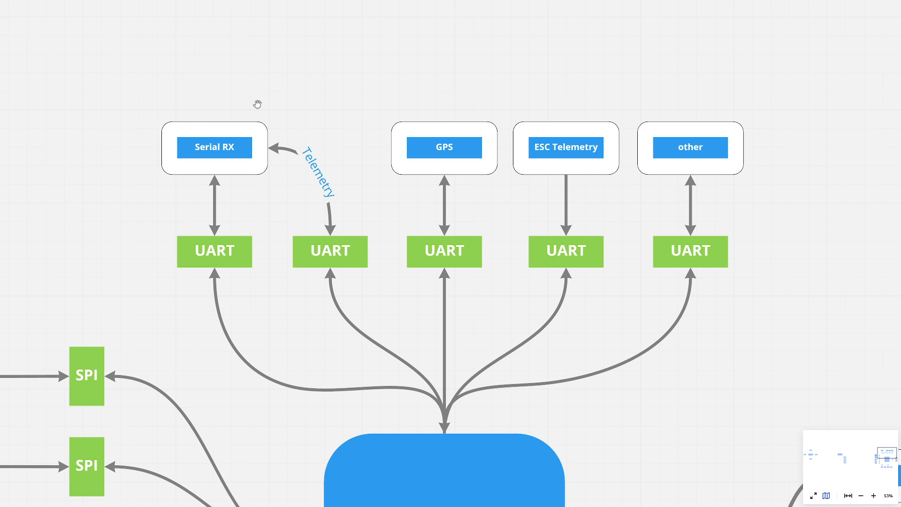
{"action": "mouse_move", "coordinate": [257, 284]}
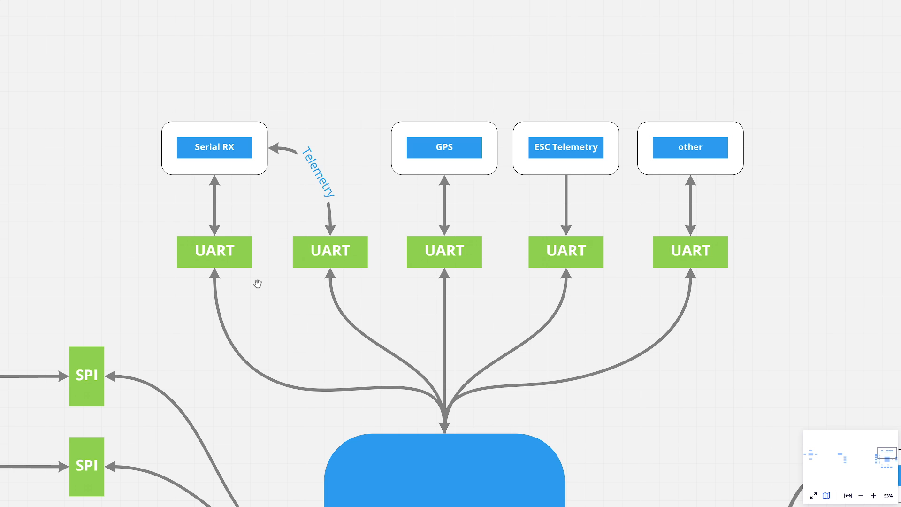
{"action": "mouse_move", "coordinate": [195, 273]}
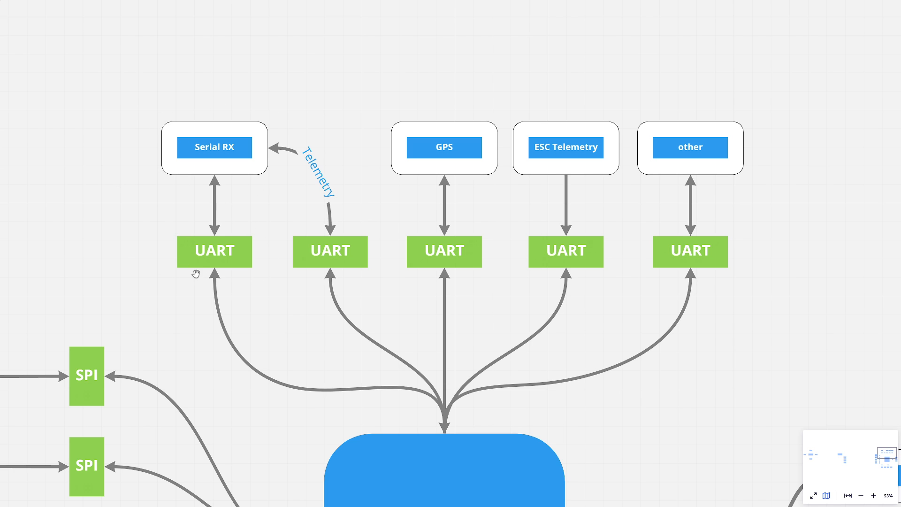
{"action": "mouse_move", "coordinate": [313, 191]}
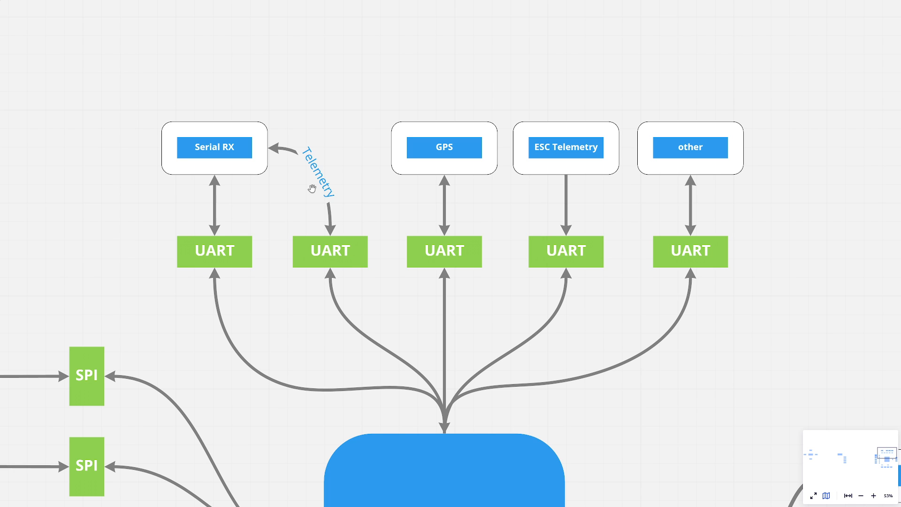
{"action": "mouse_move", "coordinate": [188, 127]}
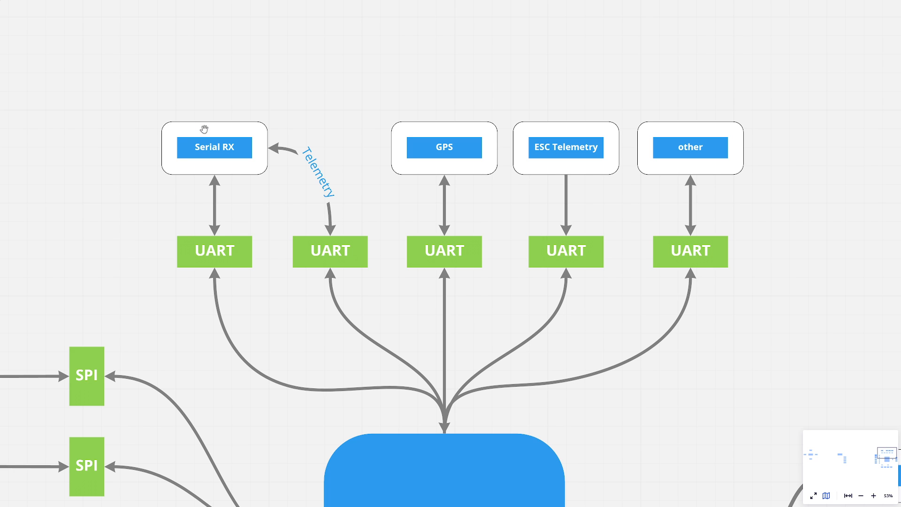
{"action": "mouse_move", "coordinate": [203, 129]}
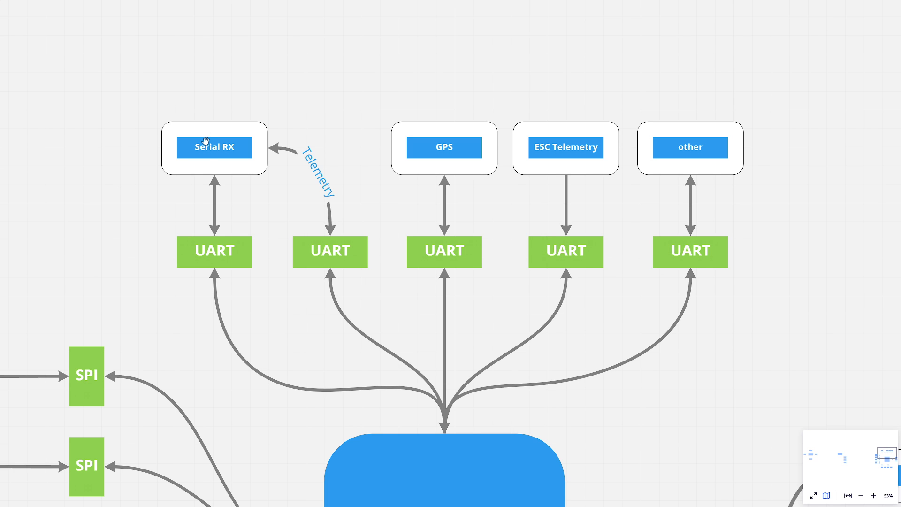
{"action": "mouse_move", "coordinate": [161, 230]}
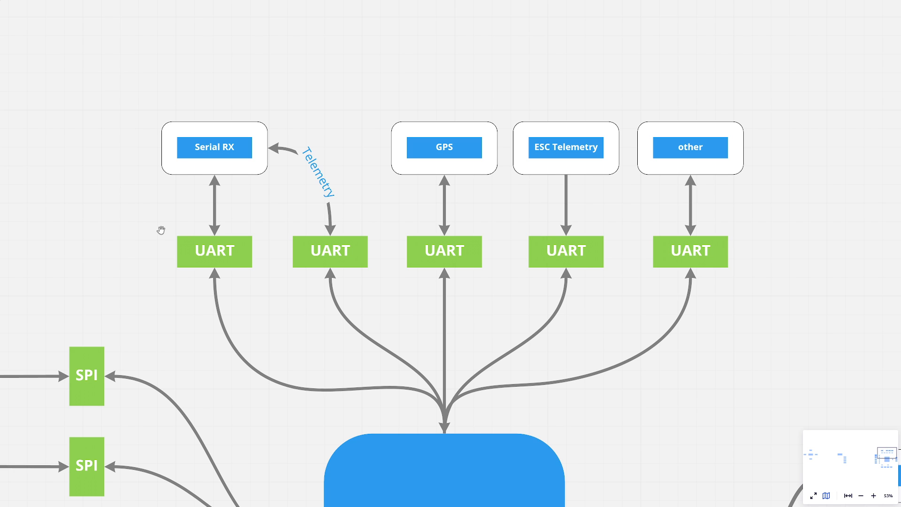
{"action": "mouse_move", "coordinate": [196, 190]}
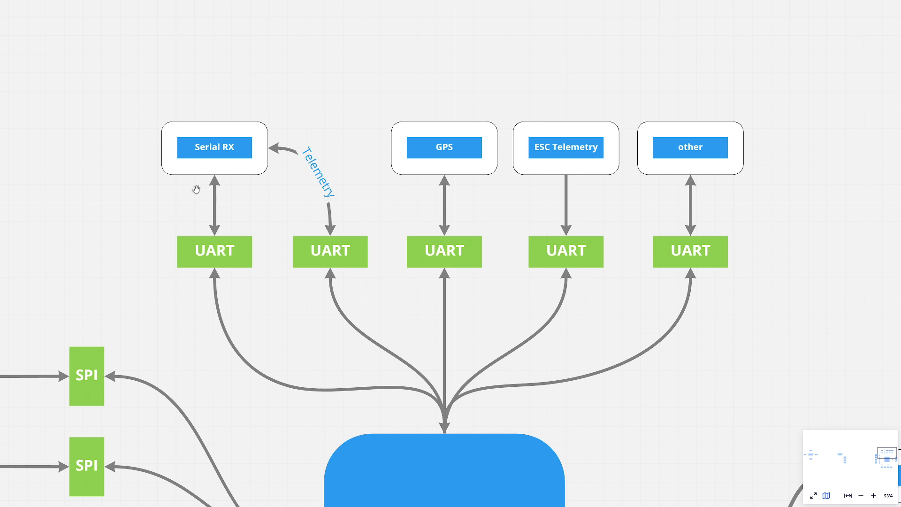
{"action": "mouse_move", "coordinate": [210, 159]}
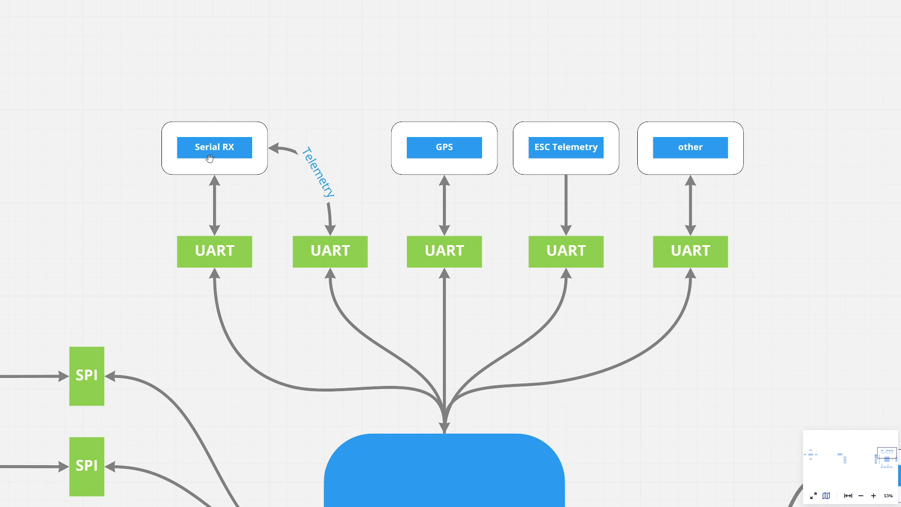
{"action": "mouse_move", "coordinate": [358, 249]}
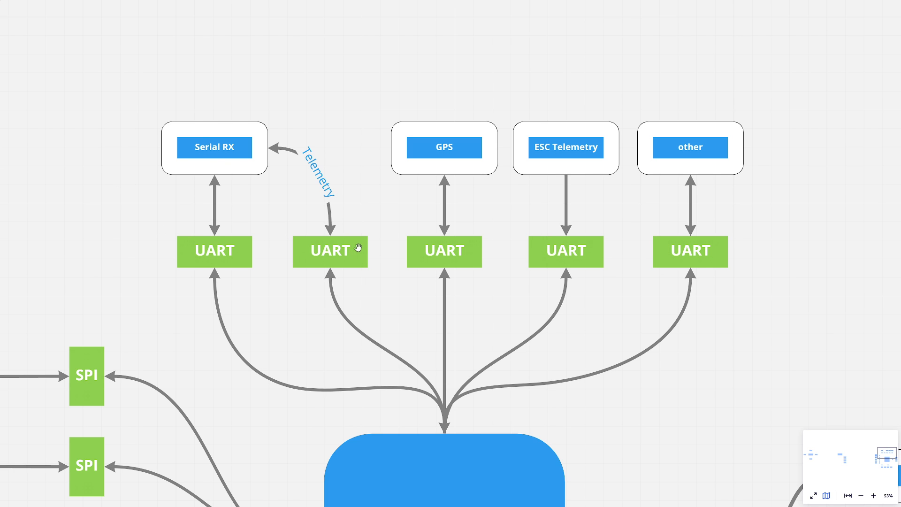
{"action": "mouse_move", "coordinate": [335, 256]}
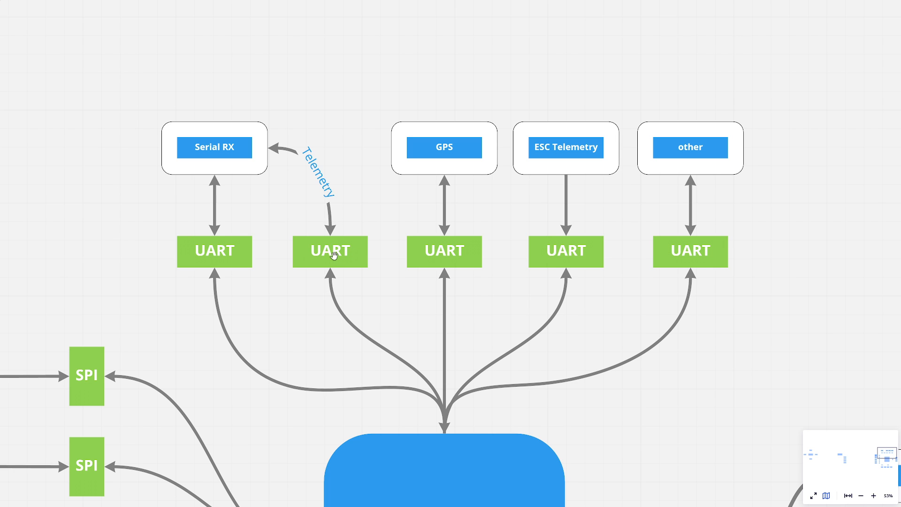
{"action": "mouse_move", "coordinate": [220, 142]}
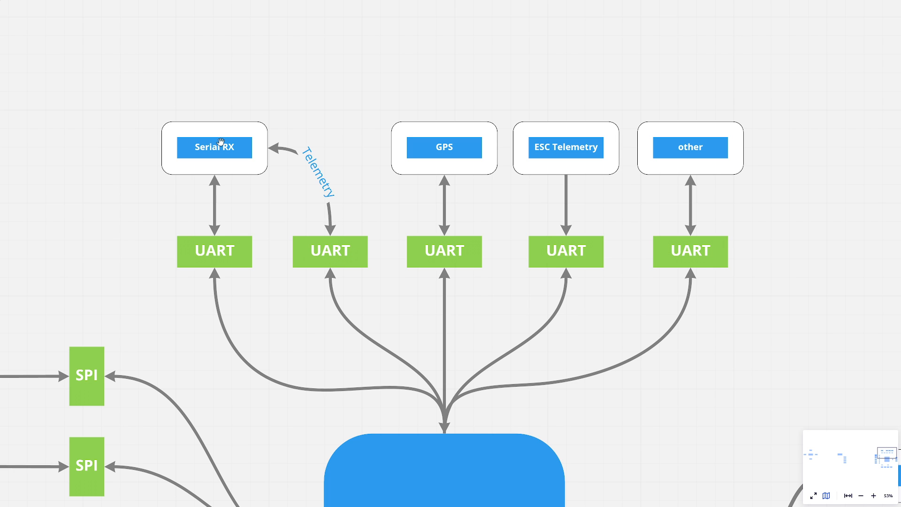
{"action": "mouse_move", "coordinate": [431, 122]}
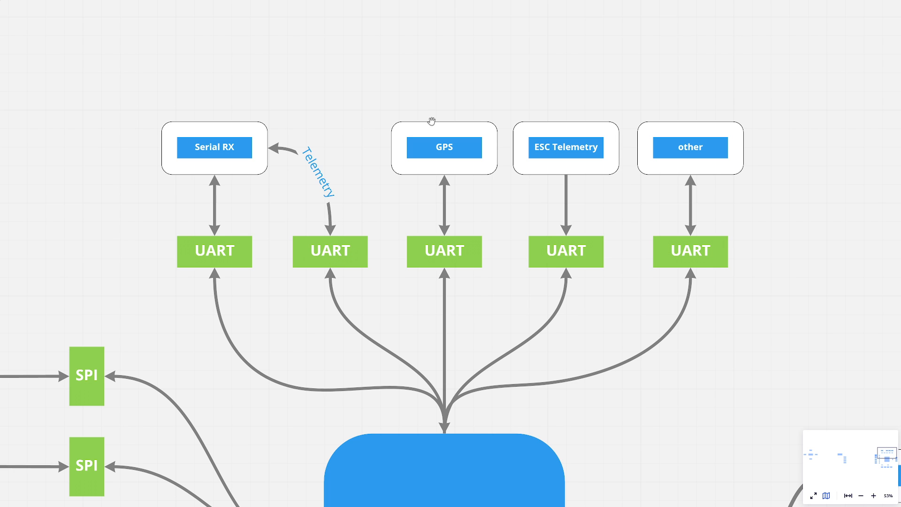
{"action": "mouse_move", "coordinate": [442, 133]}
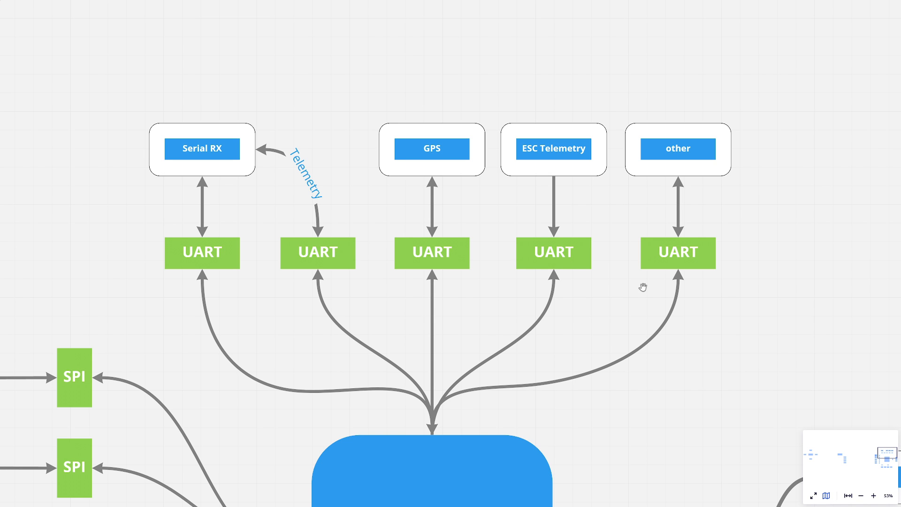
{"action": "mouse_move", "coordinate": [713, 264]}
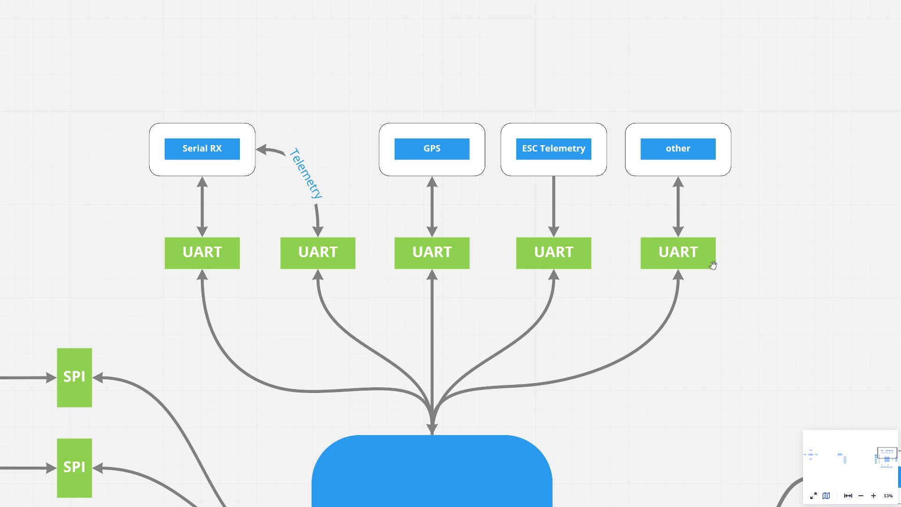
{"action": "mouse_move", "coordinate": [717, 228]}
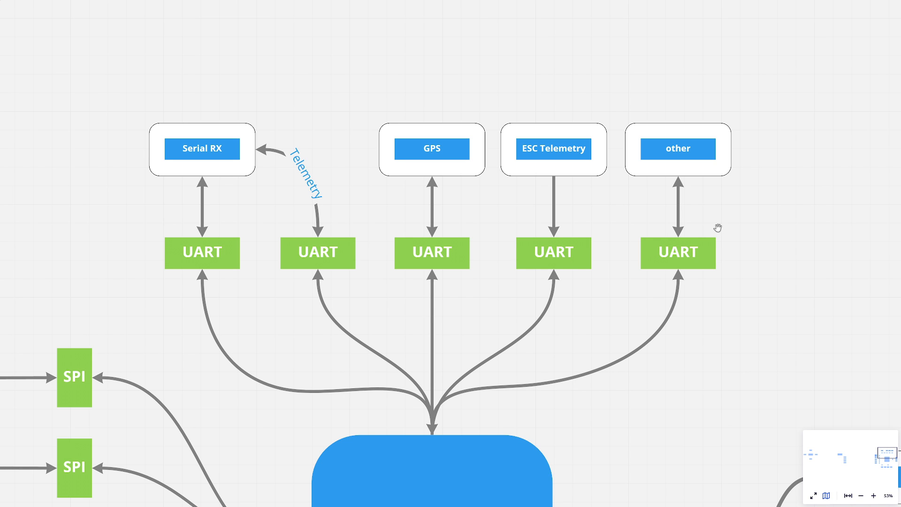
{"action": "mouse_move", "coordinate": [674, 217]}
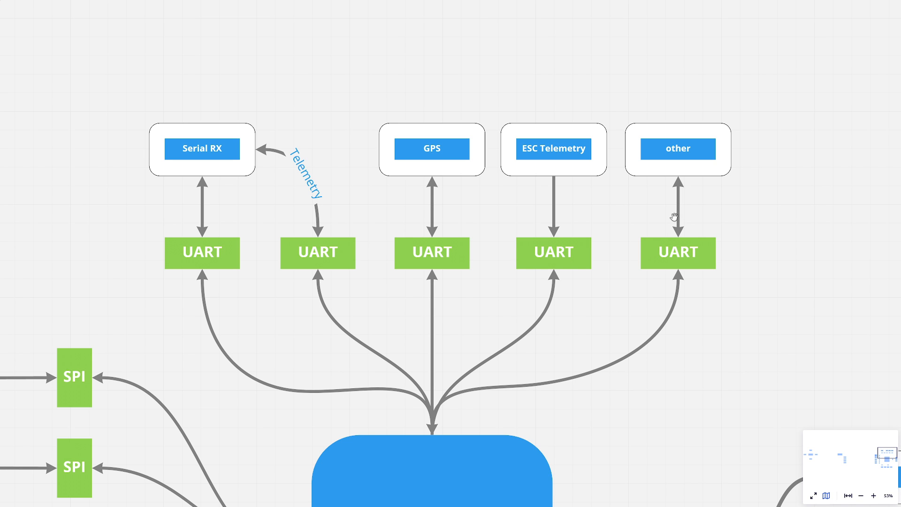
{"action": "mouse_move", "coordinate": [737, 283]}
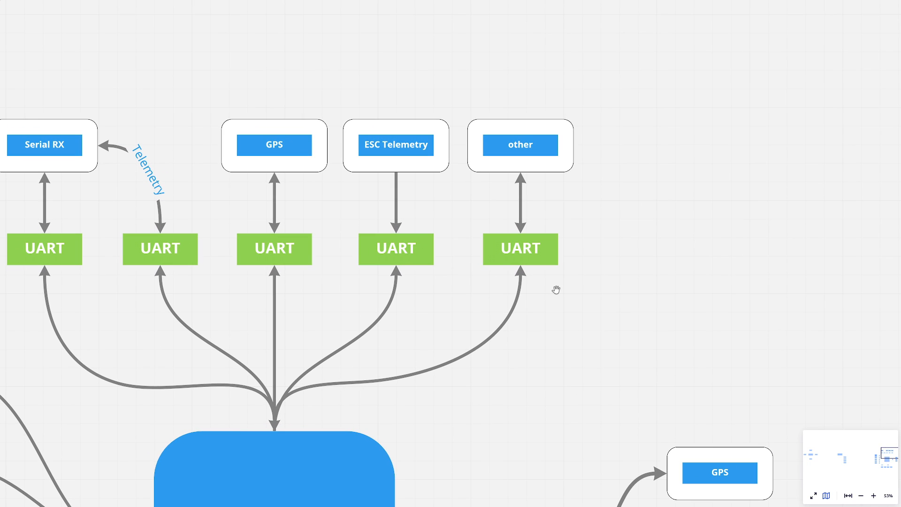
{"action": "mouse_move", "coordinate": [515, 324]}
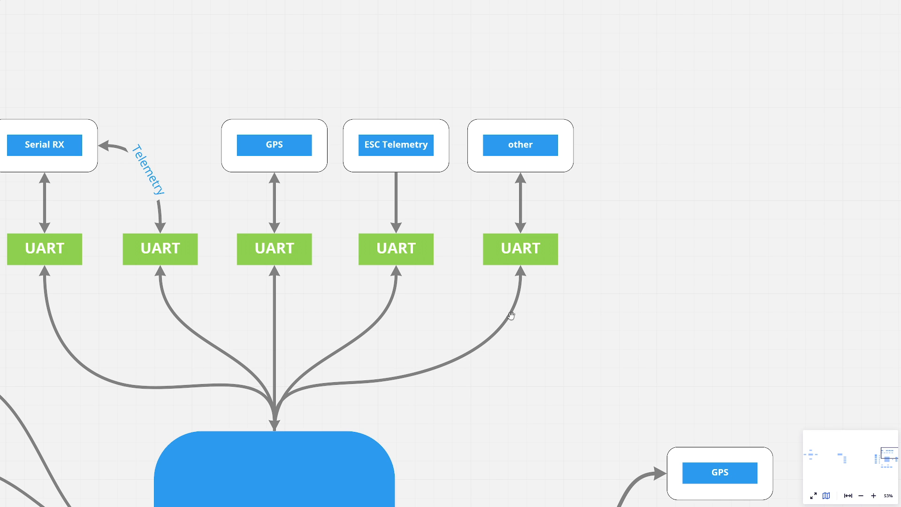
{"action": "mouse_move", "coordinate": [503, 316]}
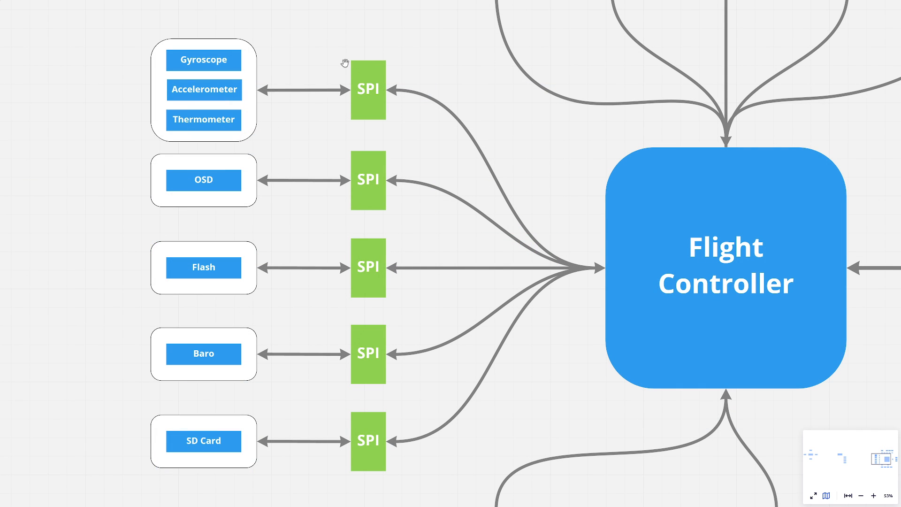
{"action": "mouse_move", "coordinate": [377, 98]}
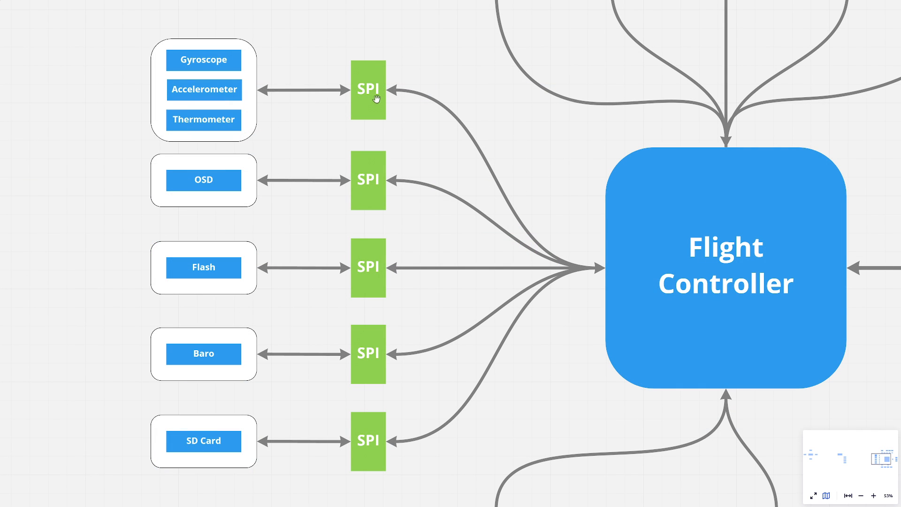
{"action": "mouse_move", "coordinate": [374, 94]}
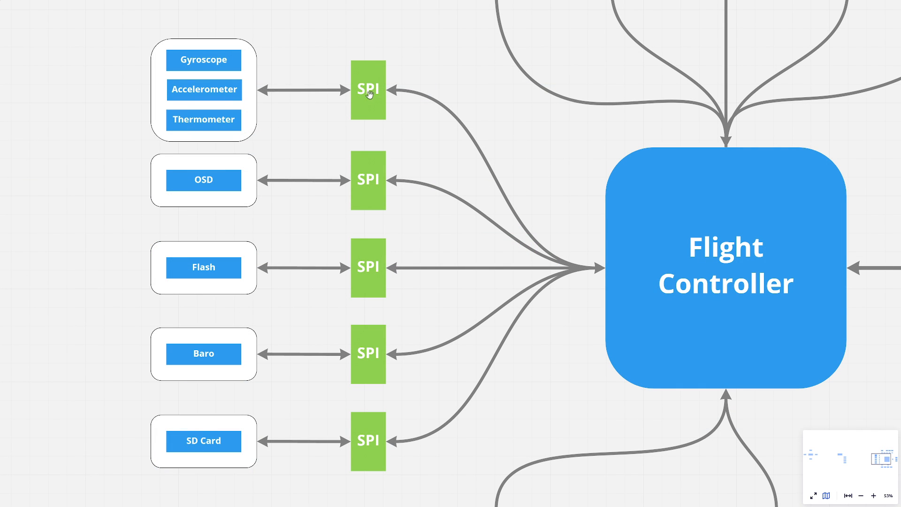
{"action": "mouse_move", "coordinate": [379, 95]}
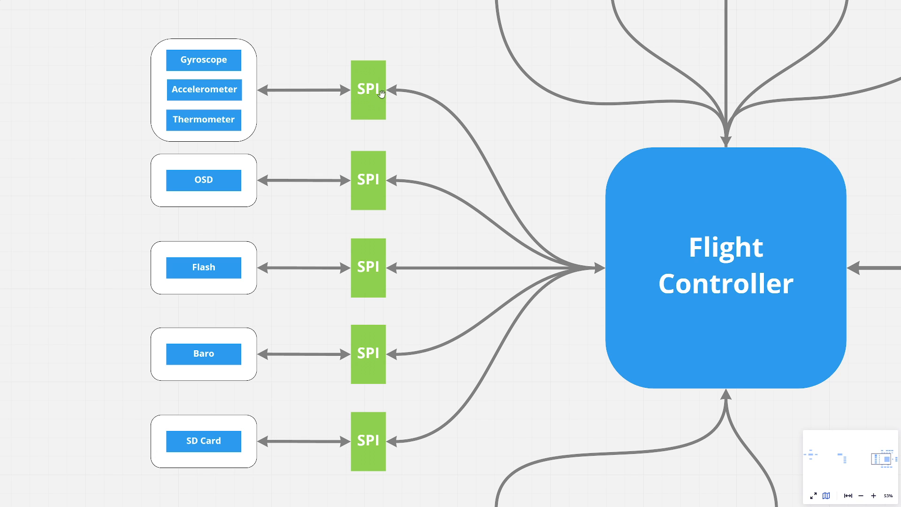
{"action": "mouse_move", "coordinate": [408, 114]}
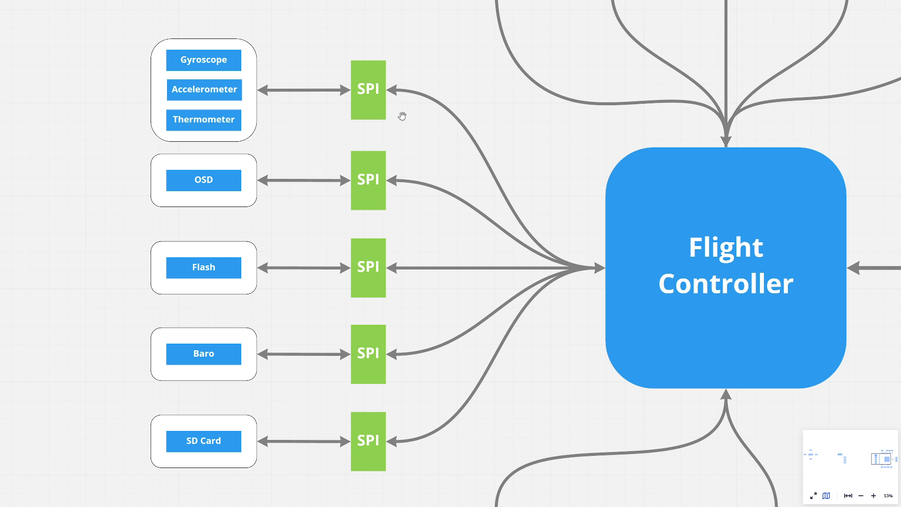
{"action": "mouse_move", "coordinate": [579, 138]}
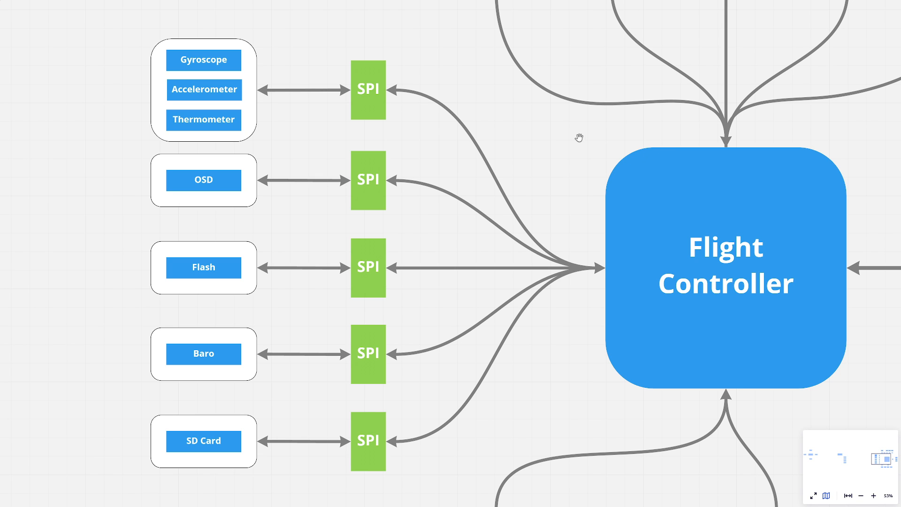
{"action": "mouse_move", "coordinate": [572, 392]}
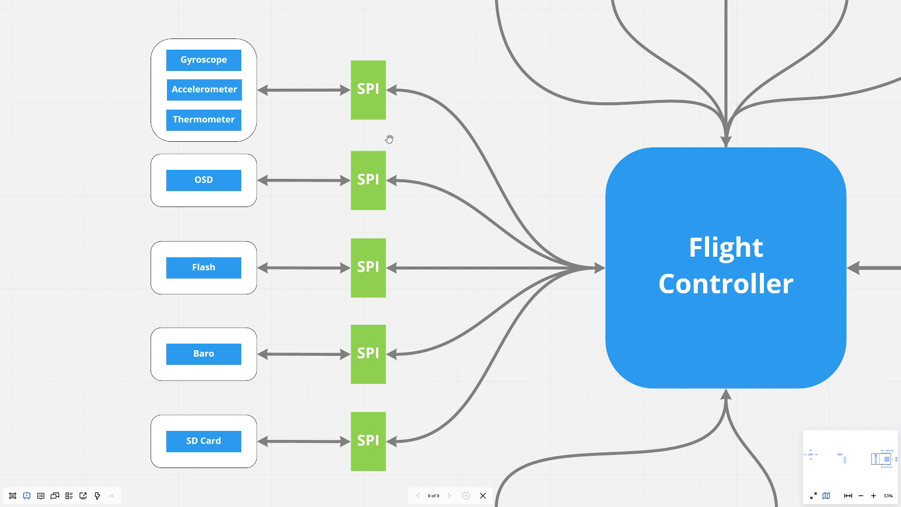
{"action": "mouse_move", "coordinate": [447, 139]}
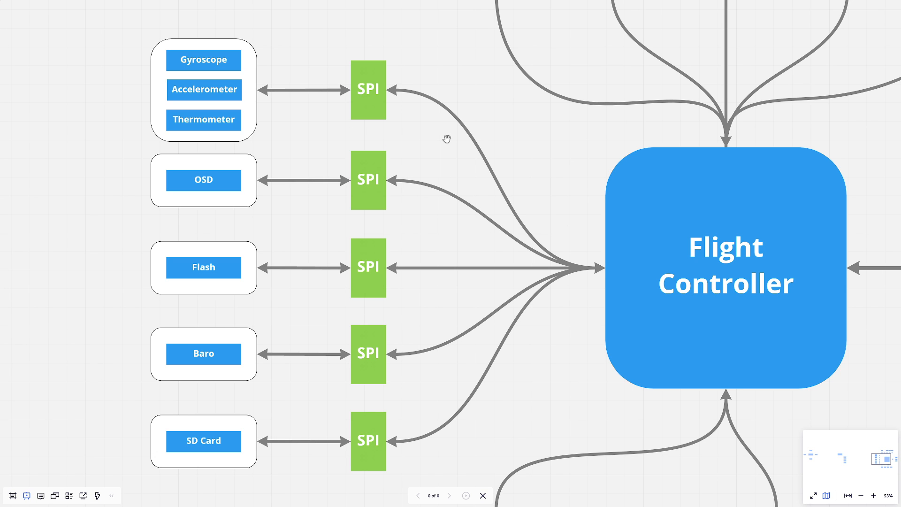
{"action": "mouse_move", "coordinate": [492, 147]}
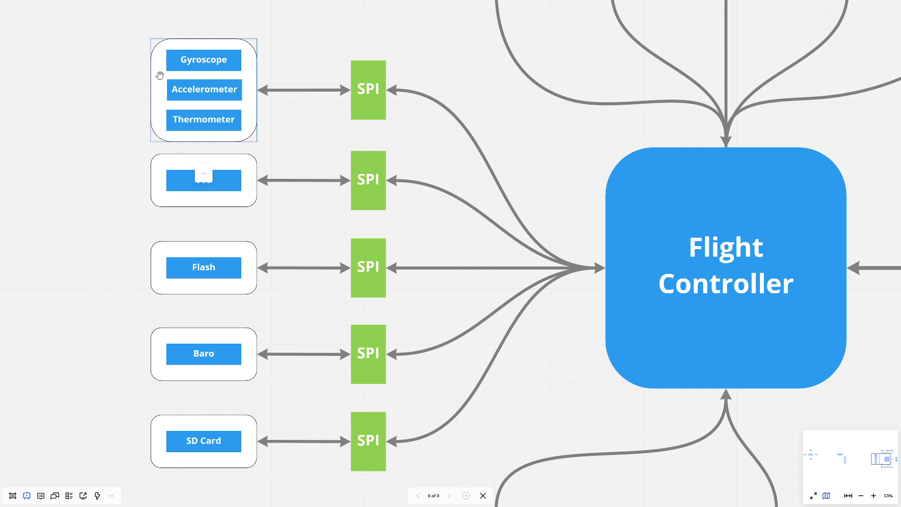
{"action": "mouse_move", "coordinate": [158, 96]}
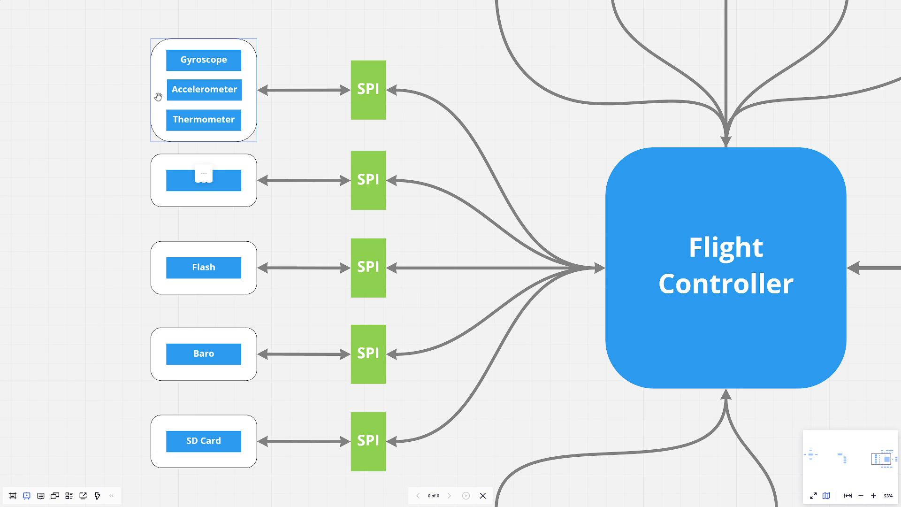
{"action": "type", "text": "OSD"}
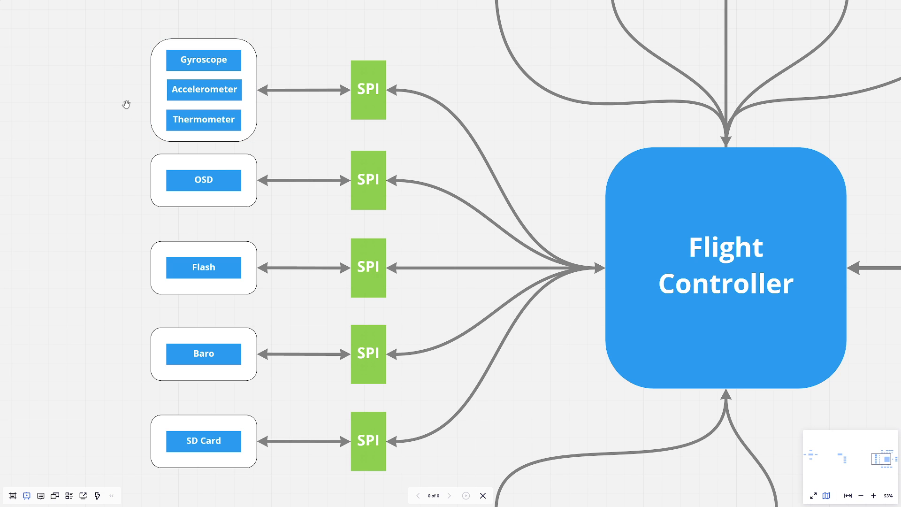
{"action": "mouse_move", "coordinate": [159, 90]}
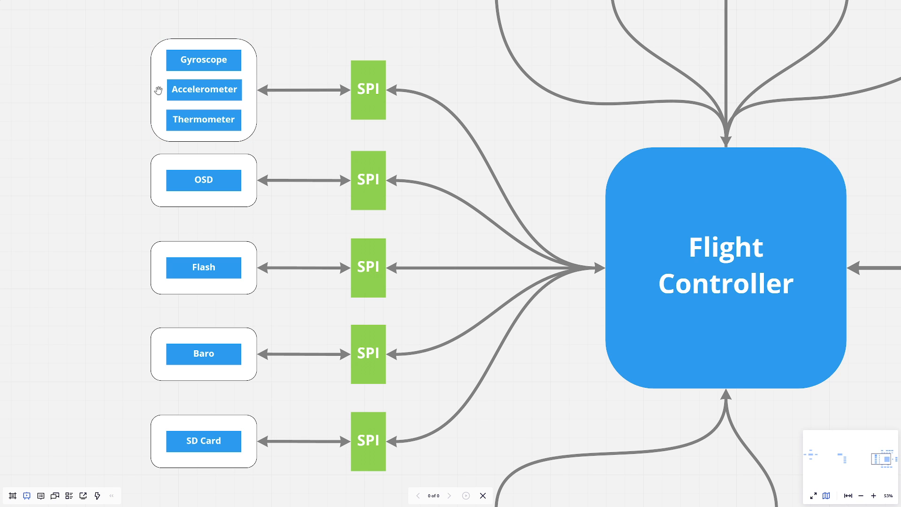
{"action": "mouse_move", "coordinate": [566, 250]}
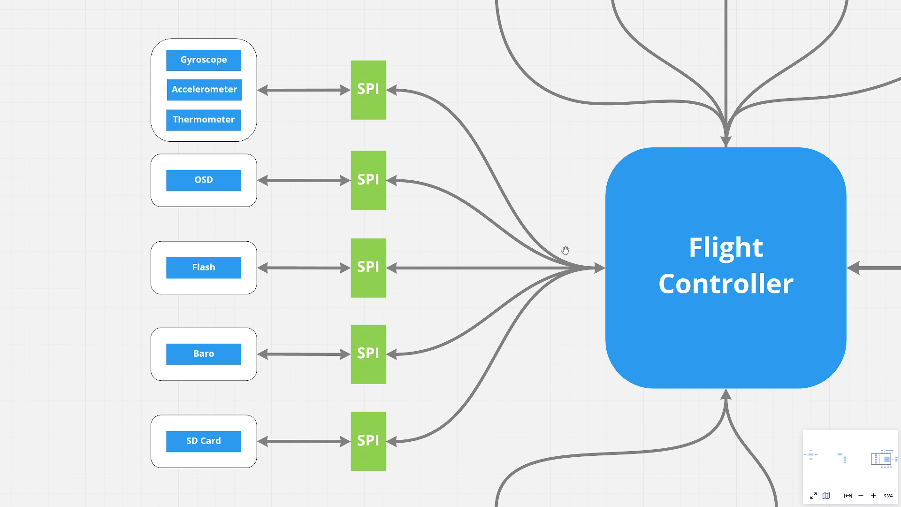
{"action": "mouse_move", "coordinate": [401, 147]}
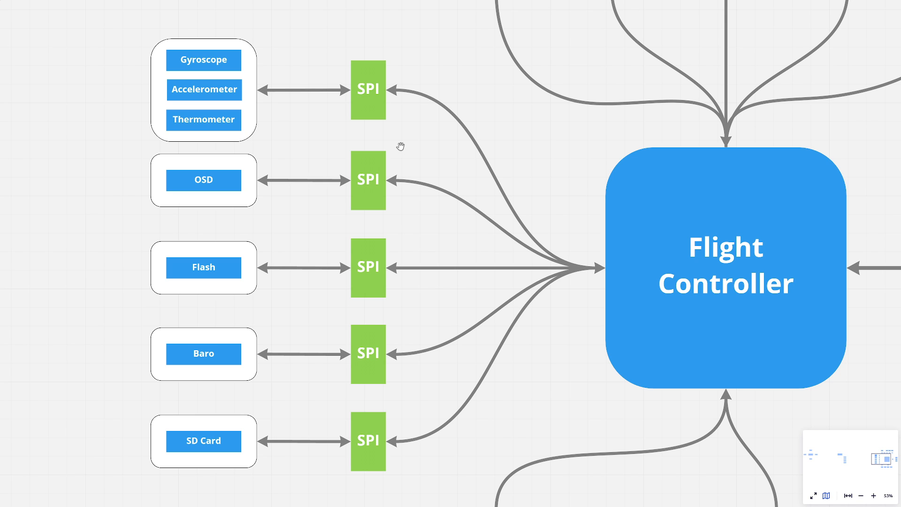
{"action": "mouse_move", "coordinate": [332, 81]}
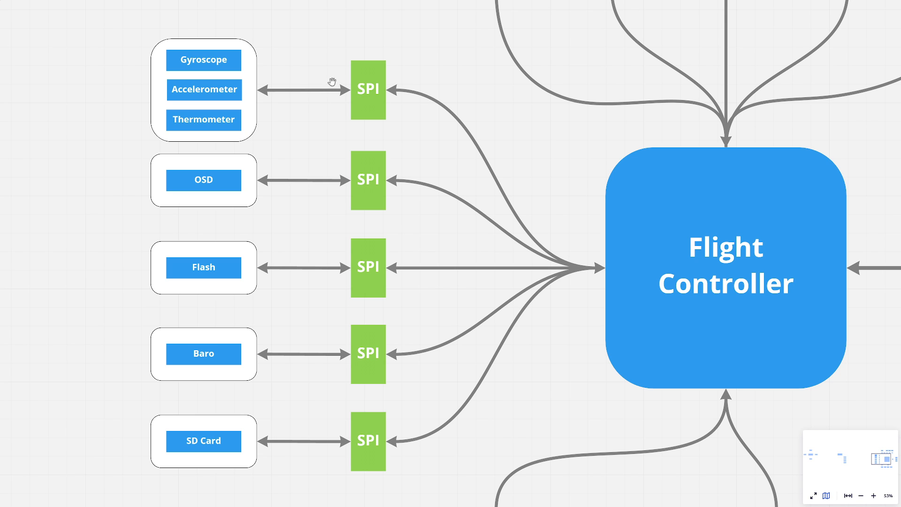
{"action": "mouse_move", "coordinate": [201, 34]}
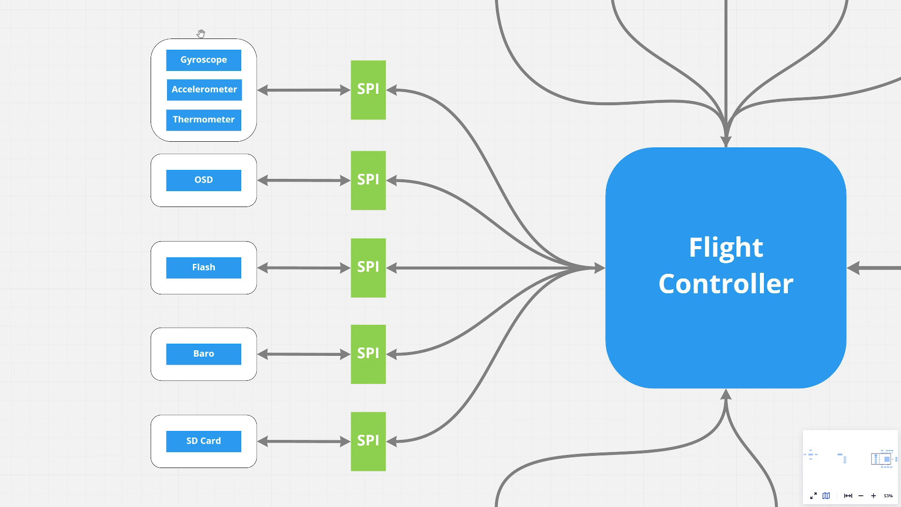
{"action": "mouse_move", "coordinate": [220, 145]}
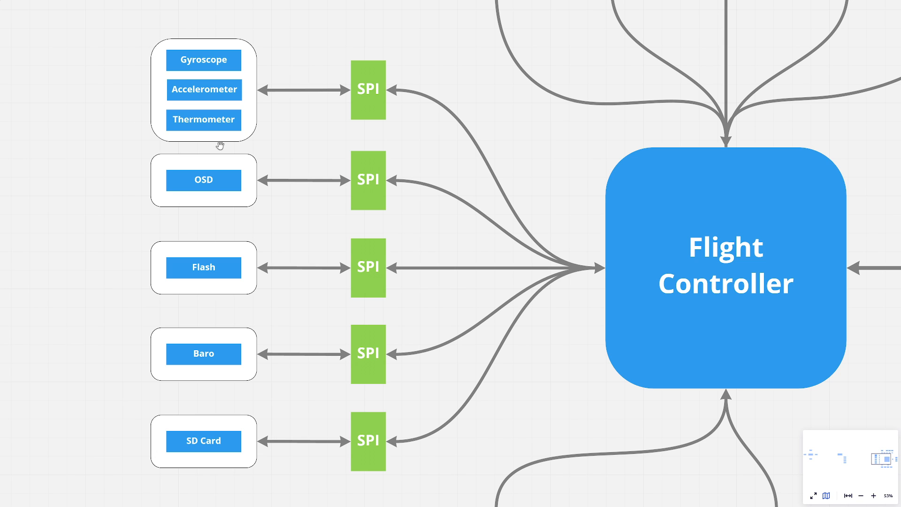
{"action": "mouse_move", "coordinate": [263, 136]}
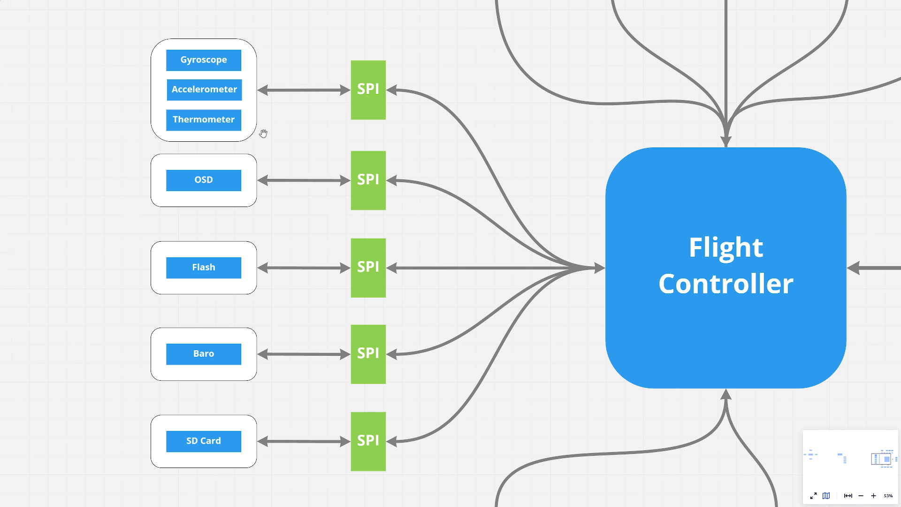
{"action": "mouse_move", "coordinate": [262, 124]}
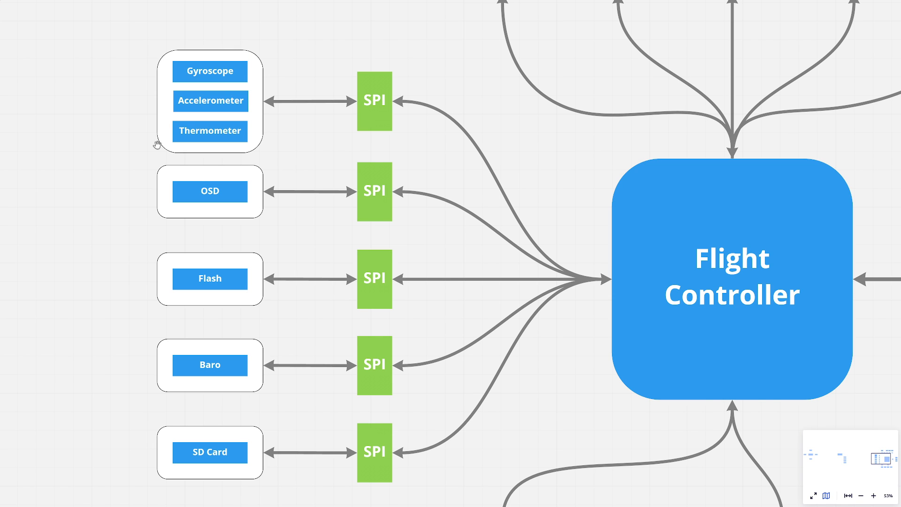
{"action": "mouse_move", "coordinate": [227, 68]}
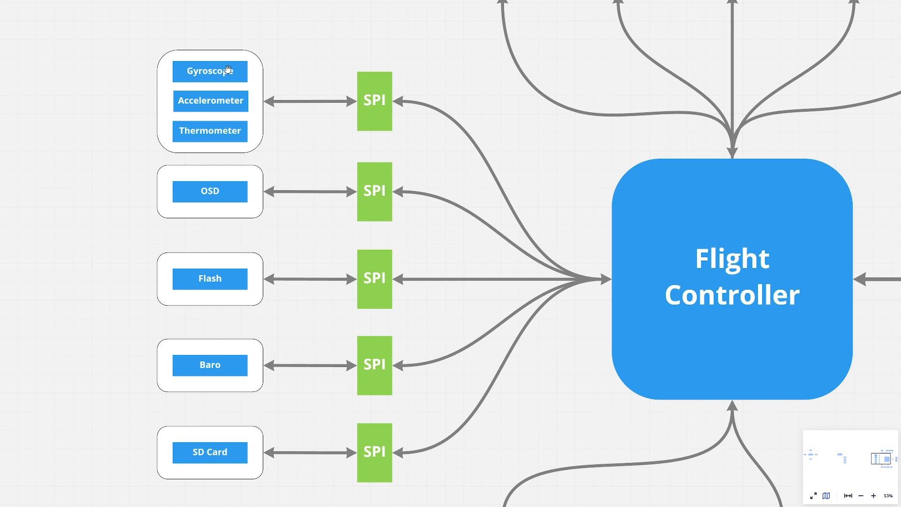
{"action": "mouse_move", "coordinate": [195, 71]}
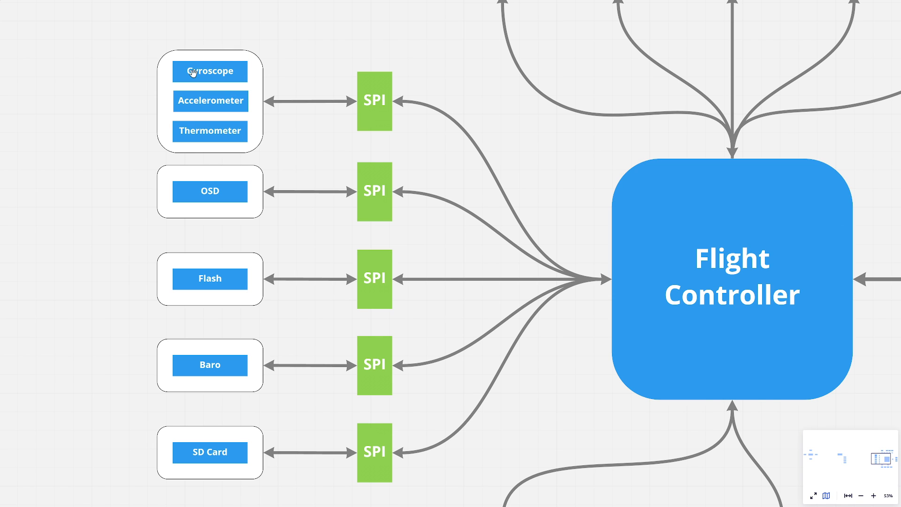
{"action": "mouse_move", "coordinate": [212, 136]}
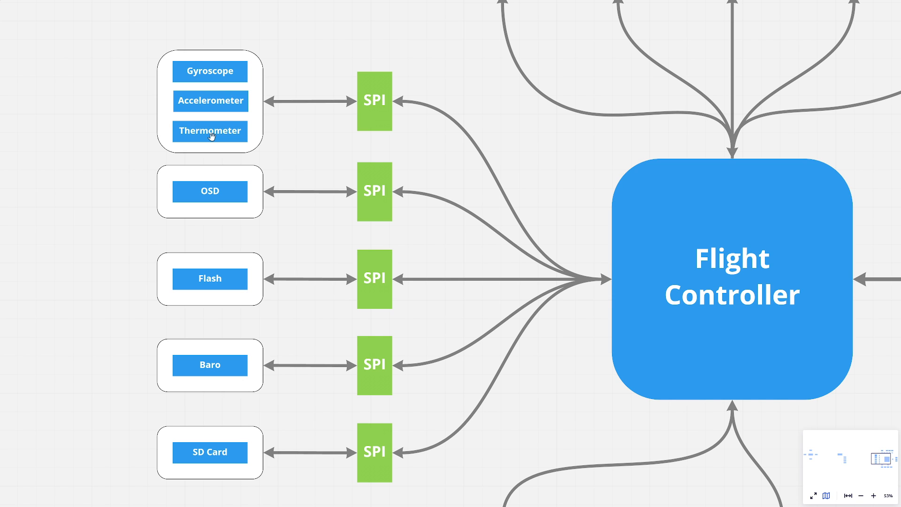
{"action": "mouse_move", "coordinate": [241, 102]}
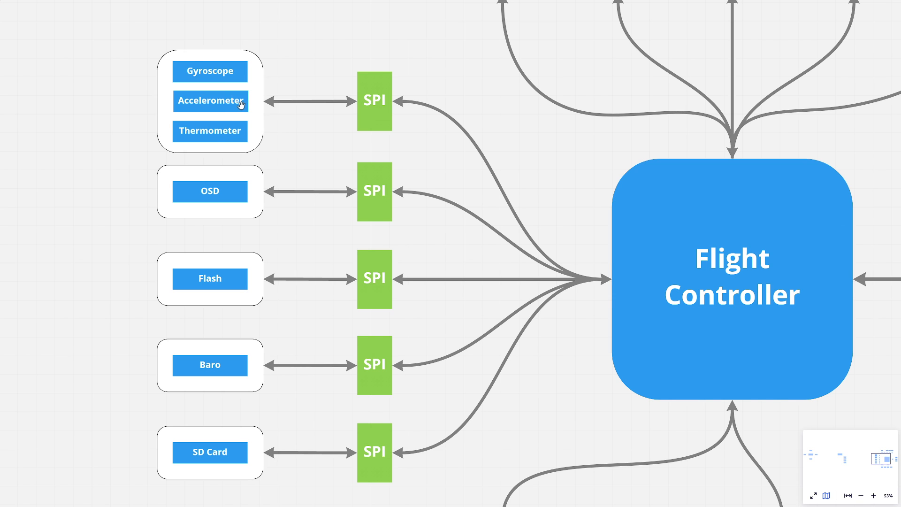
{"action": "mouse_move", "coordinate": [342, 103]}
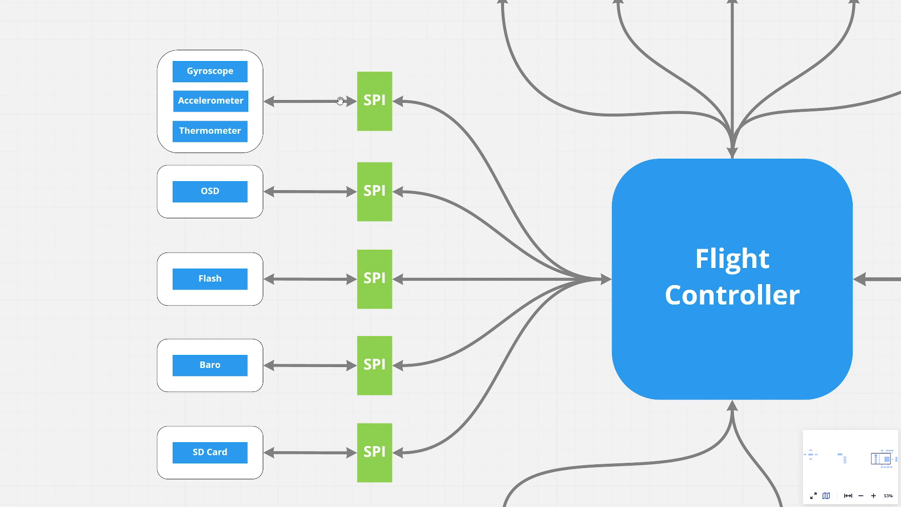
{"action": "mouse_move", "coordinate": [257, 75]}
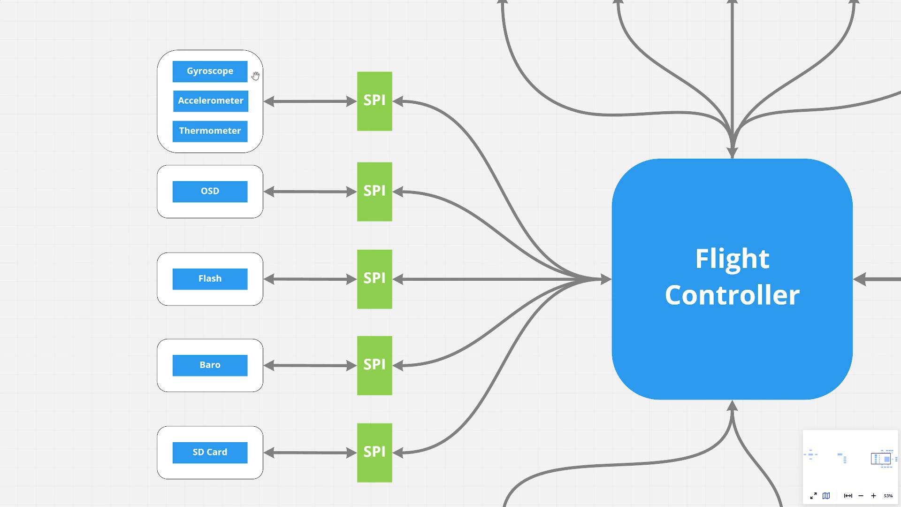
{"action": "mouse_move", "coordinate": [208, 71]}
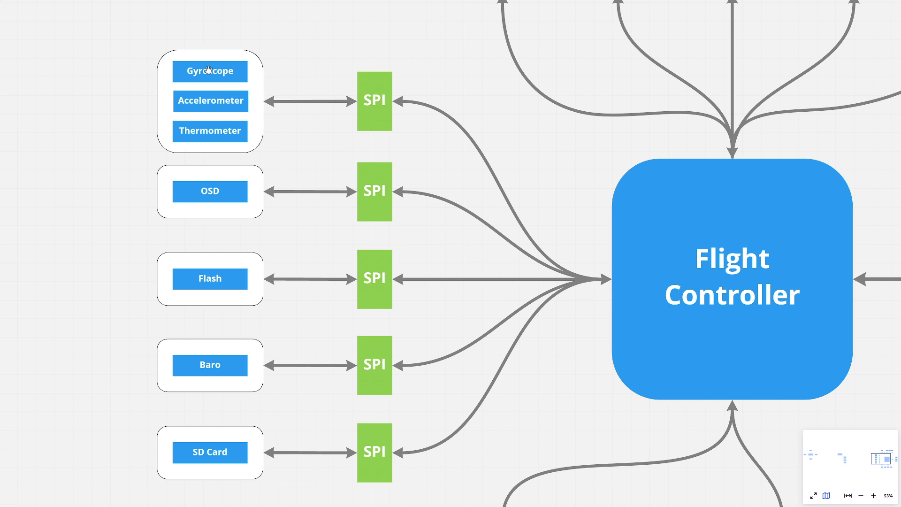
{"action": "mouse_move", "coordinate": [321, 130]}
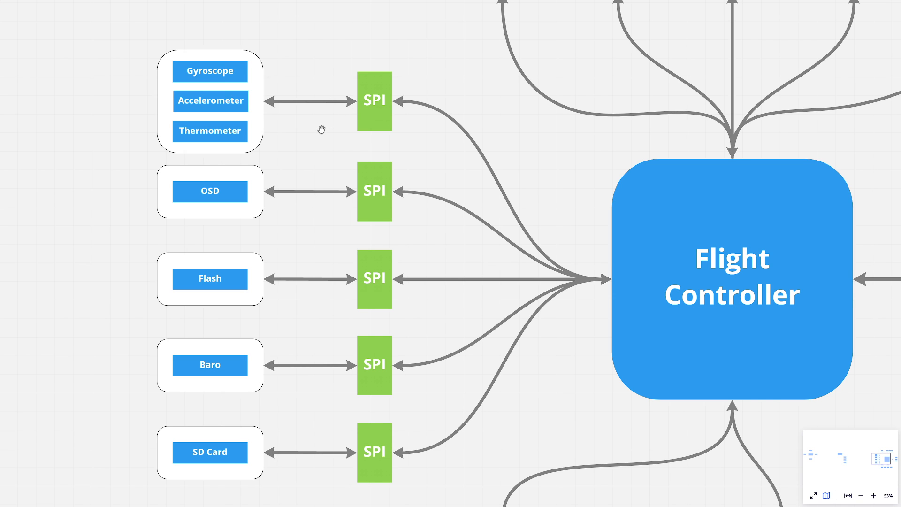
{"action": "mouse_move", "coordinate": [316, 132]}
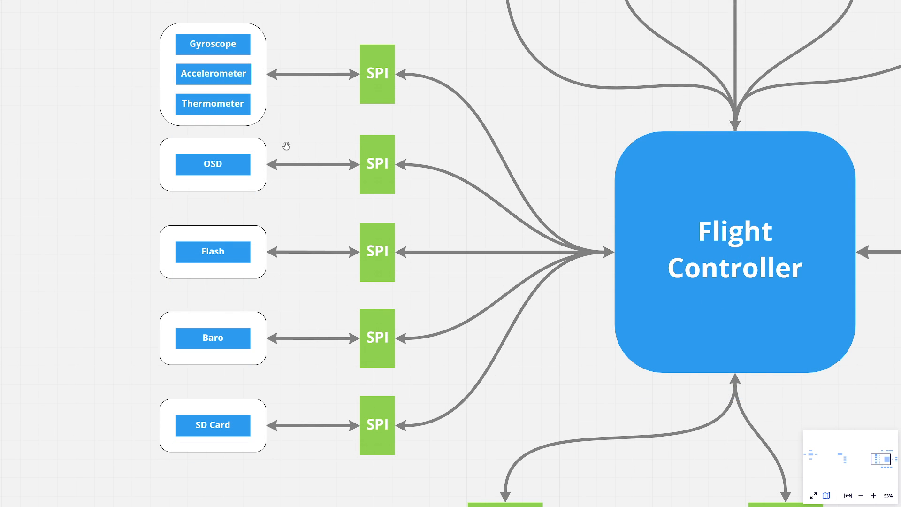
{"action": "mouse_move", "coordinate": [207, 184]}
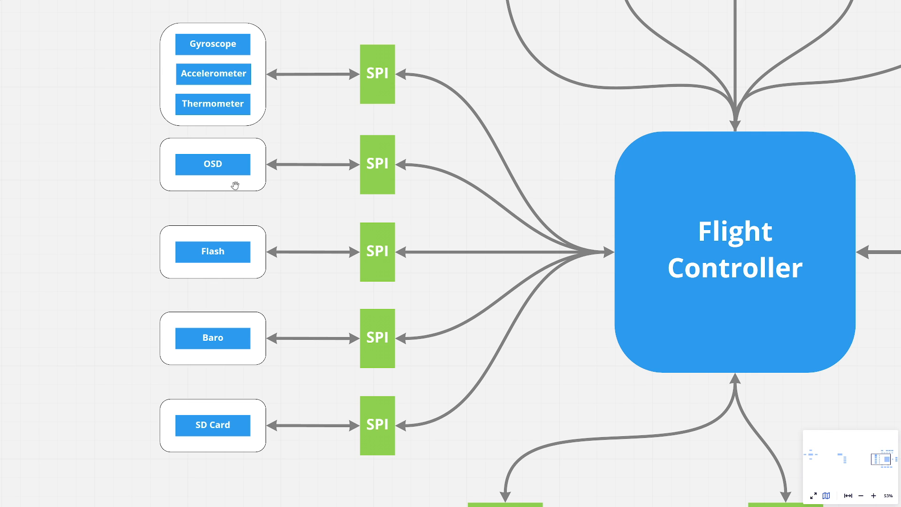
{"action": "mouse_move", "coordinate": [439, 167]}
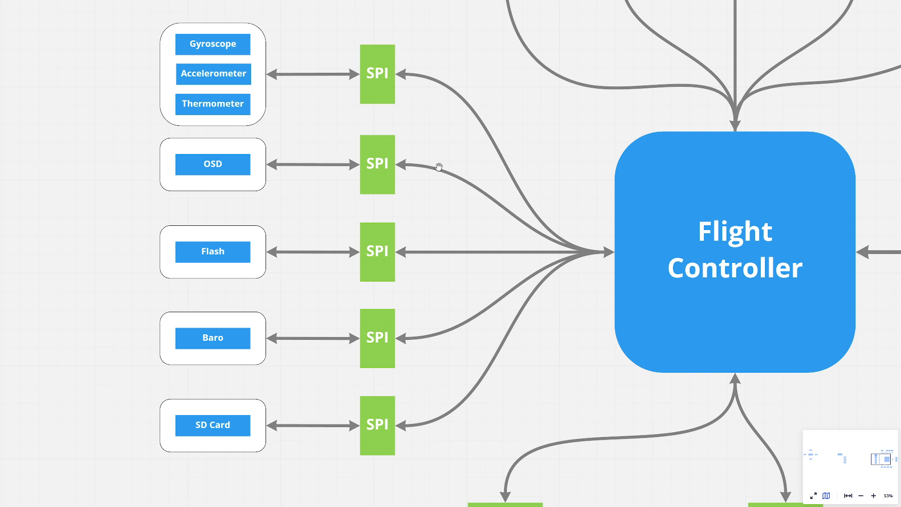
{"action": "mouse_move", "coordinate": [370, 161]}
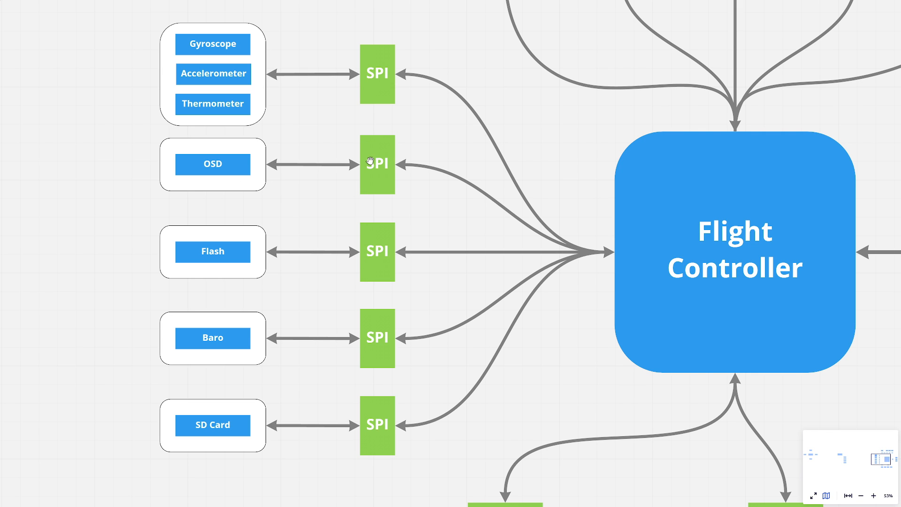
{"action": "mouse_move", "coordinate": [367, 140]}
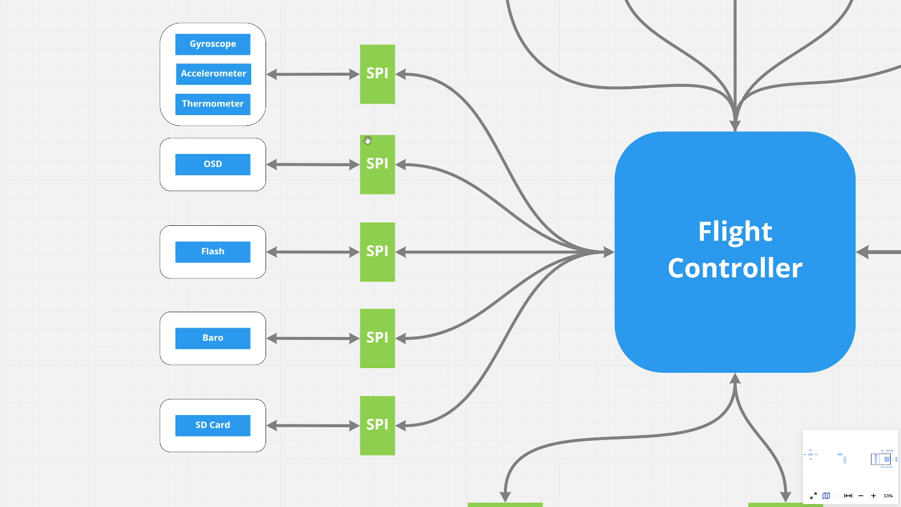
{"action": "mouse_move", "coordinate": [275, 198]}
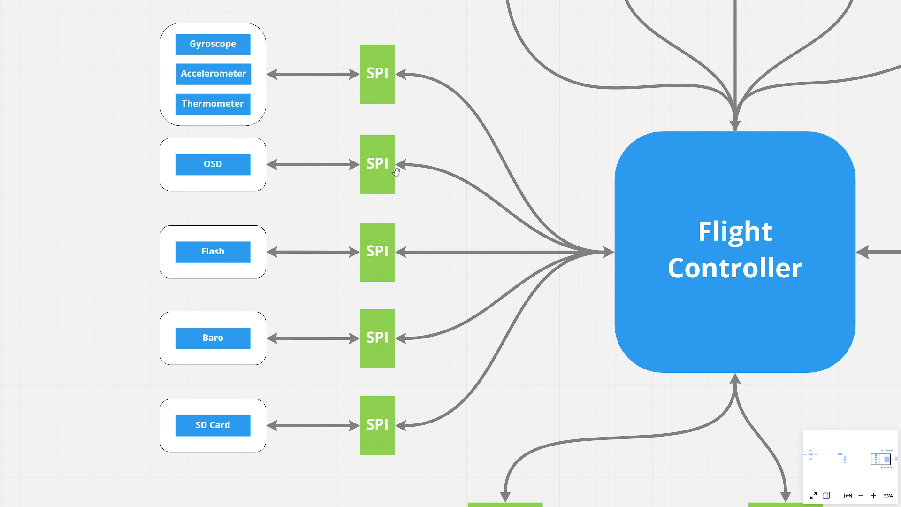
{"action": "mouse_move", "coordinate": [208, 150]}
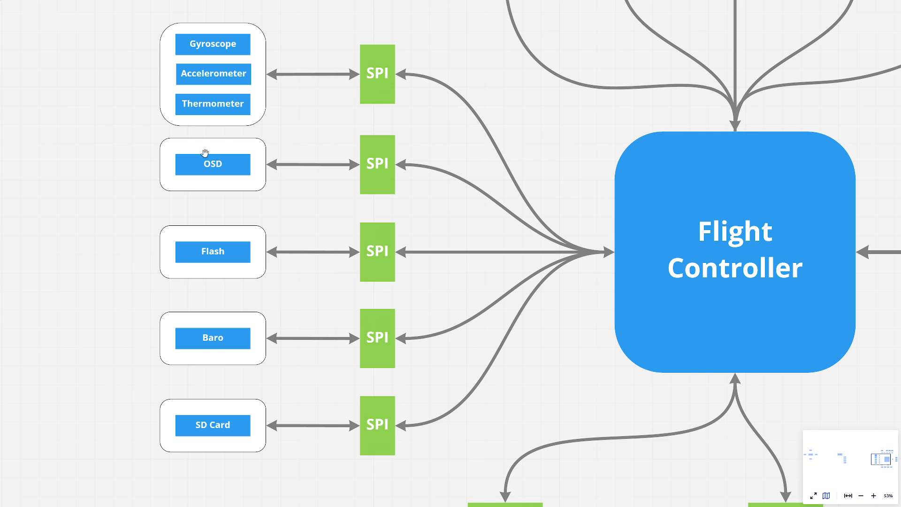
{"action": "mouse_move", "coordinate": [204, 153]}
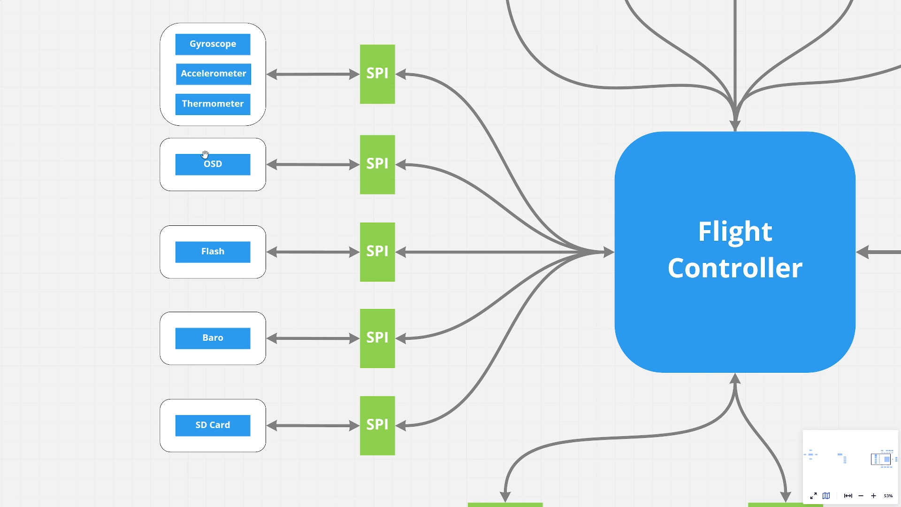
{"action": "mouse_move", "coordinate": [184, 216]}
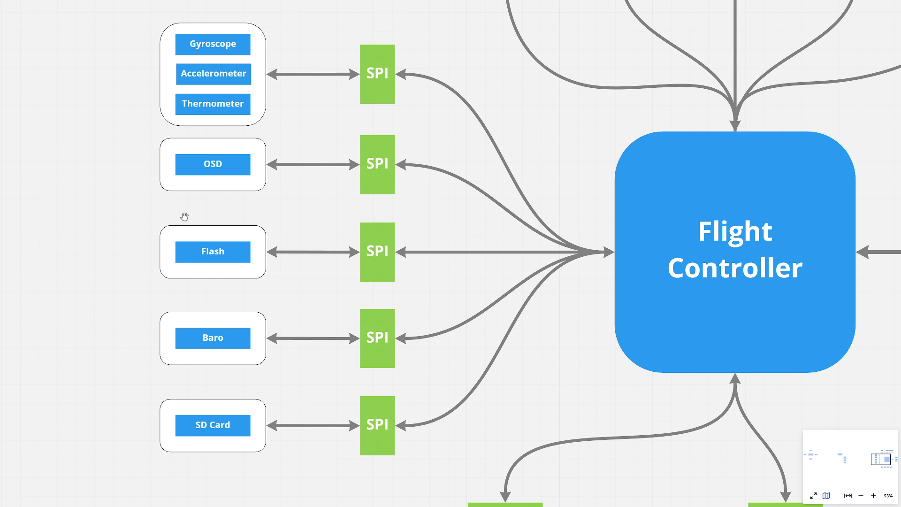
{"action": "mouse_move", "coordinate": [159, 224]}
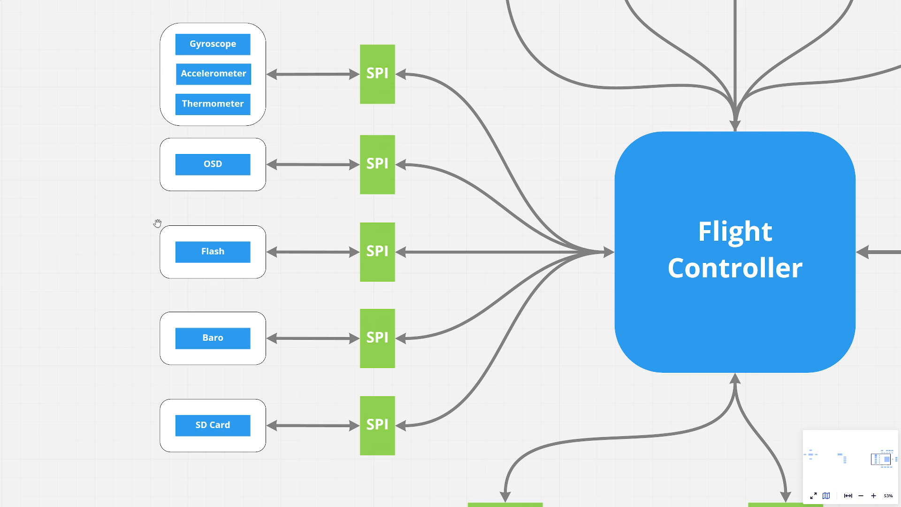
{"action": "mouse_move", "coordinate": [157, 288]}
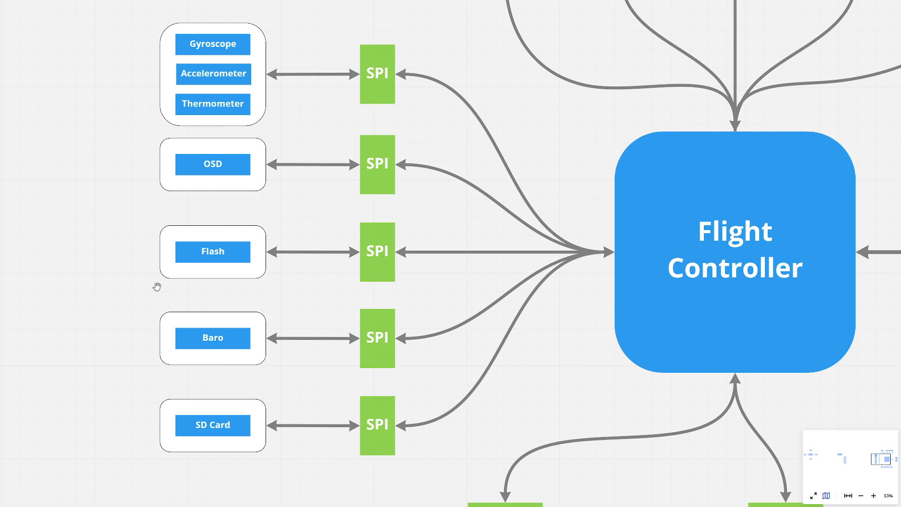
{"action": "mouse_move", "coordinate": [252, 285]}
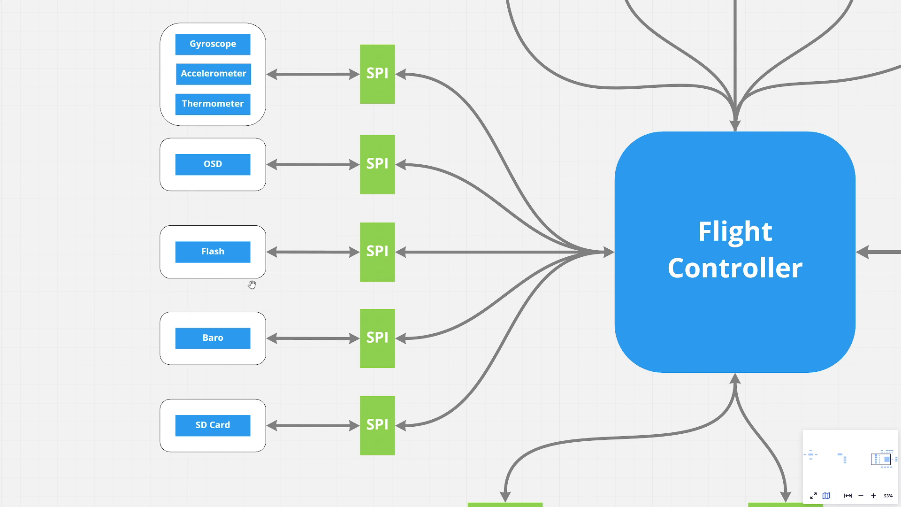
{"action": "mouse_move", "coordinate": [371, 253]}
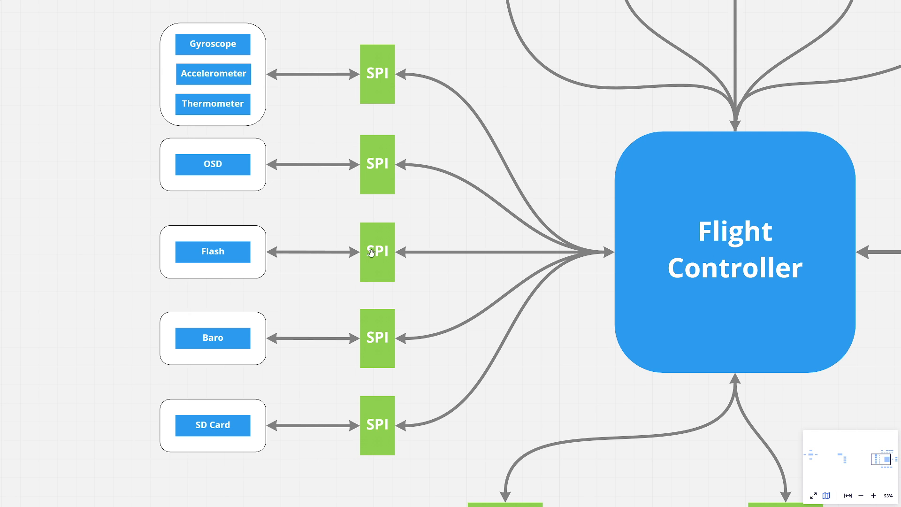
{"action": "mouse_move", "coordinate": [388, 266]}
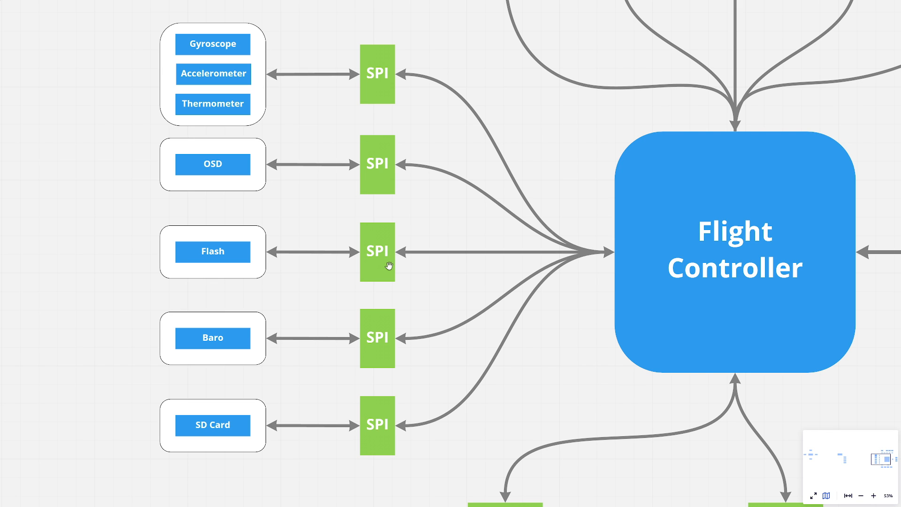
{"action": "mouse_move", "coordinate": [648, 237]}
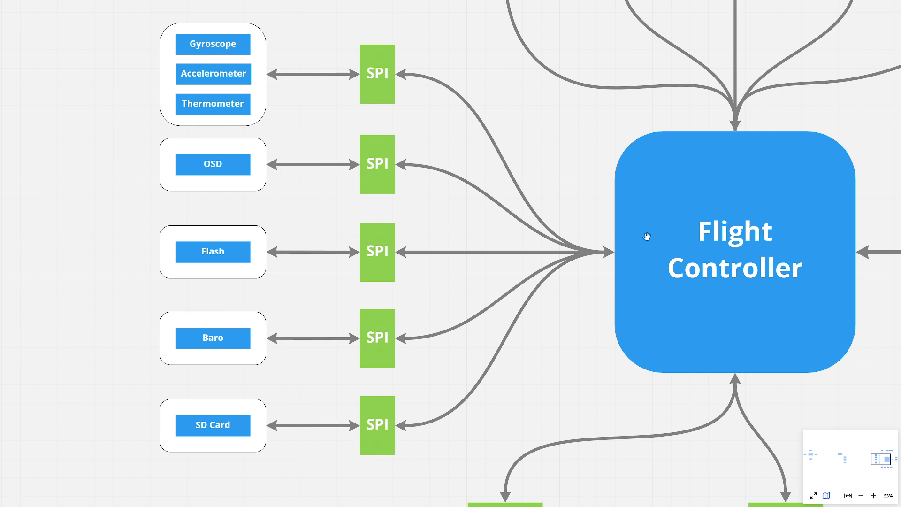
{"action": "mouse_move", "coordinate": [646, 247]}
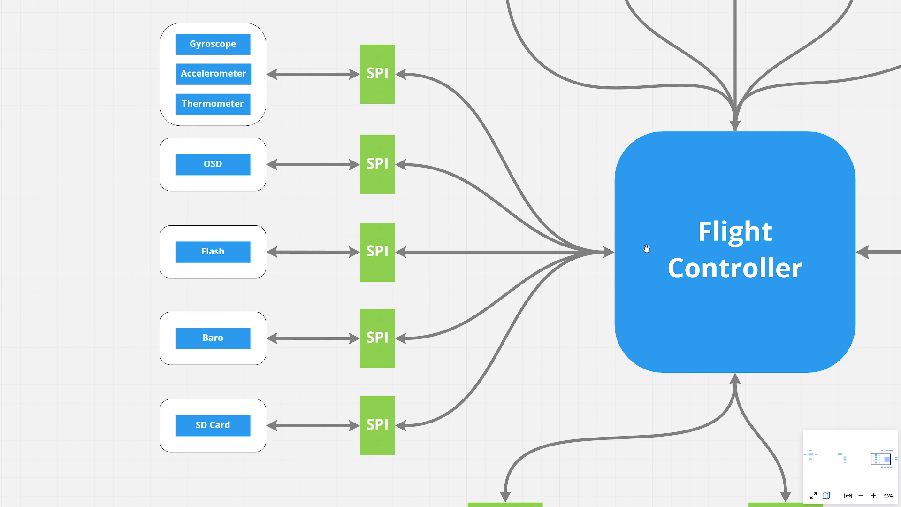
{"action": "mouse_move", "coordinate": [195, 237]}
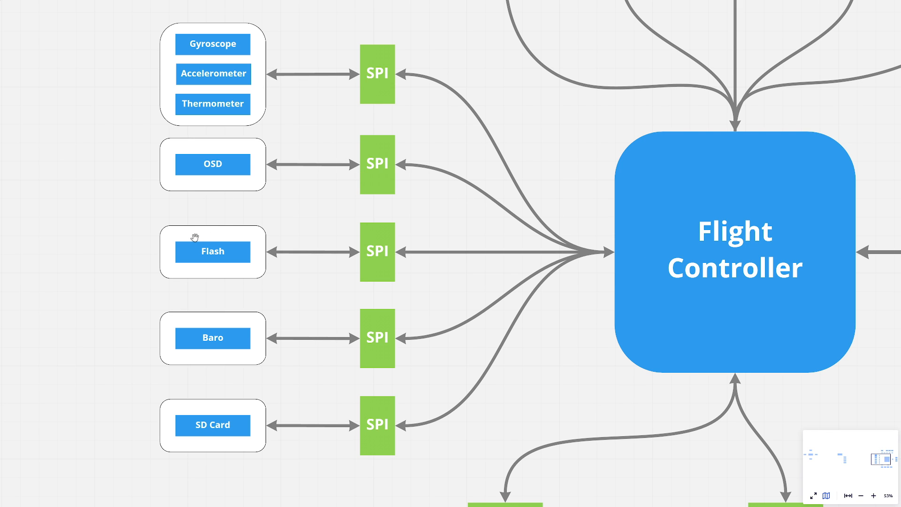
{"action": "mouse_move", "coordinate": [215, 344]}
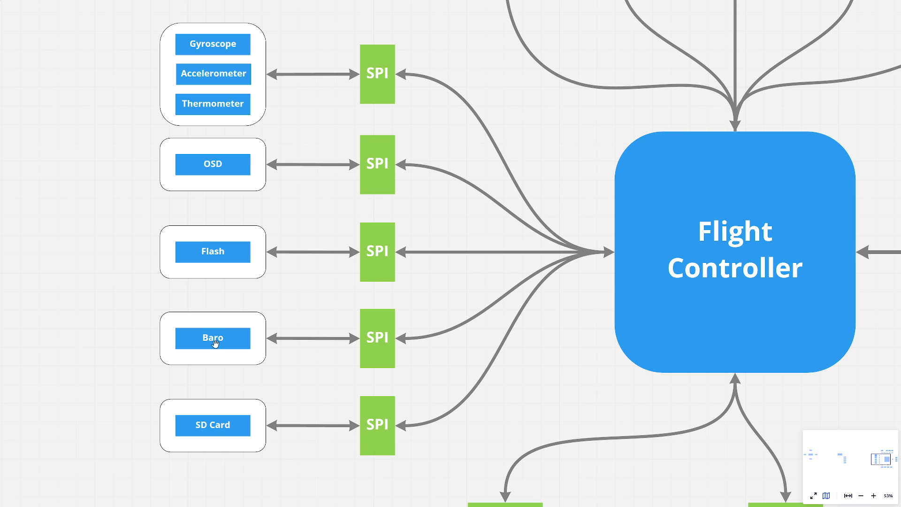
{"action": "scroll", "scroll_direction": "down", "scroll_amount": 3}
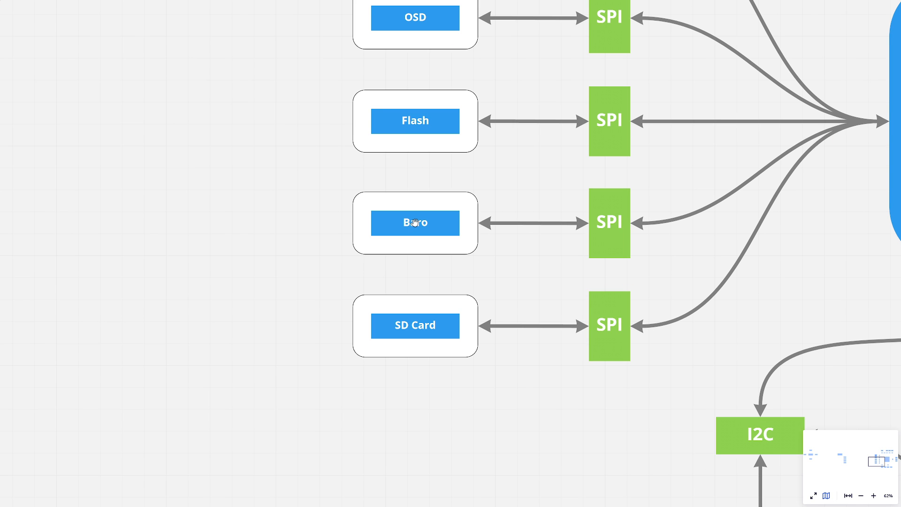
{"action": "mouse_move", "coordinate": [416, 209]}
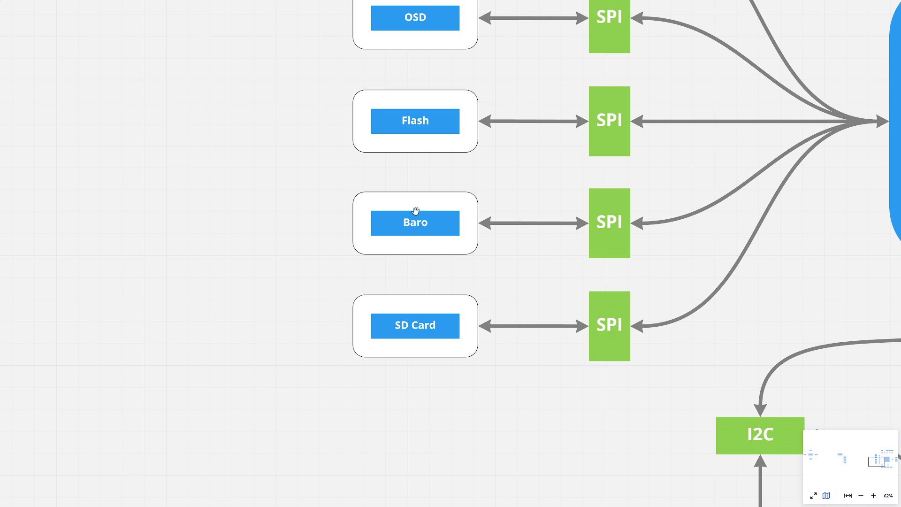
{"action": "mouse_move", "coordinate": [589, 188]}
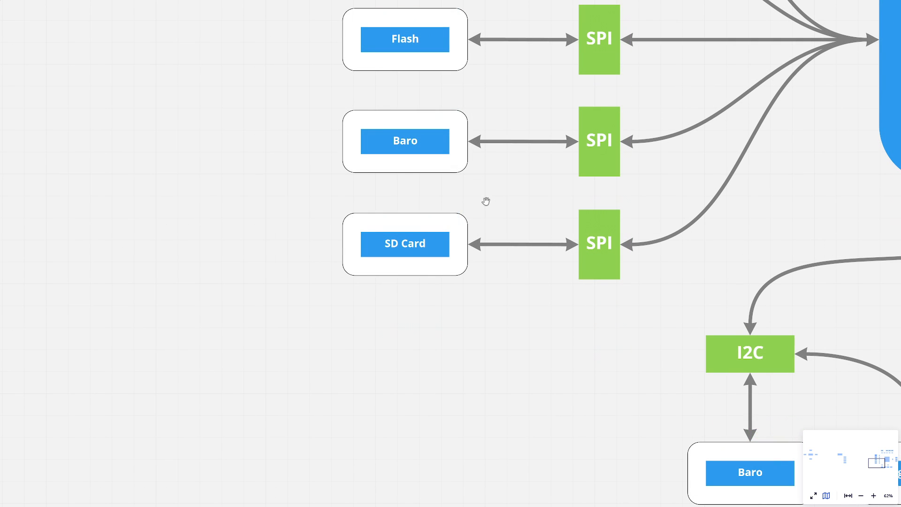
{"action": "mouse_move", "coordinate": [391, 267]}
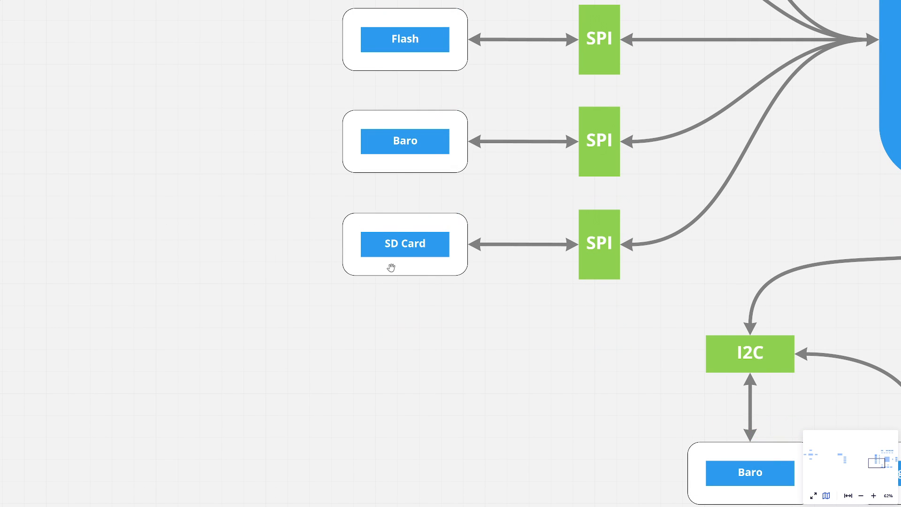
{"action": "mouse_move", "coordinate": [396, 276]}
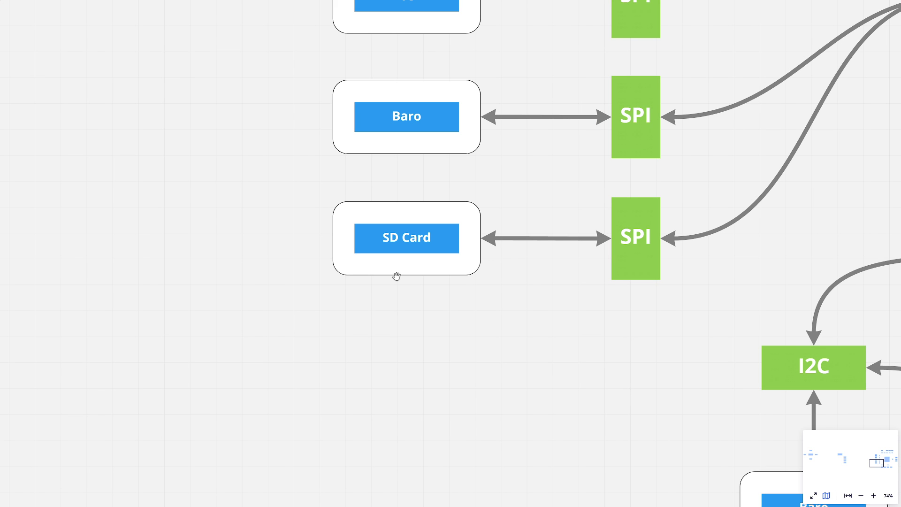
{"action": "mouse_move", "coordinate": [508, 248]}
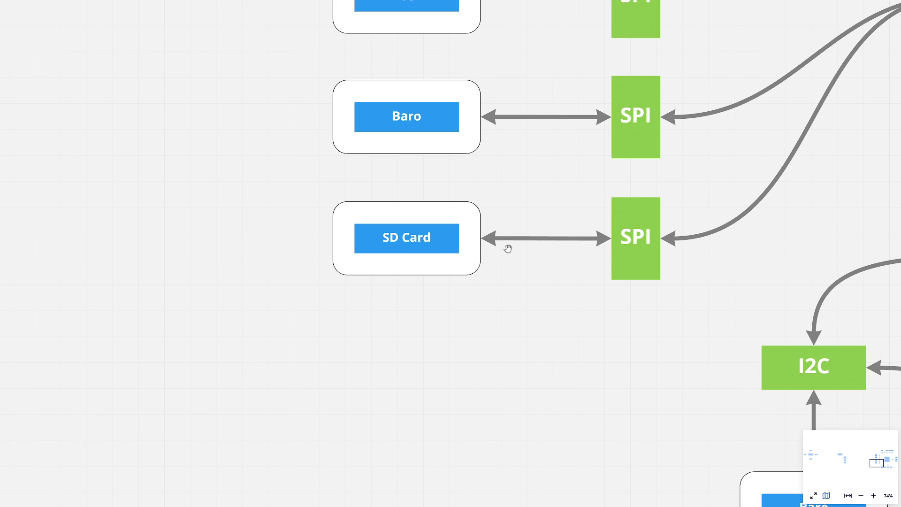
{"action": "mouse_move", "coordinate": [393, 238]}
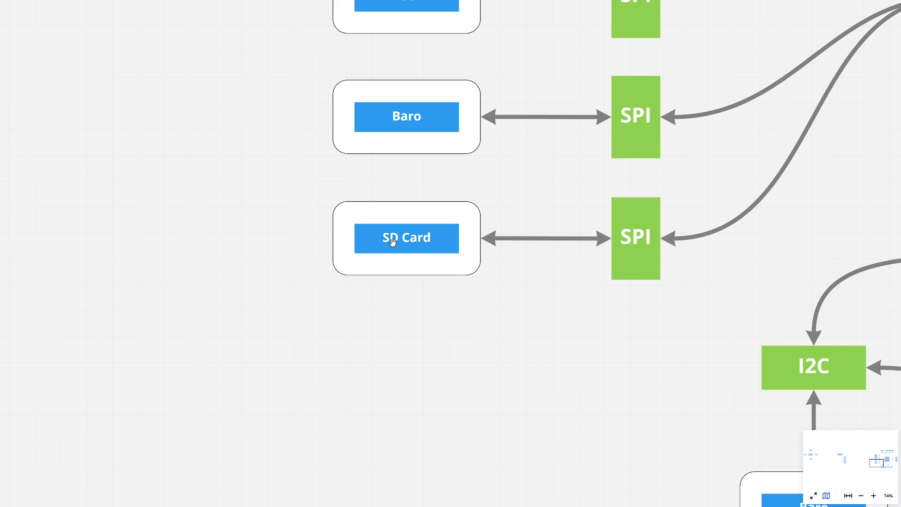
{"action": "scroll", "scroll_direction": "down", "scroll_amount": 3}
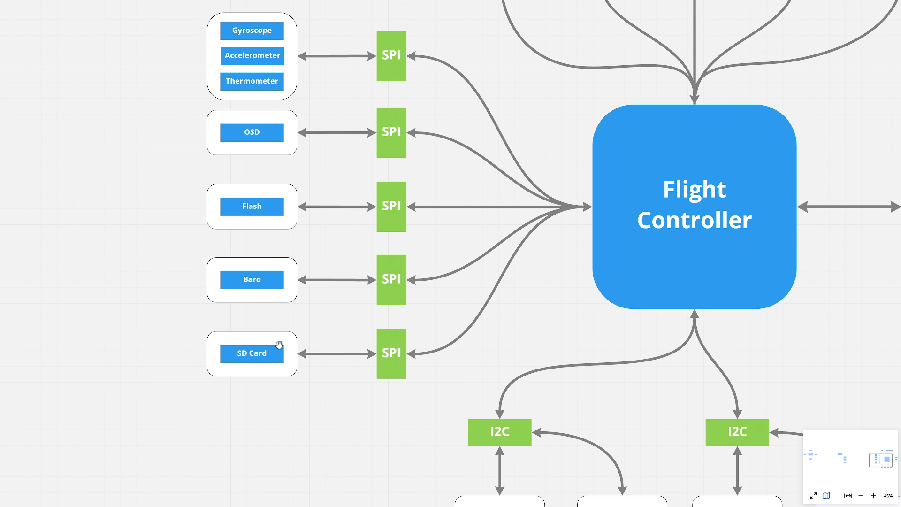
{"action": "mouse_move", "coordinate": [236, 374]}
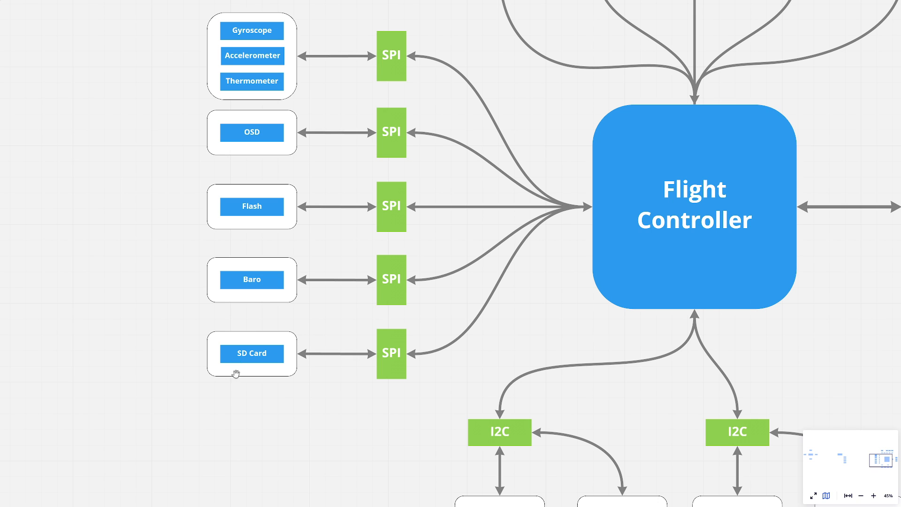
{"action": "mouse_move", "coordinate": [669, 193]}
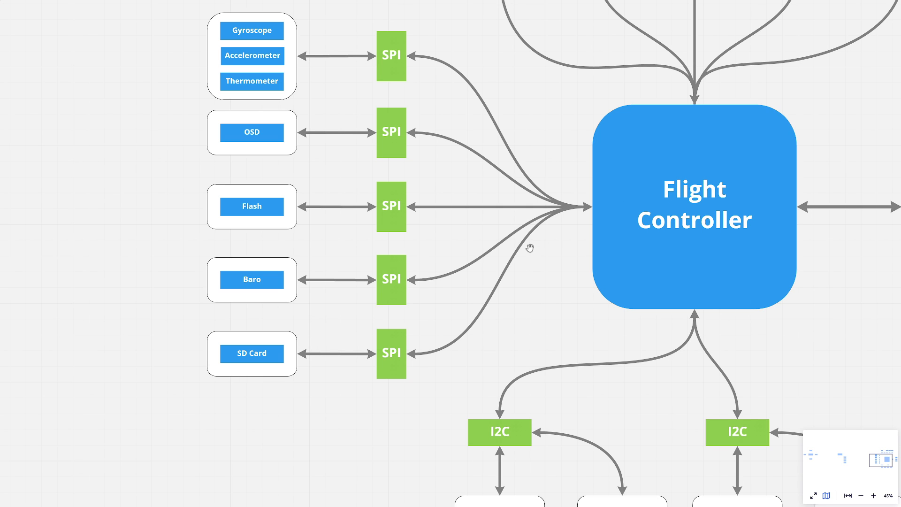
{"action": "mouse_move", "coordinate": [513, 273]}
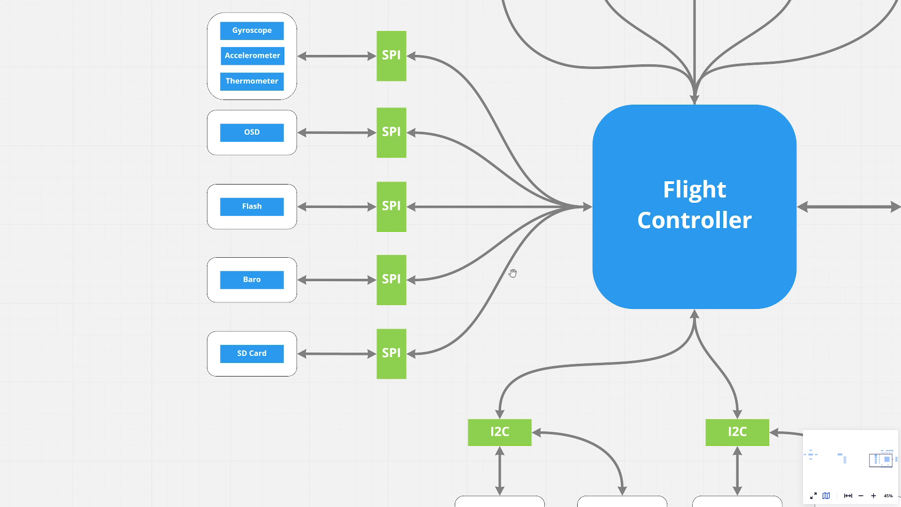
{"action": "mouse_move", "coordinate": [247, 337]}
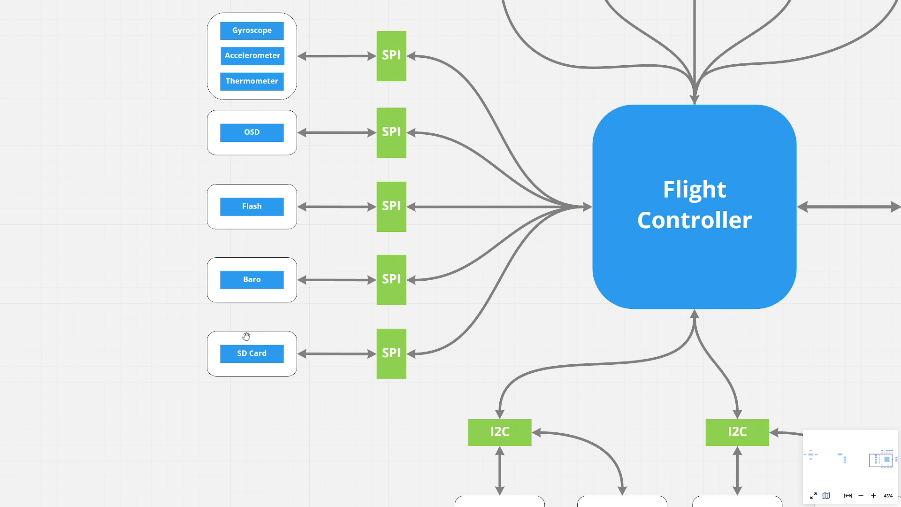
{"action": "mouse_move", "coordinate": [252, 359]}
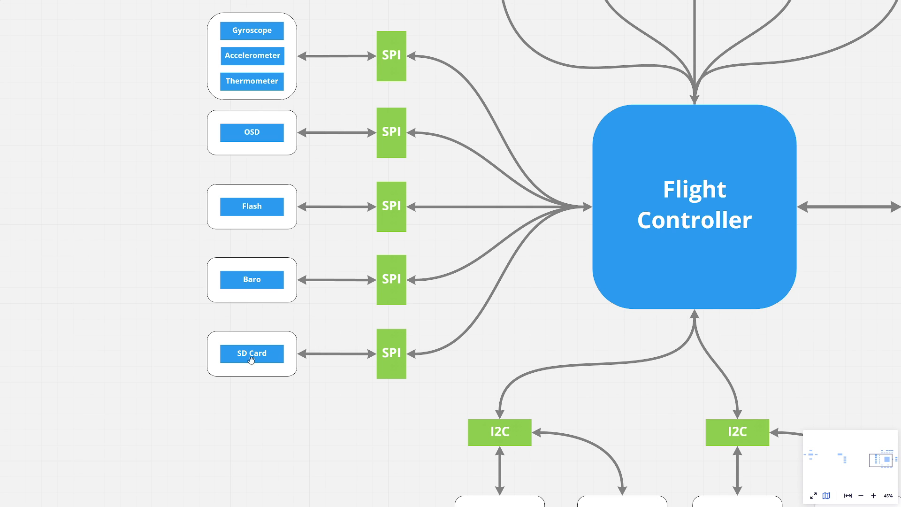
{"action": "mouse_move", "coordinate": [281, 375]}
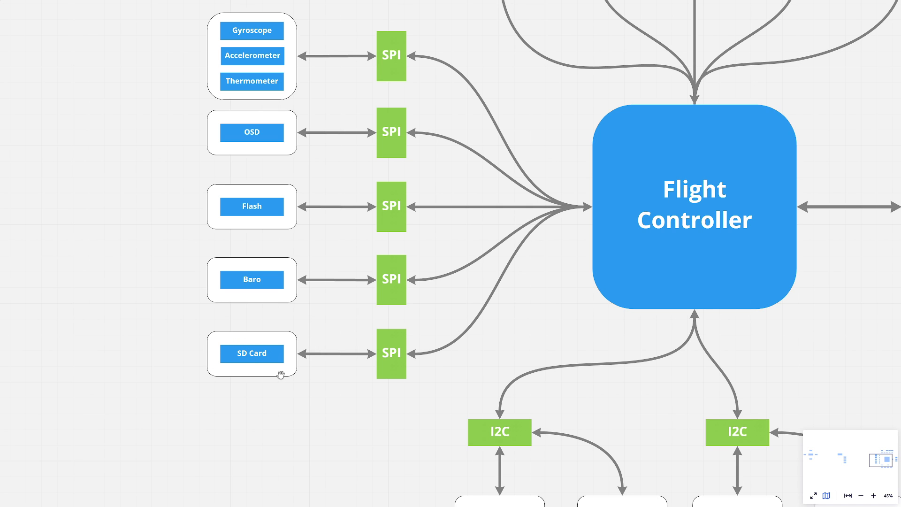
{"action": "mouse_move", "coordinate": [247, 364]}
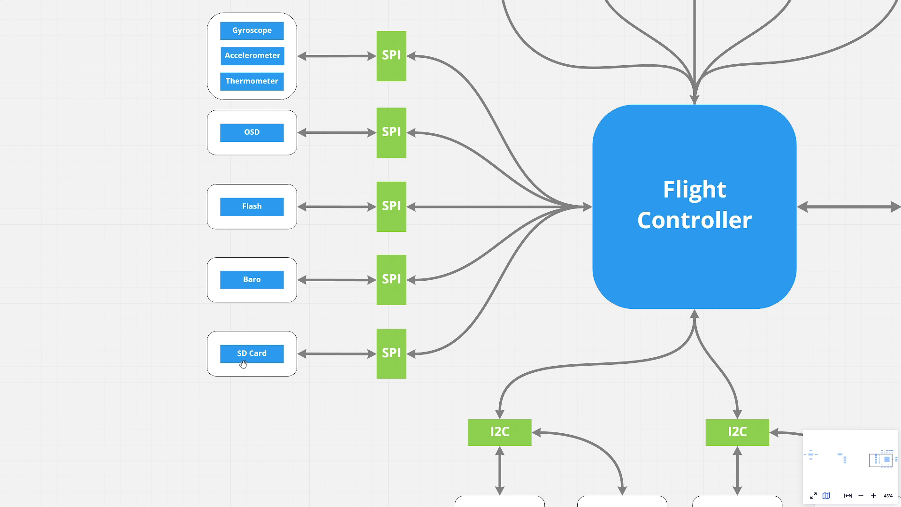
{"action": "mouse_move", "coordinate": [505, 280]}
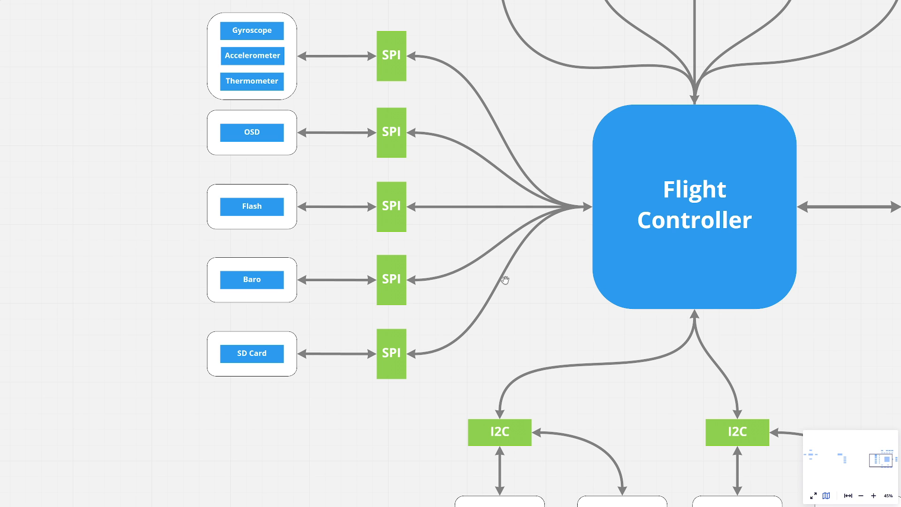
{"action": "mouse_move", "coordinate": [346, 260]}
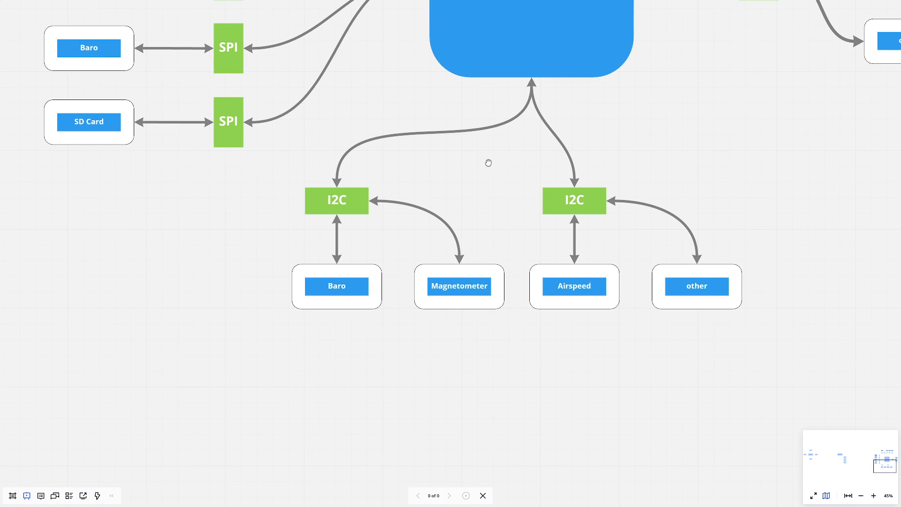
{"action": "mouse_move", "coordinate": [470, 163]}
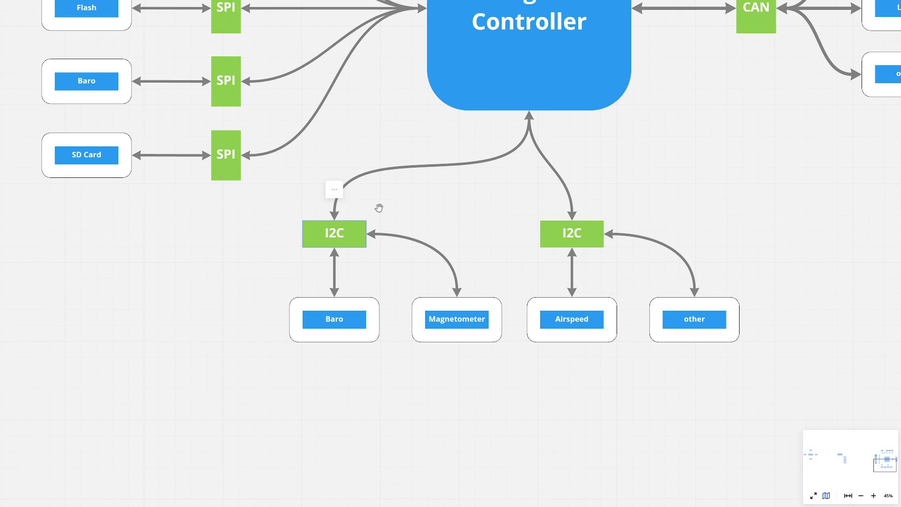
{"action": "mouse_move", "coordinate": [403, 307]}
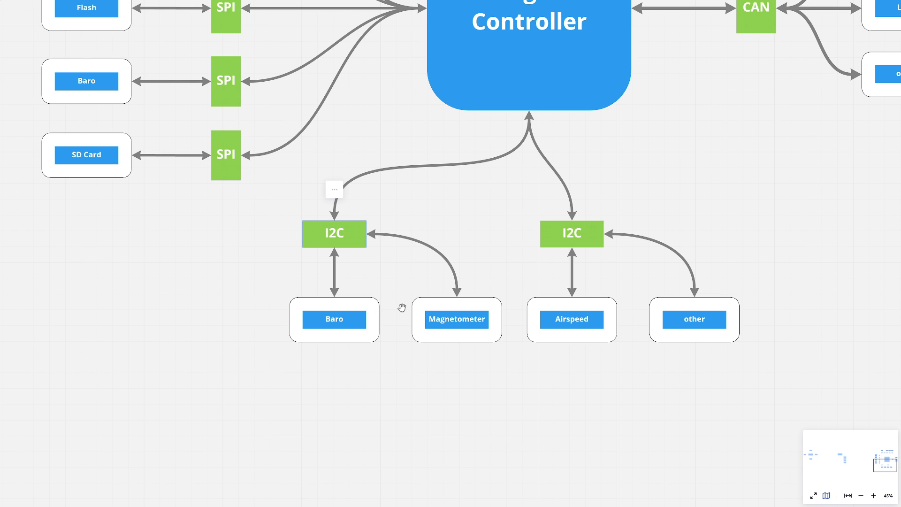
{"action": "mouse_move", "coordinate": [460, 333]}
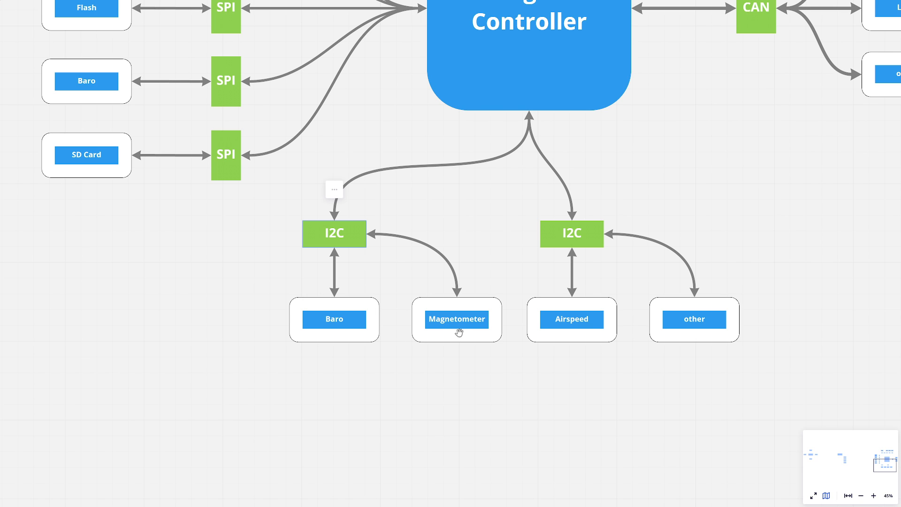
{"action": "mouse_move", "coordinate": [306, 295]}
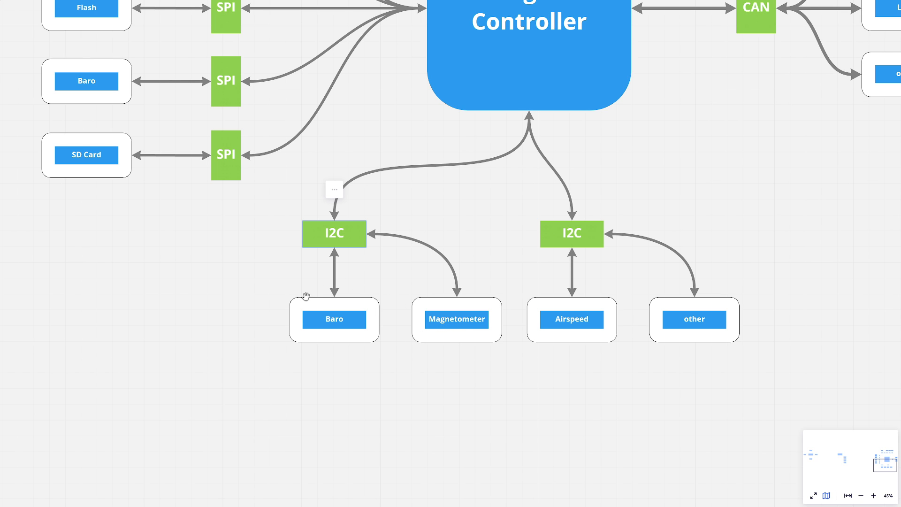
{"action": "mouse_move", "coordinate": [335, 338]}
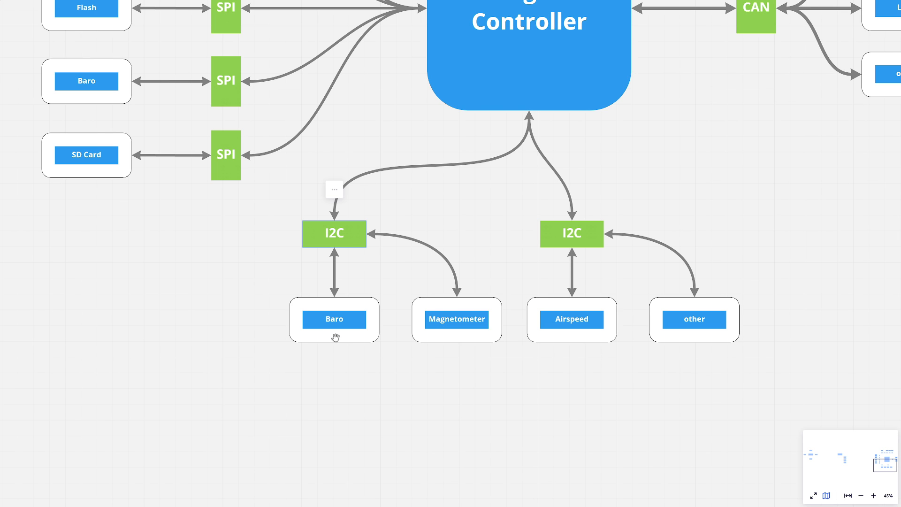
{"action": "mouse_move", "coordinate": [343, 293]}
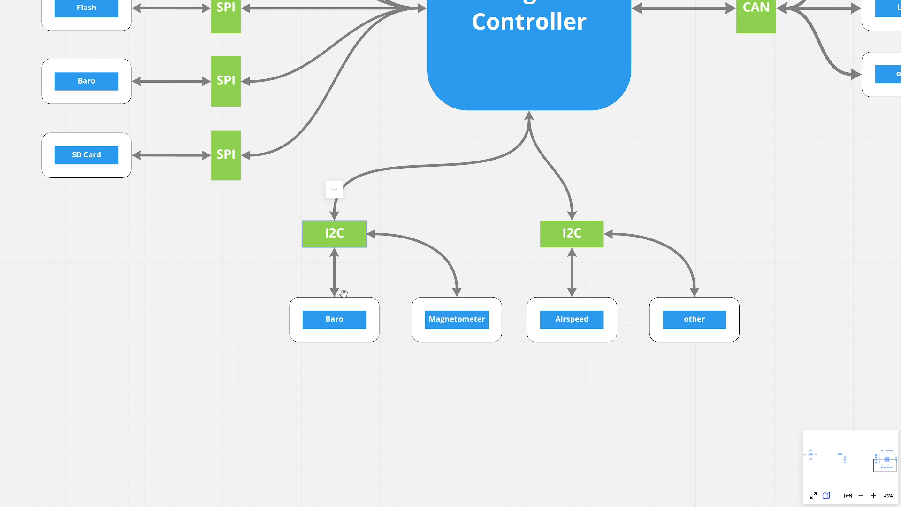
{"action": "scroll", "scroll_direction": "down", "scroll_amount": 3}
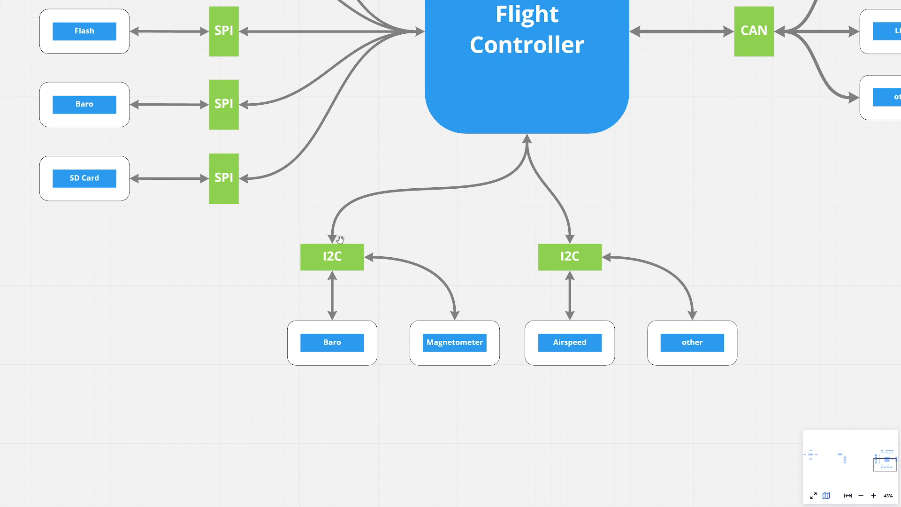
{"action": "mouse_move", "coordinate": [515, 47]}
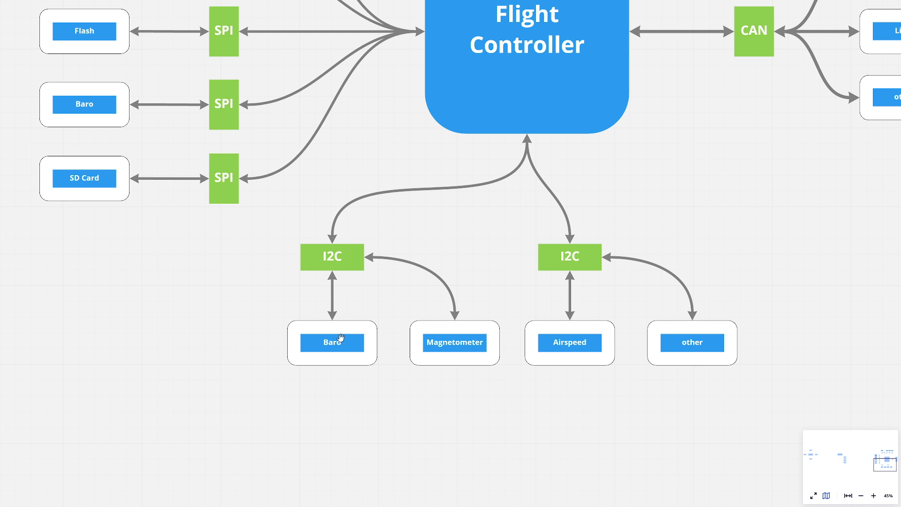
{"action": "mouse_move", "coordinate": [441, 321]}
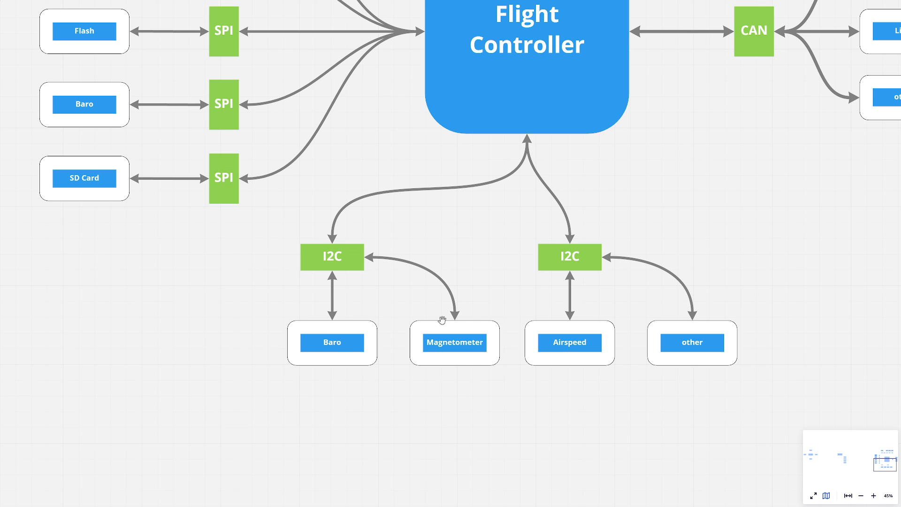
{"action": "mouse_move", "coordinate": [446, 253]}
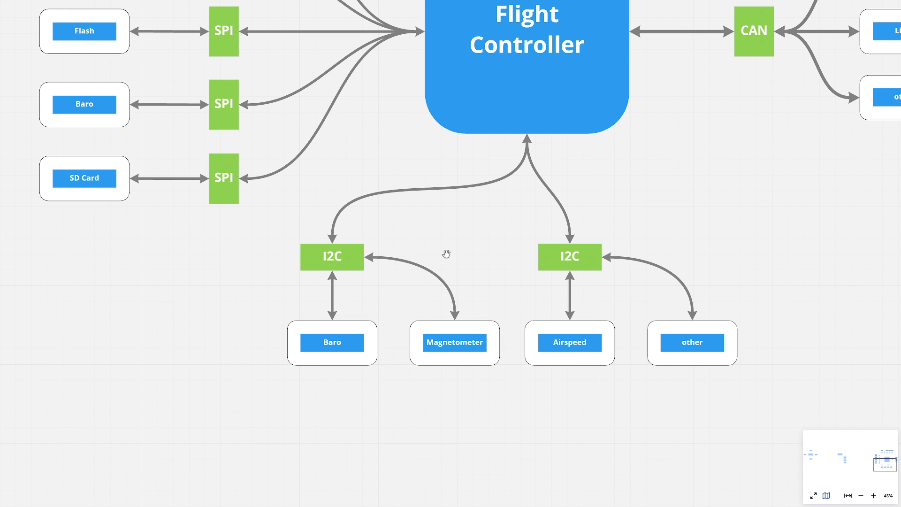
{"action": "mouse_move", "coordinate": [386, 257]}
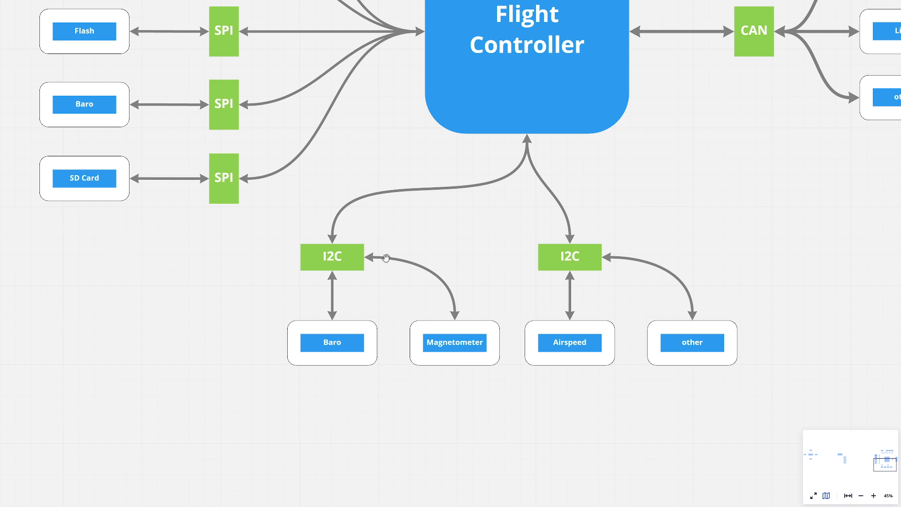
{"action": "mouse_move", "coordinate": [459, 342]}
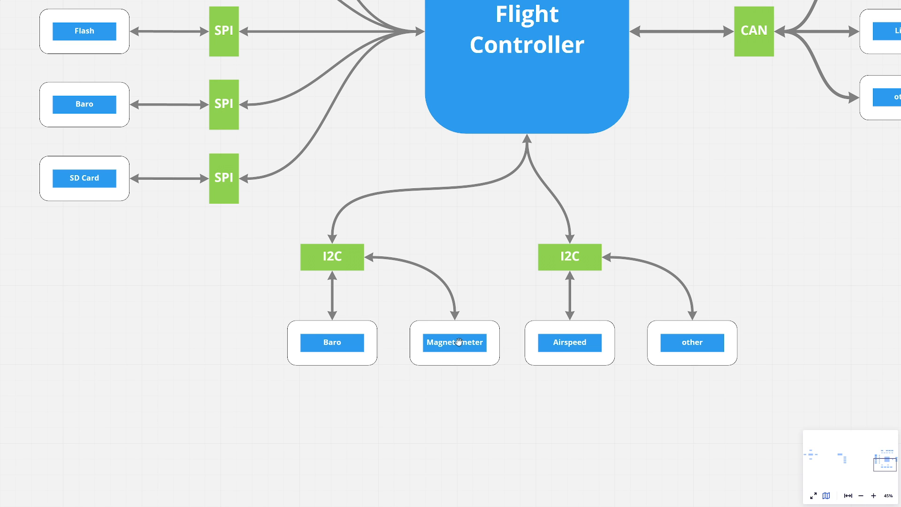
{"action": "mouse_move", "coordinate": [340, 216]}
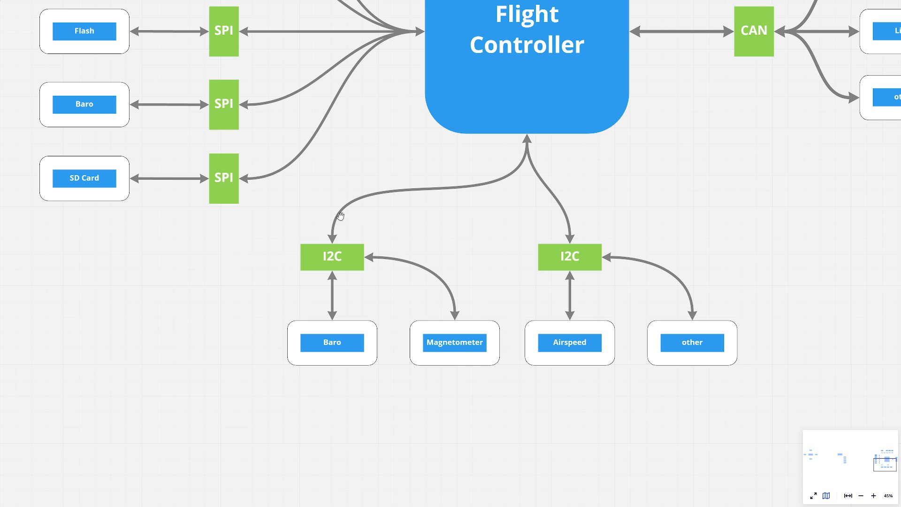
{"action": "mouse_move", "coordinate": [355, 293]}
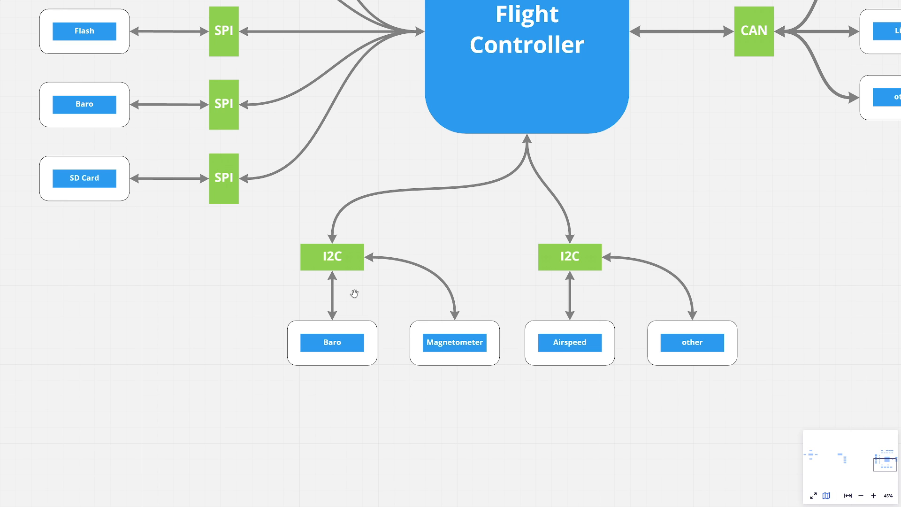
{"action": "mouse_move", "coordinate": [501, 87]}
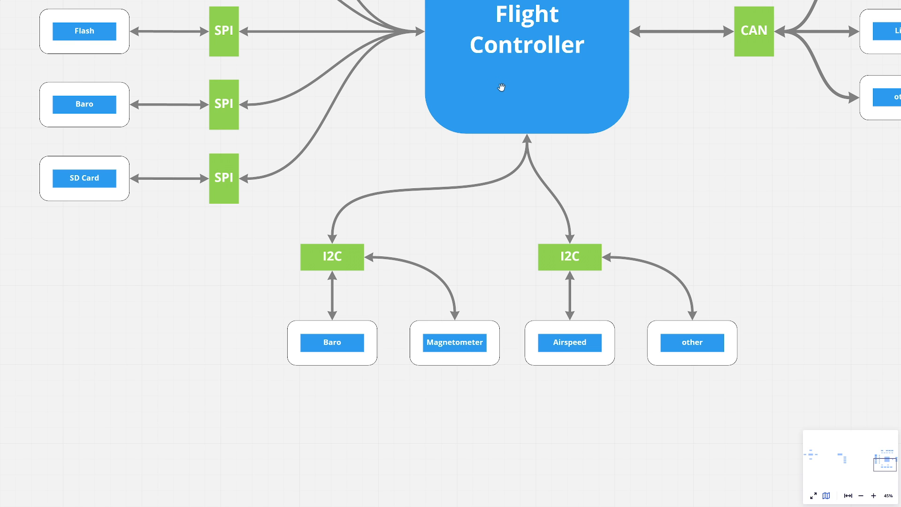
{"action": "mouse_move", "coordinate": [358, 245]}
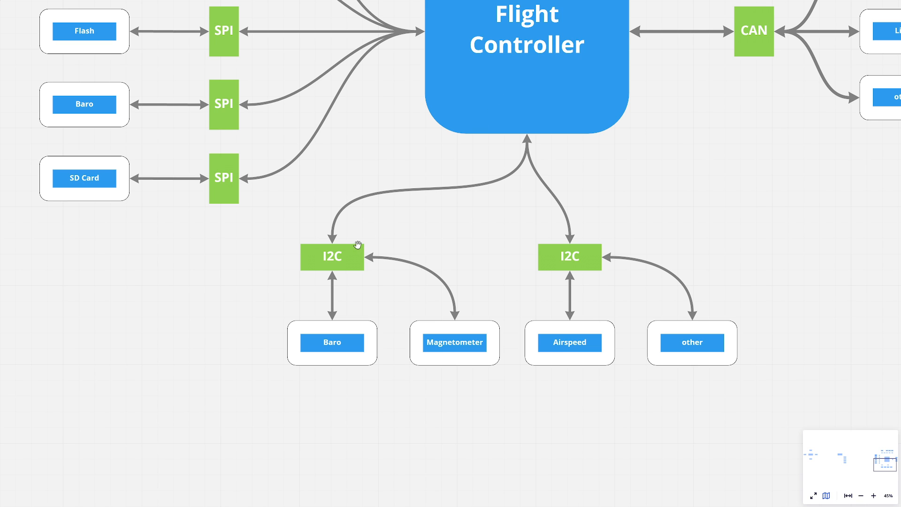
{"action": "mouse_move", "coordinate": [329, 260]}
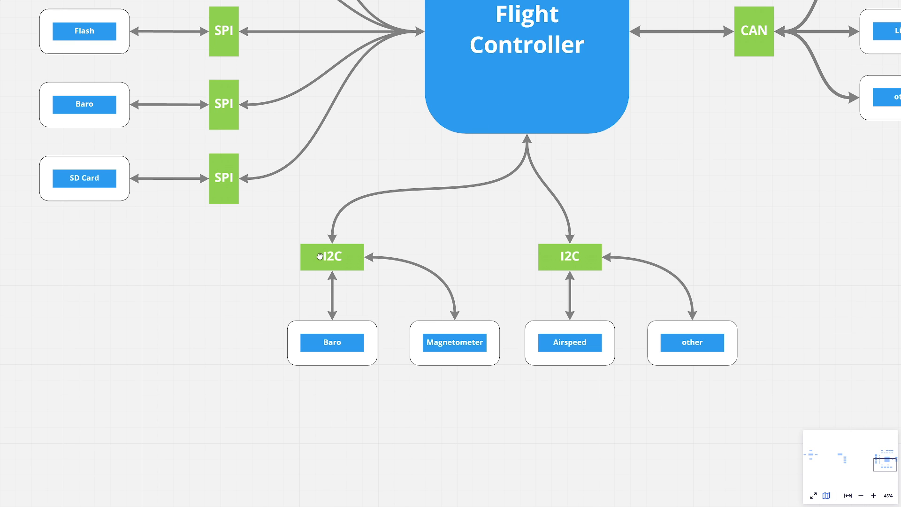
{"action": "mouse_move", "coordinate": [320, 256]}
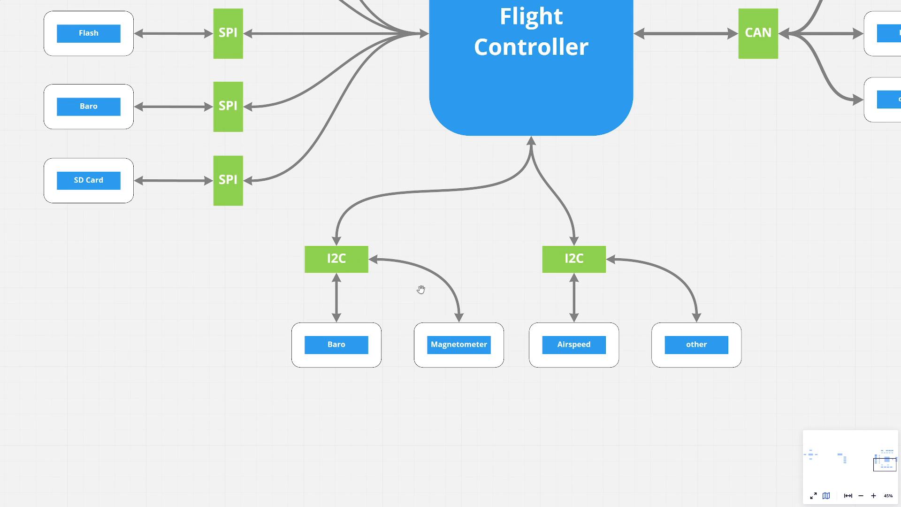
{"action": "mouse_move", "coordinate": [484, 319]}
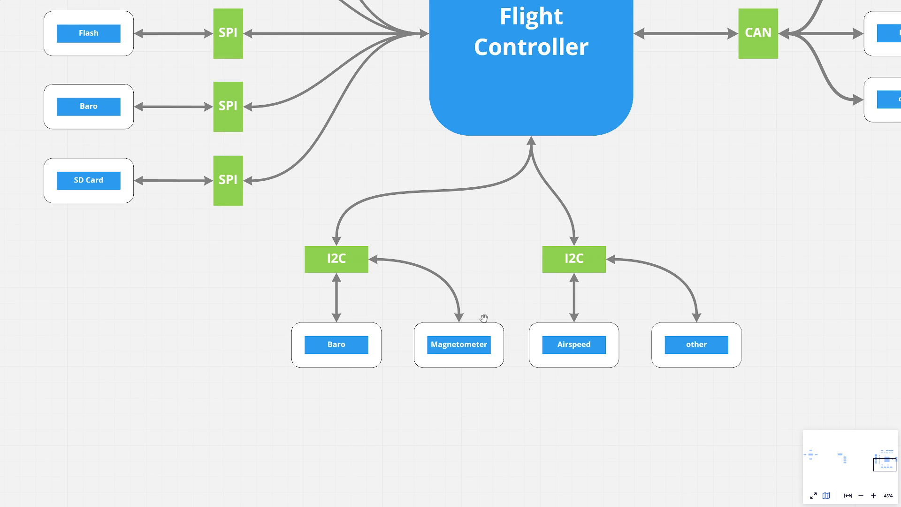
{"action": "mouse_move", "coordinate": [528, 388]}
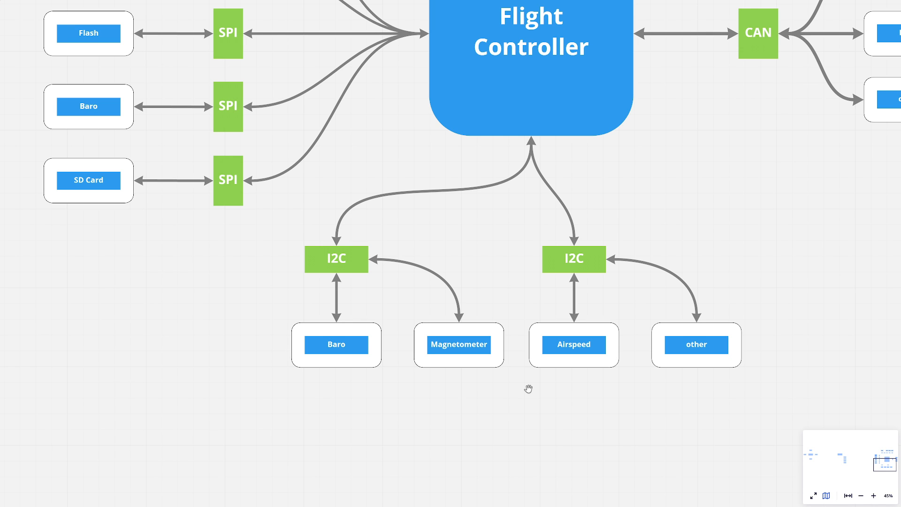
{"action": "mouse_move", "coordinate": [474, 345]}
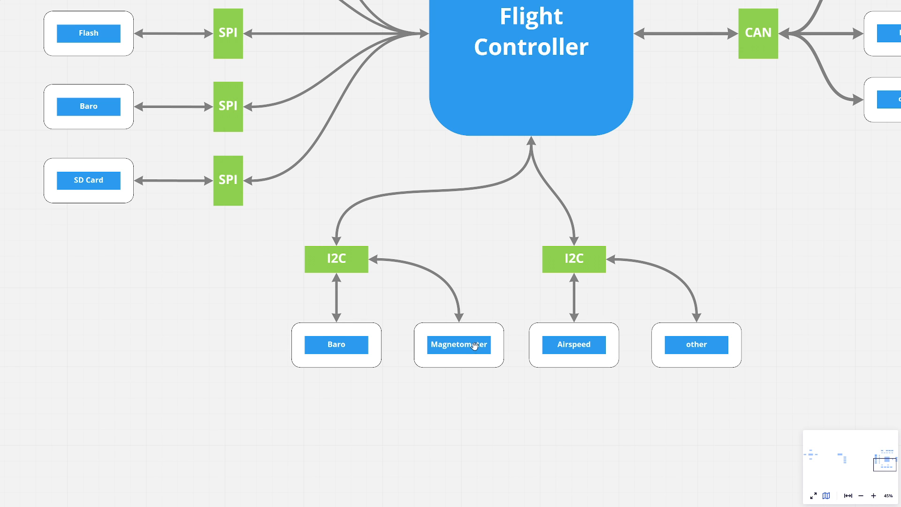
{"action": "mouse_move", "coordinate": [352, 271]}
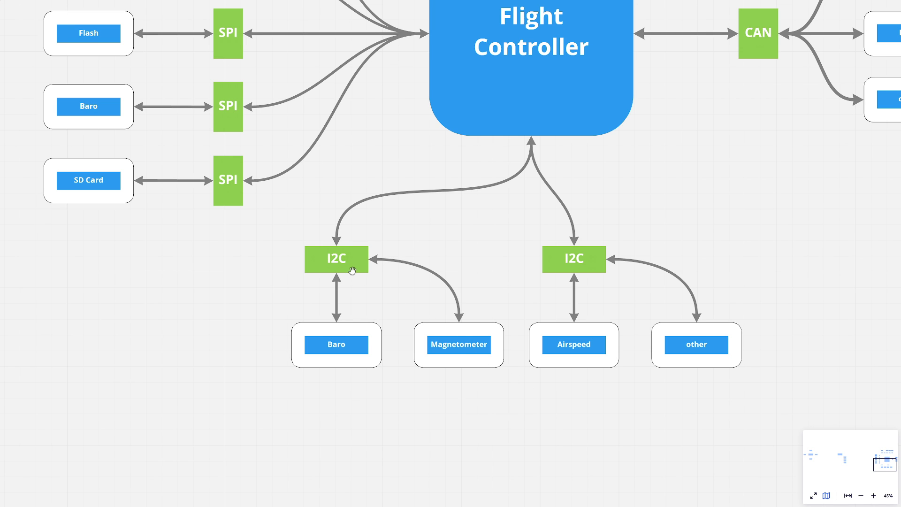
{"action": "mouse_move", "coordinate": [373, 280]}
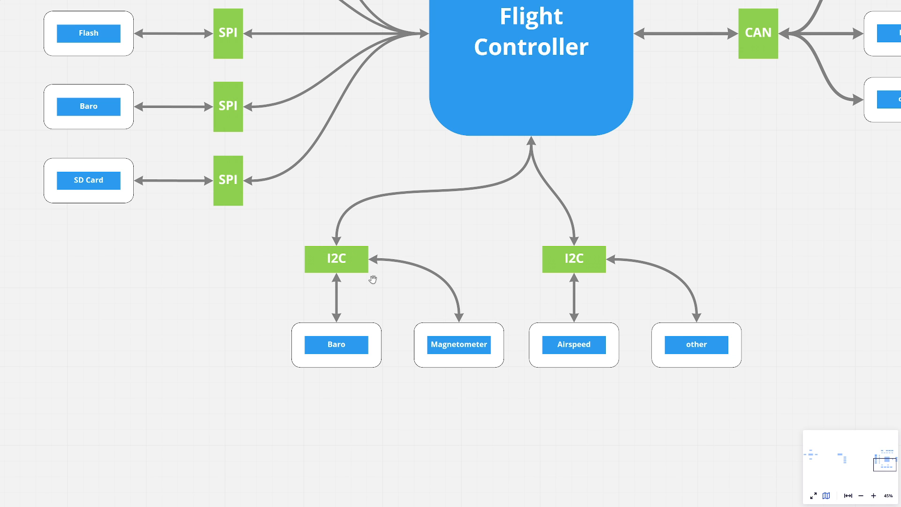
{"action": "mouse_move", "coordinate": [350, 368]}
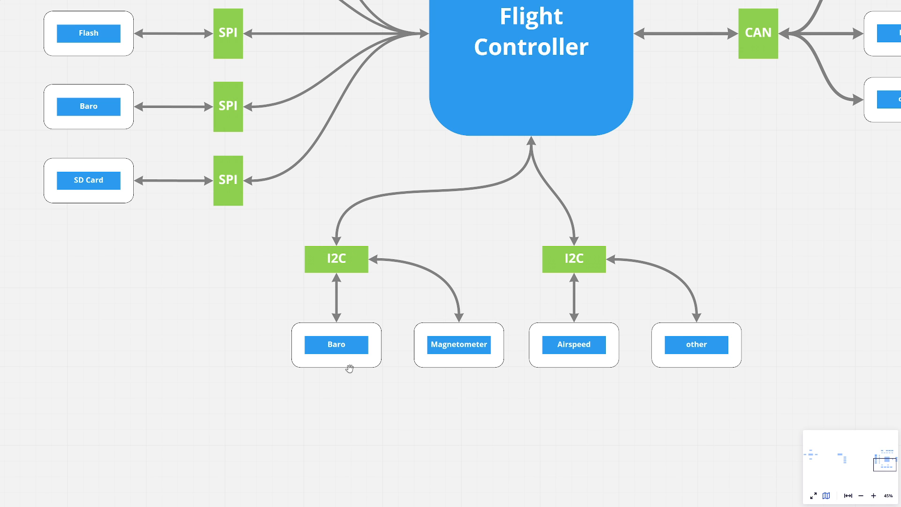
{"action": "mouse_move", "coordinate": [336, 376]}
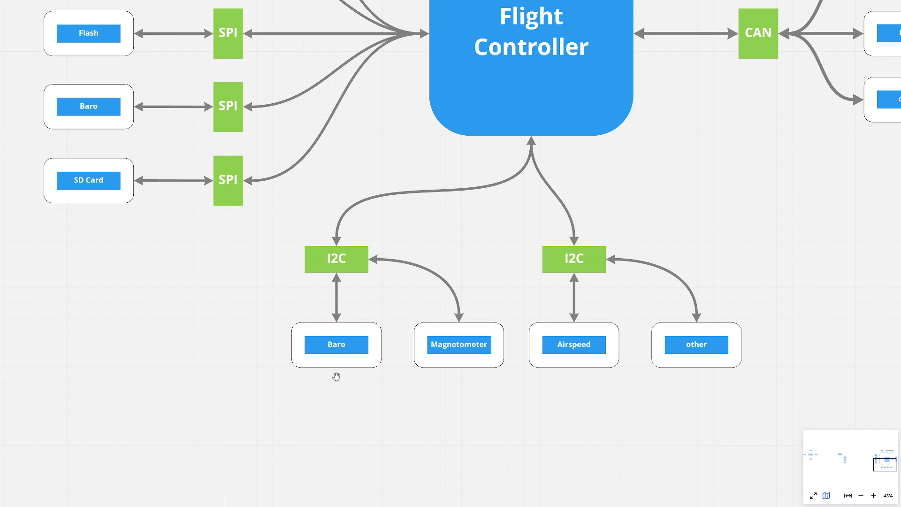
{"action": "mouse_move", "coordinate": [597, 340]}
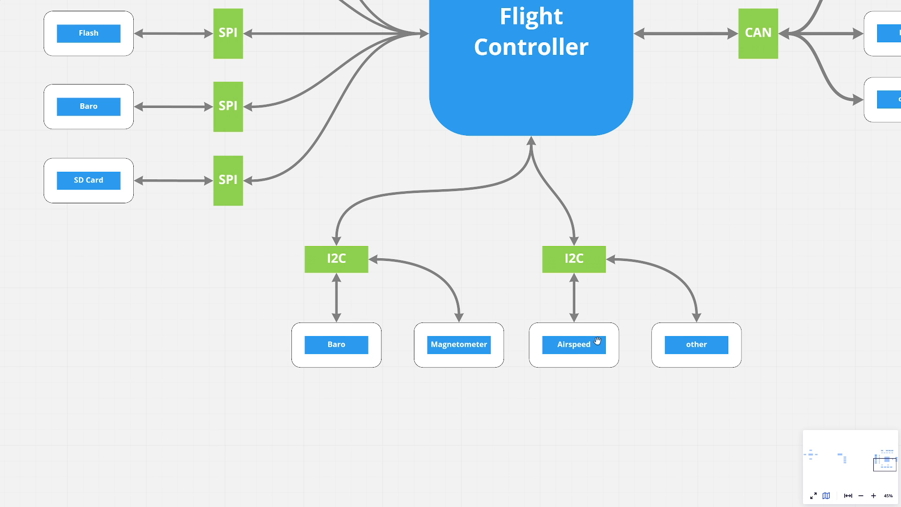
{"action": "mouse_move", "coordinate": [696, 334]}
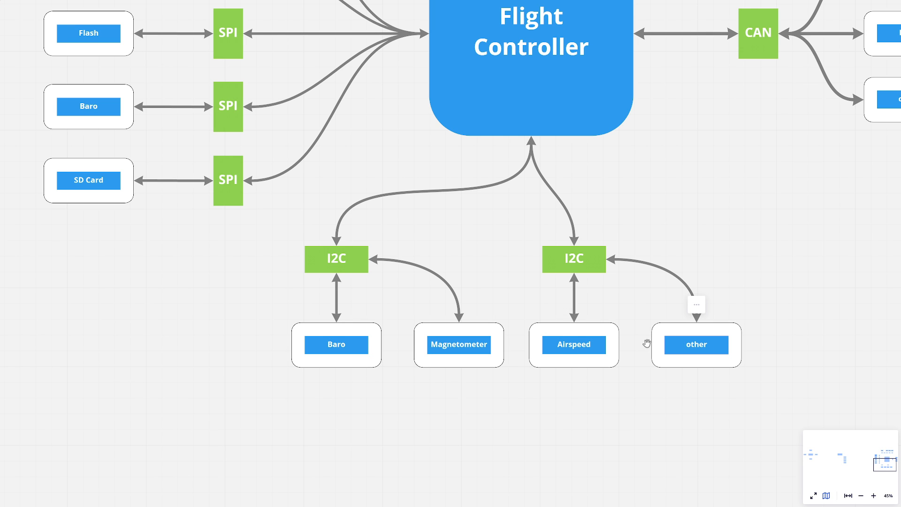
{"action": "mouse_move", "coordinate": [352, 396]}
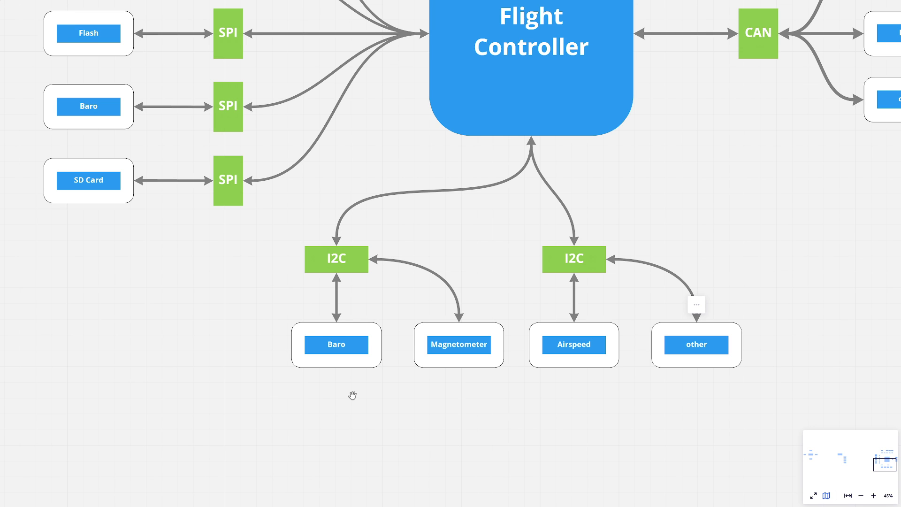
{"action": "mouse_move", "coordinate": [457, 350]}
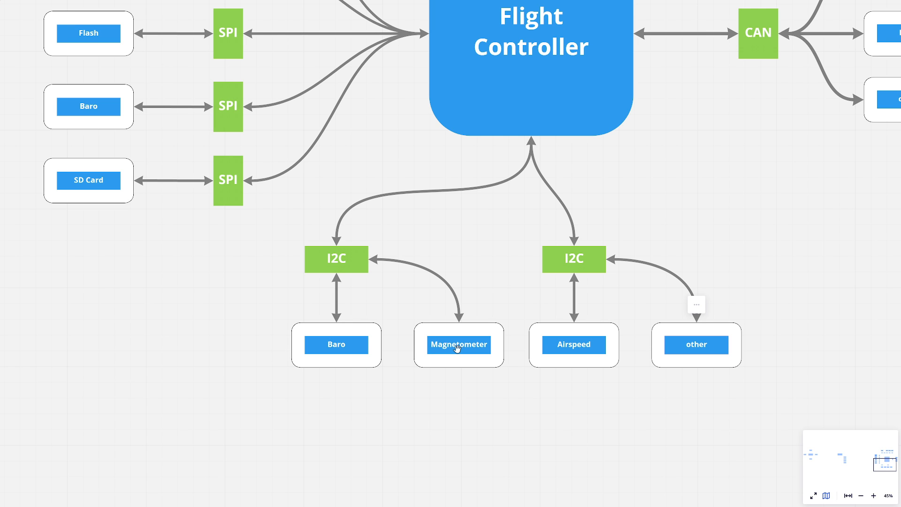
{"action": "mouse_move", "coordinate": [466, 266]}
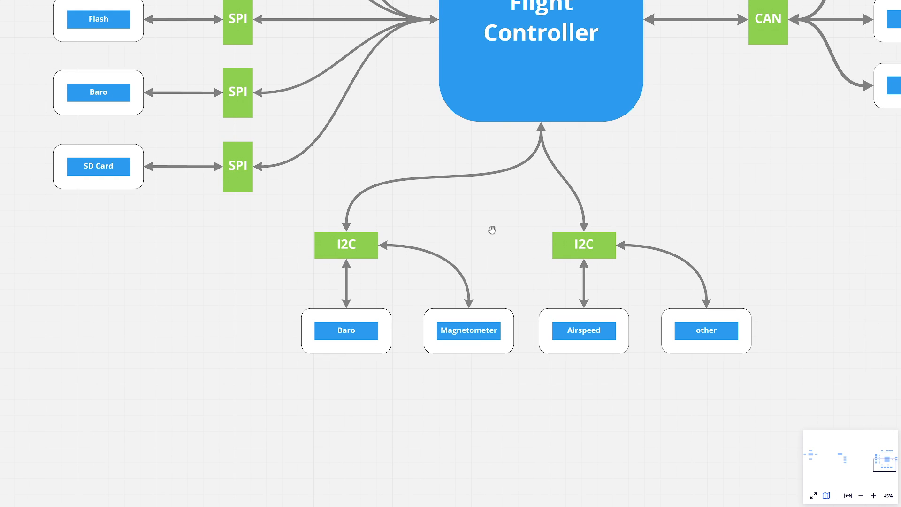
{"action": "mouse_move", "coordinate": [349, 264]}
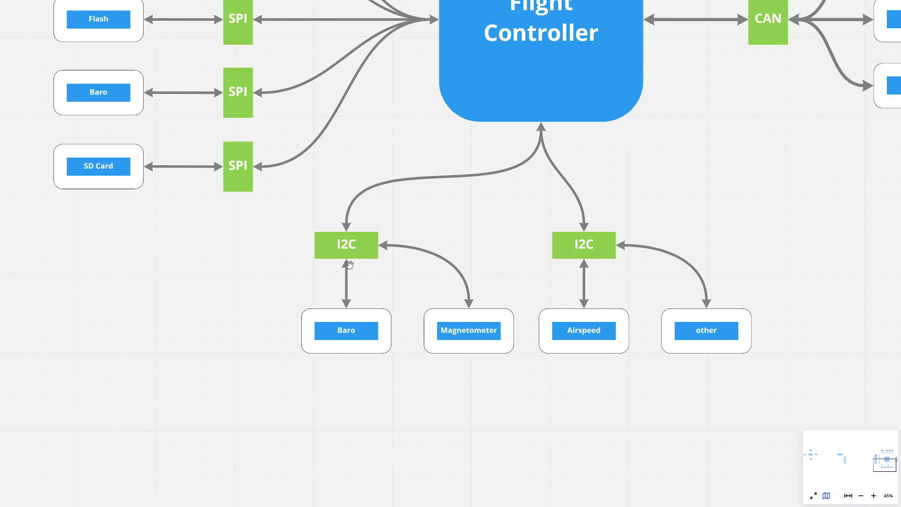
{"action": "mouse_move", "coordinate": [302, 249]}
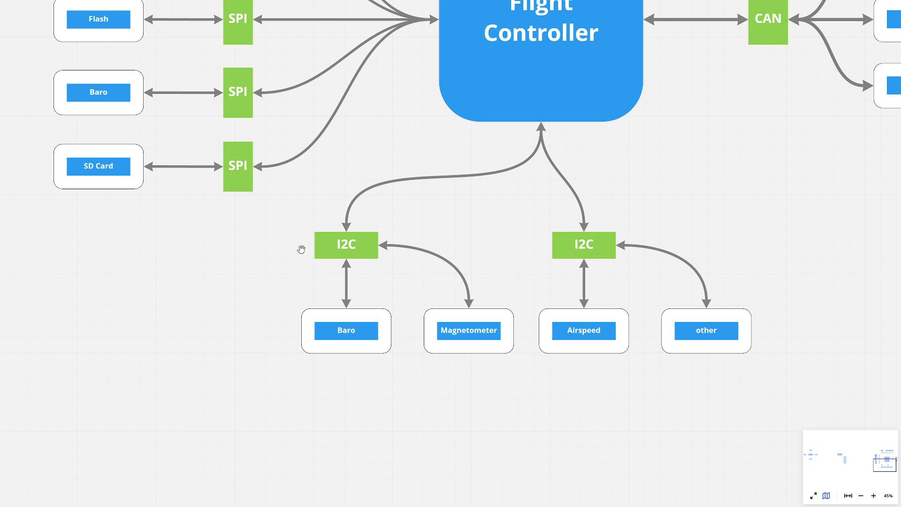
{"action": "mouse_move", "coordinate": [309, 249]}
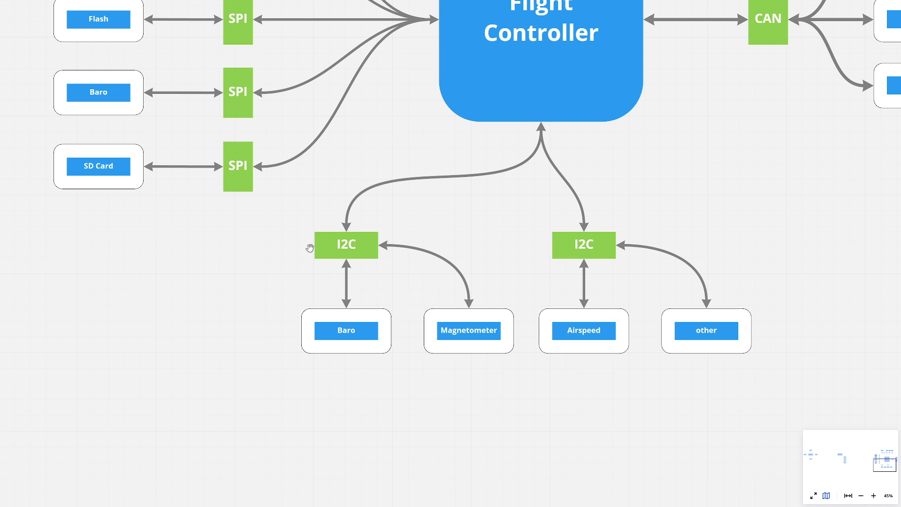
{"action": "mouse_move", "coordinate": [486, 205]}
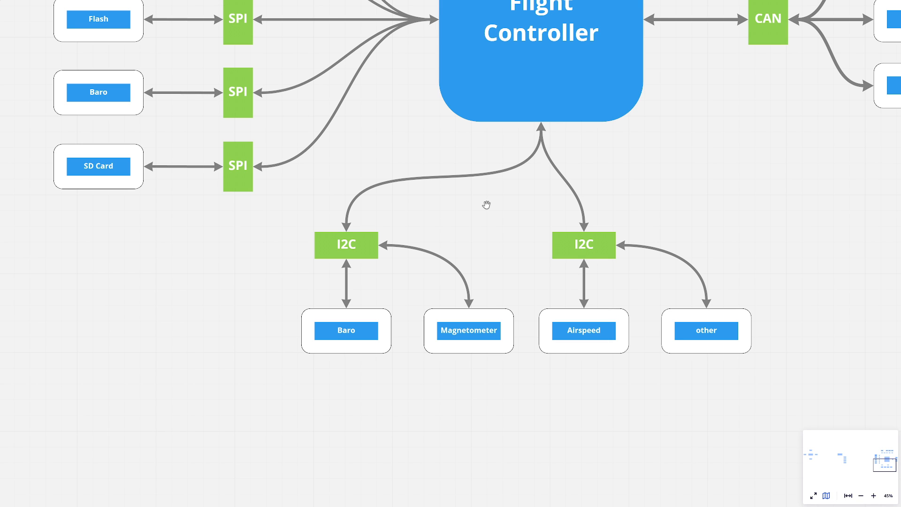
{"action": "mouse_move", "coordinate": [613, 168]}
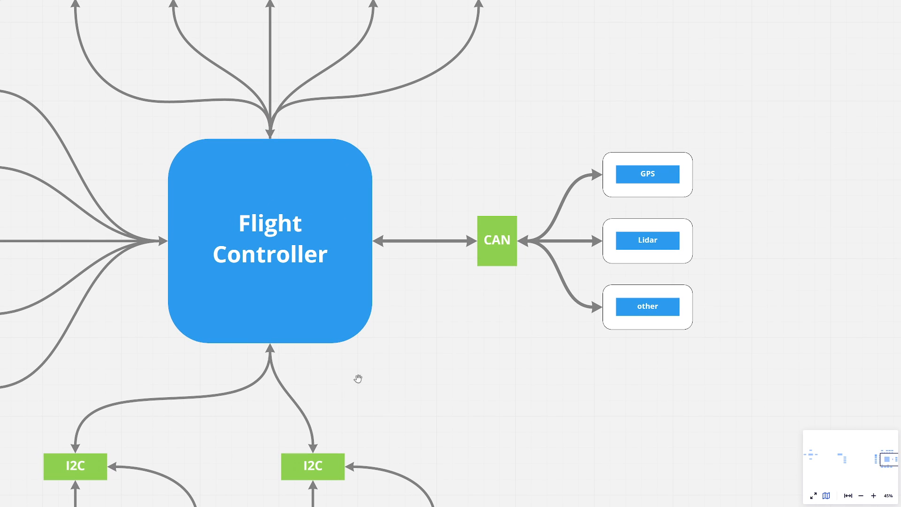
{"action": "mouse_move", "coordinate": [505, 261]}
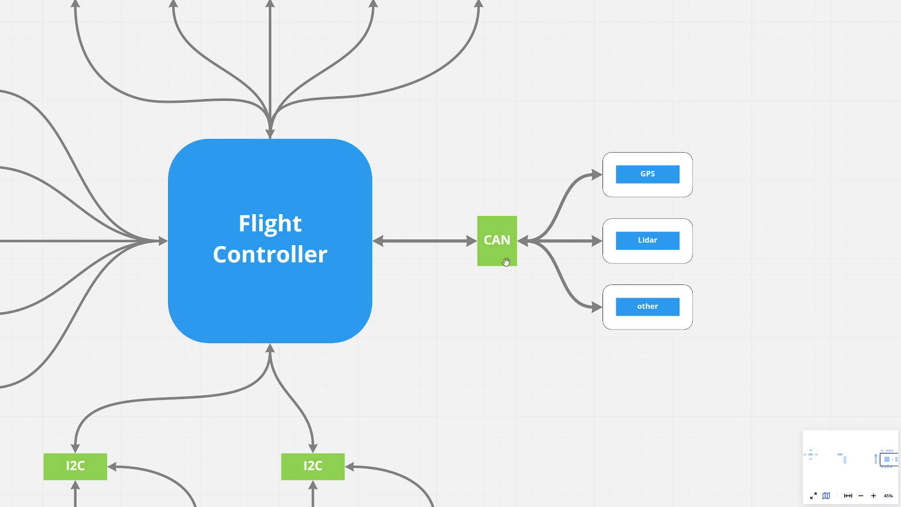
{"action": "mouse_move", "coordinate": [637, 209]}
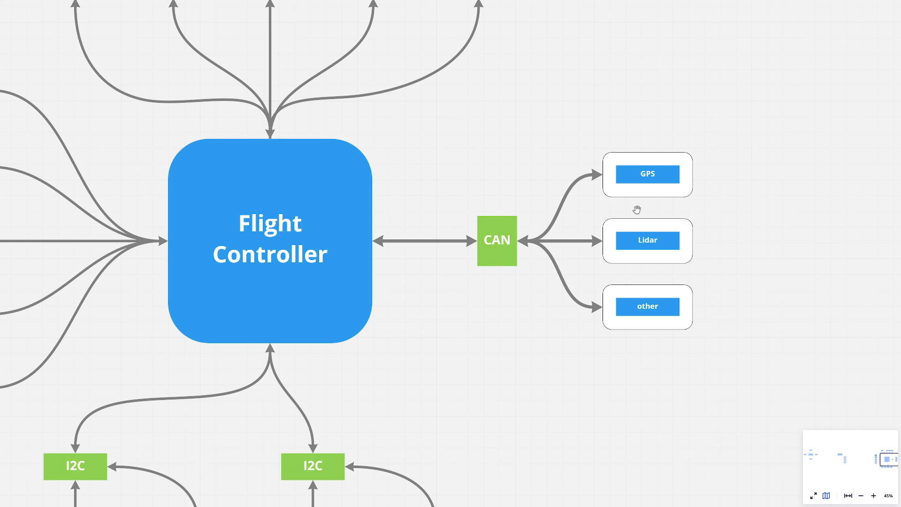
{"action": "mouse_move", "coordinate": [642, 295]}
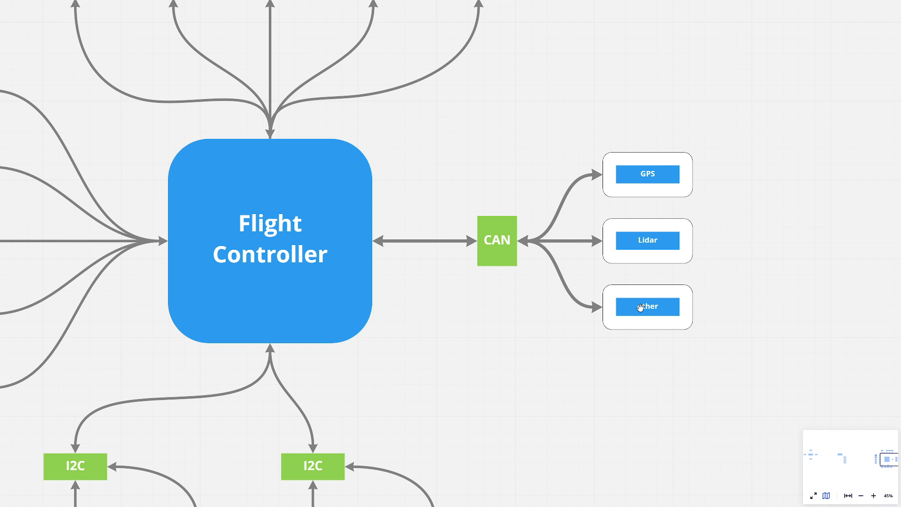
{"action": "mouse_move", "coordinate": [492, 309]}
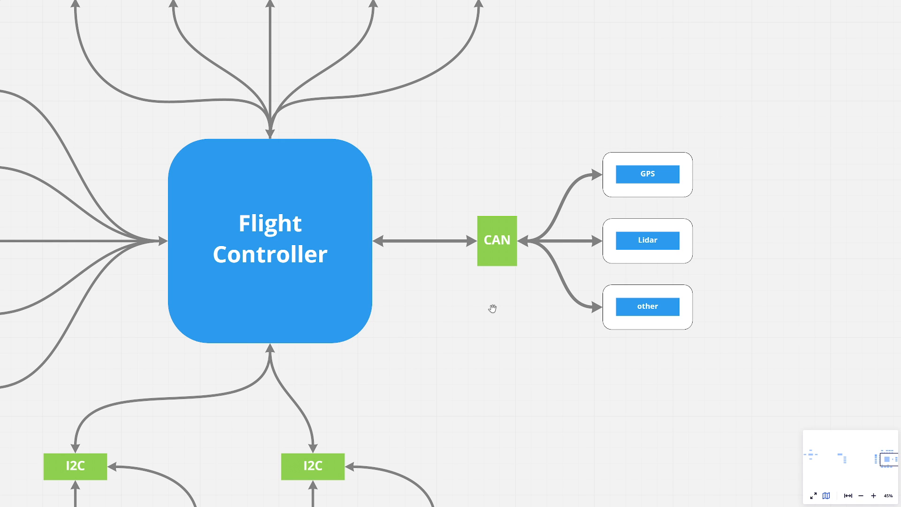
{"action": "mouse_move", "coordinate": [481, 284]}
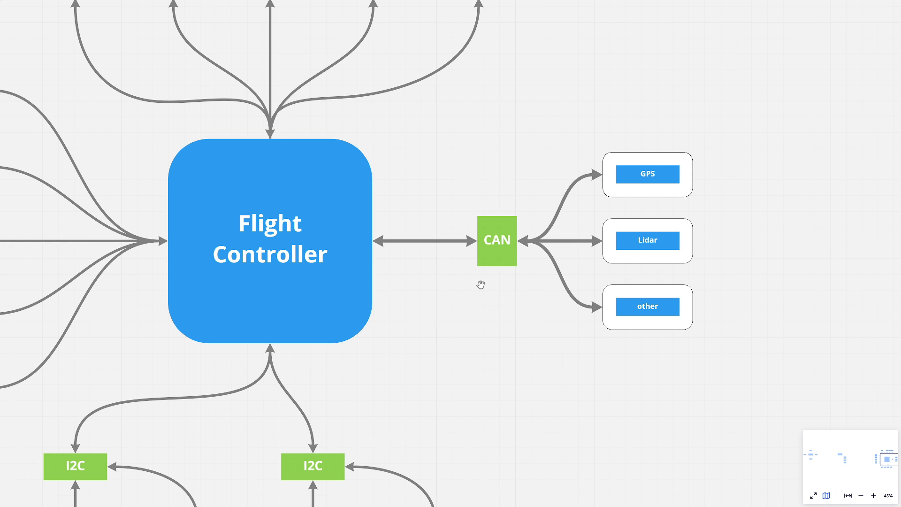
{"action": "mouse_move", "coordinate": [516, 273]}
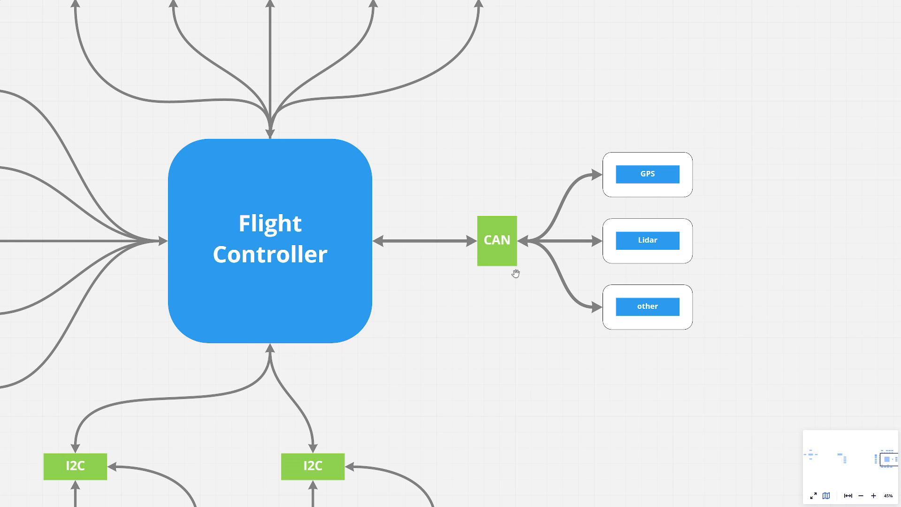
{"action": "mouse_move", "coordinate": [647, 173]}
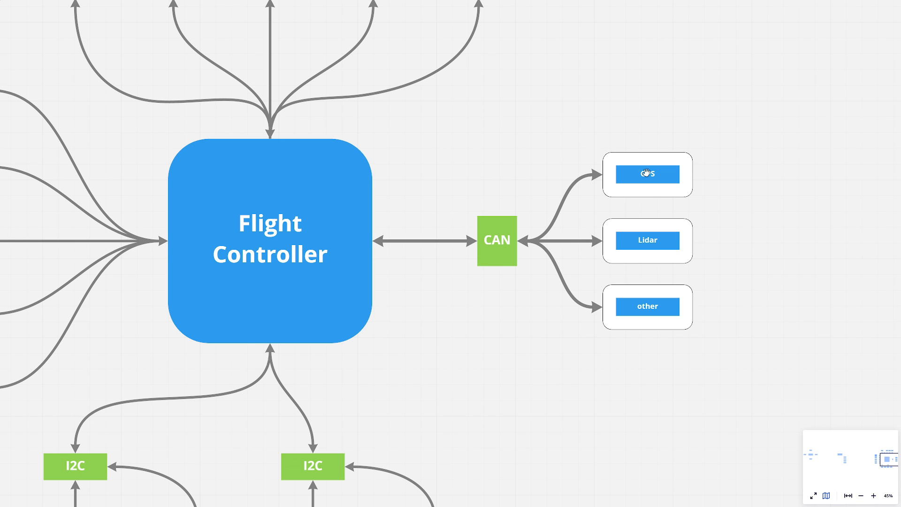